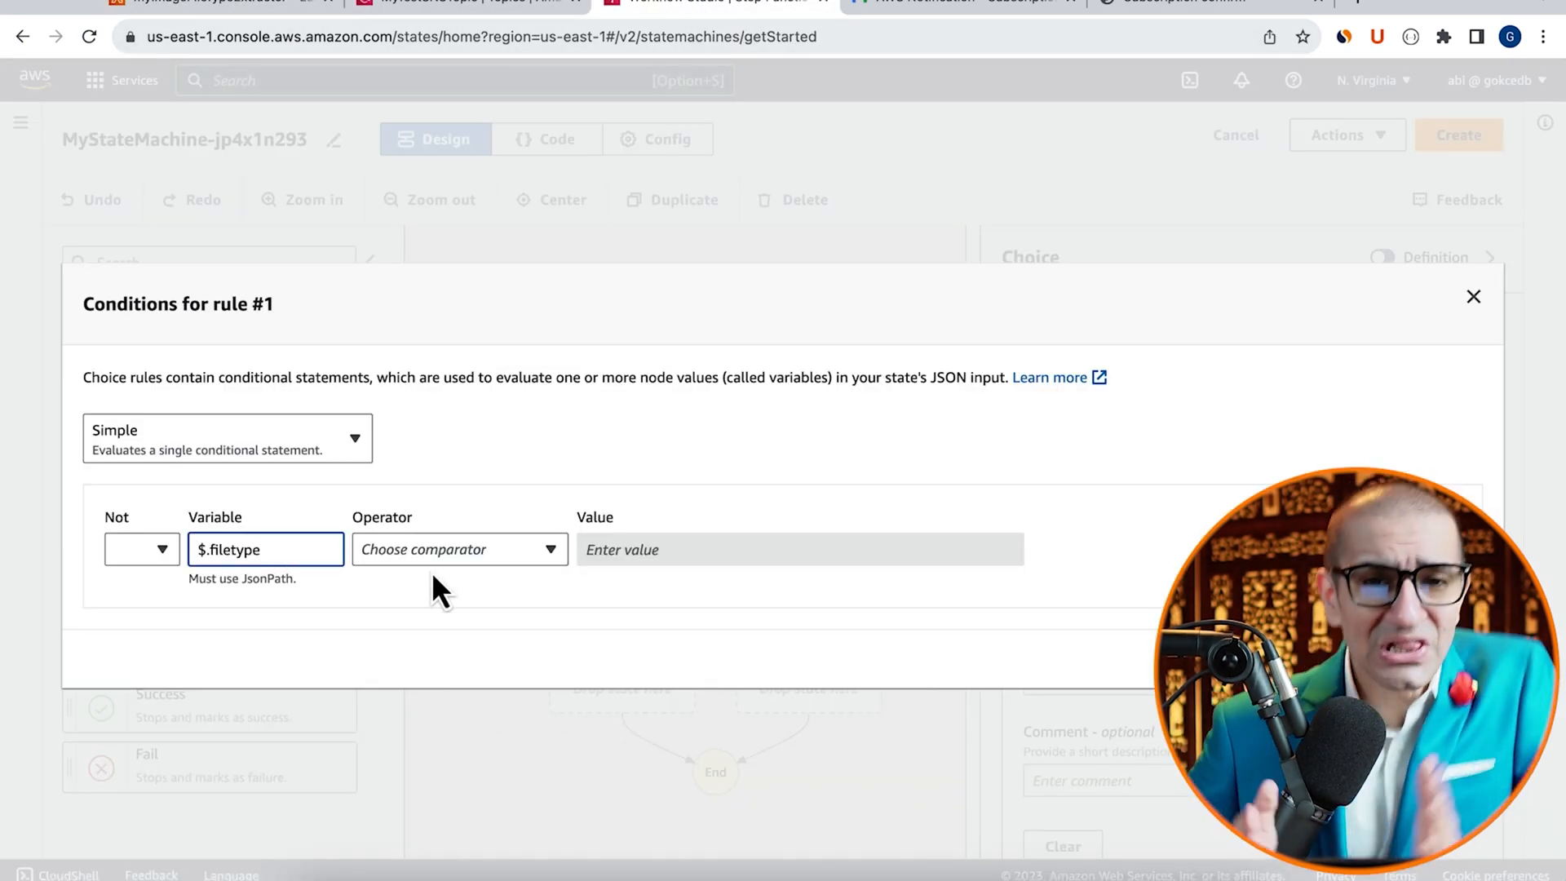
Set rule #1 to 'is equal to' the String constant png
{"action": "left_click", "coordinate": [685, 550]}
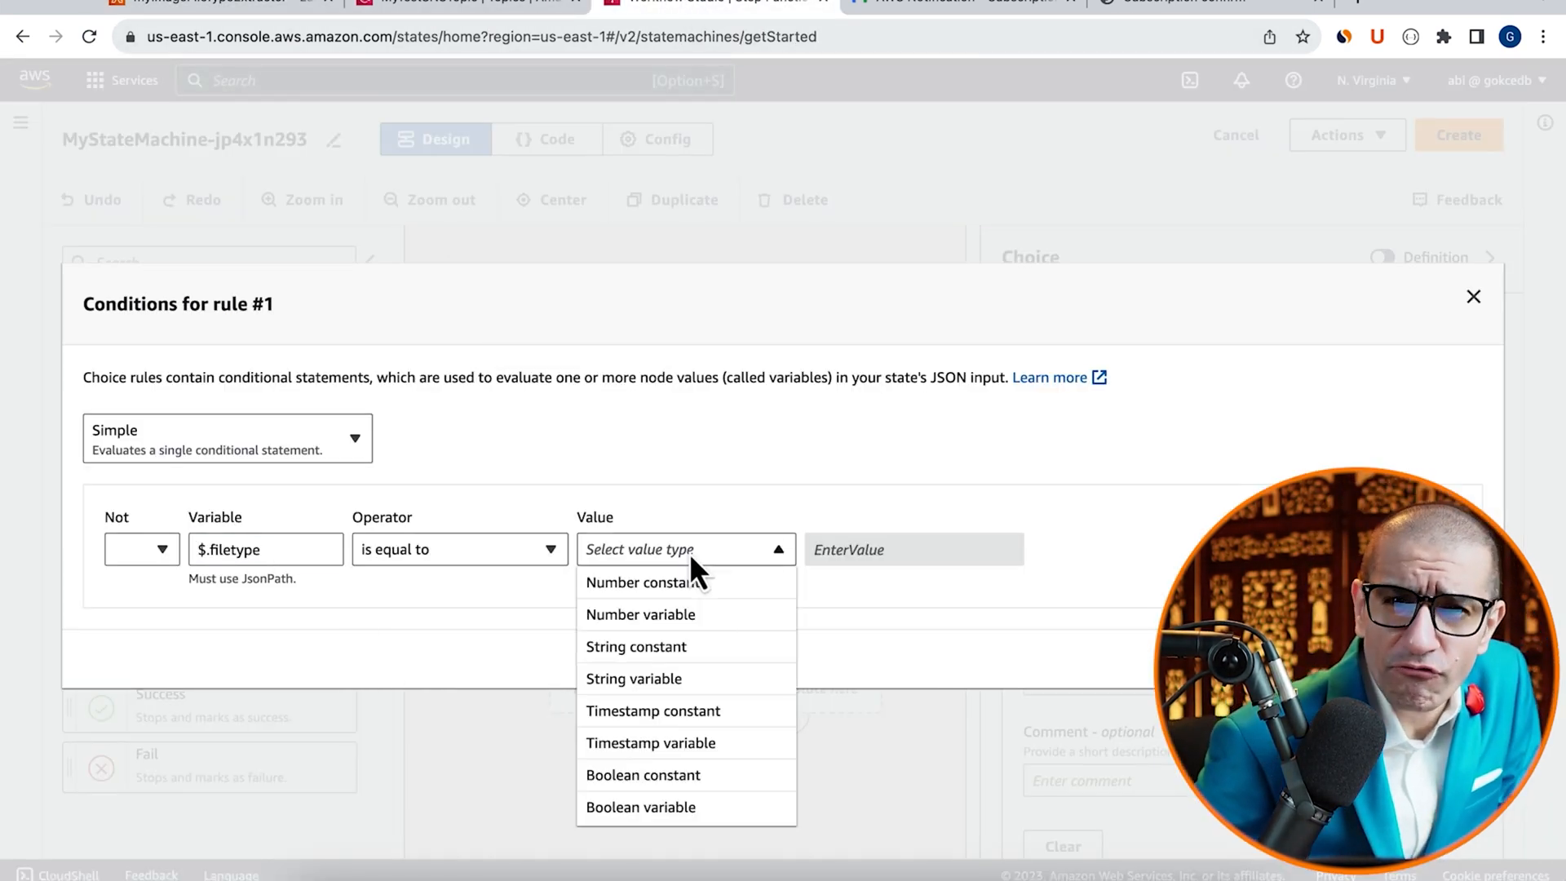
{"action": "left_click", "coordinate": [636, 646]}
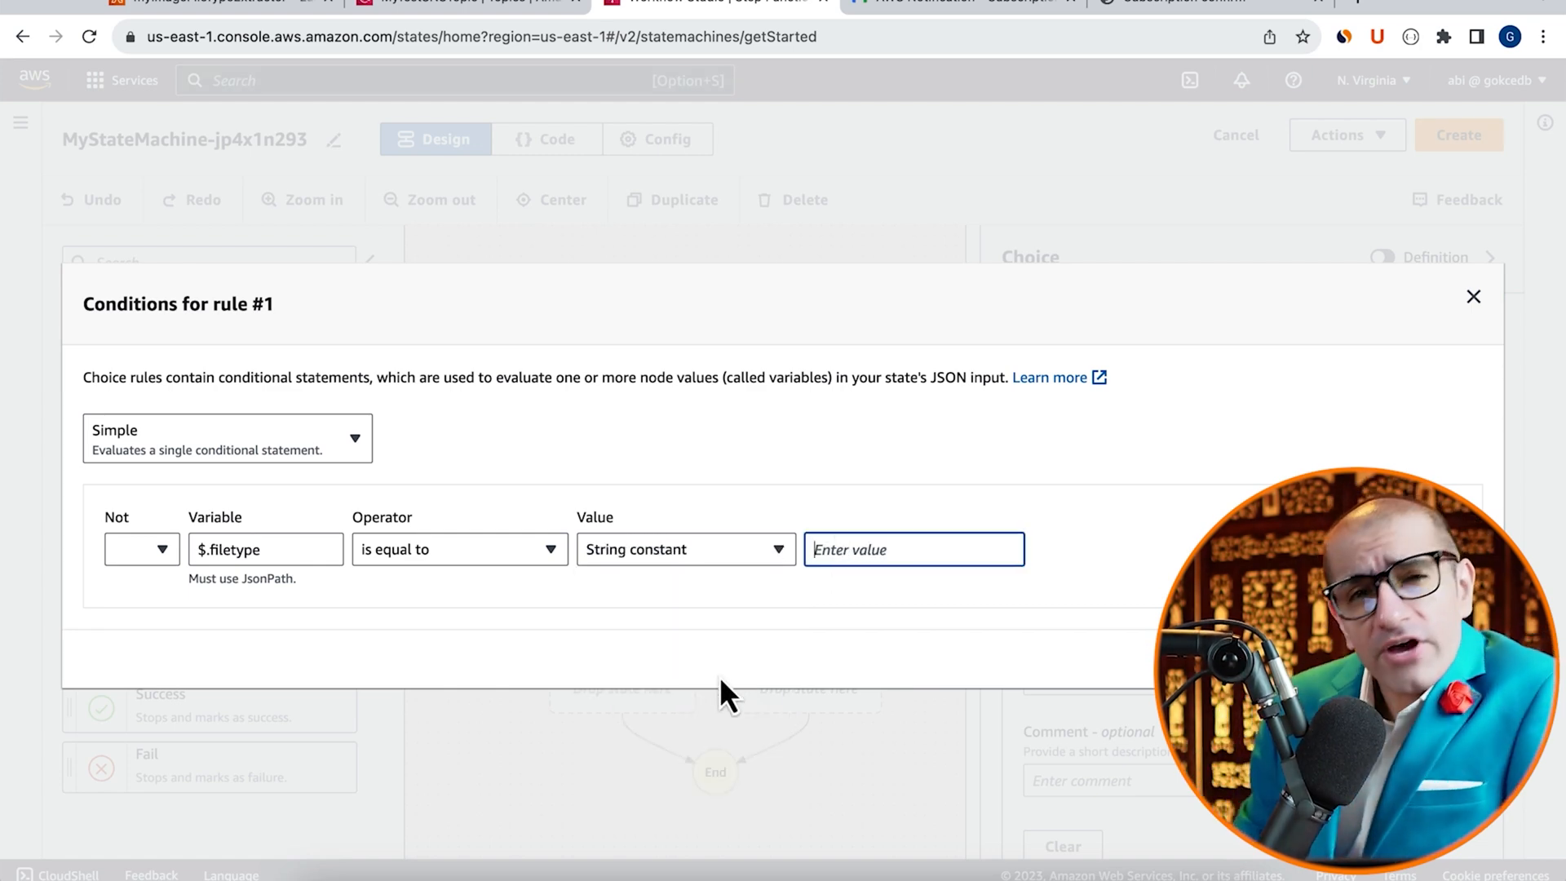
{"action": "type", "text": "png"}
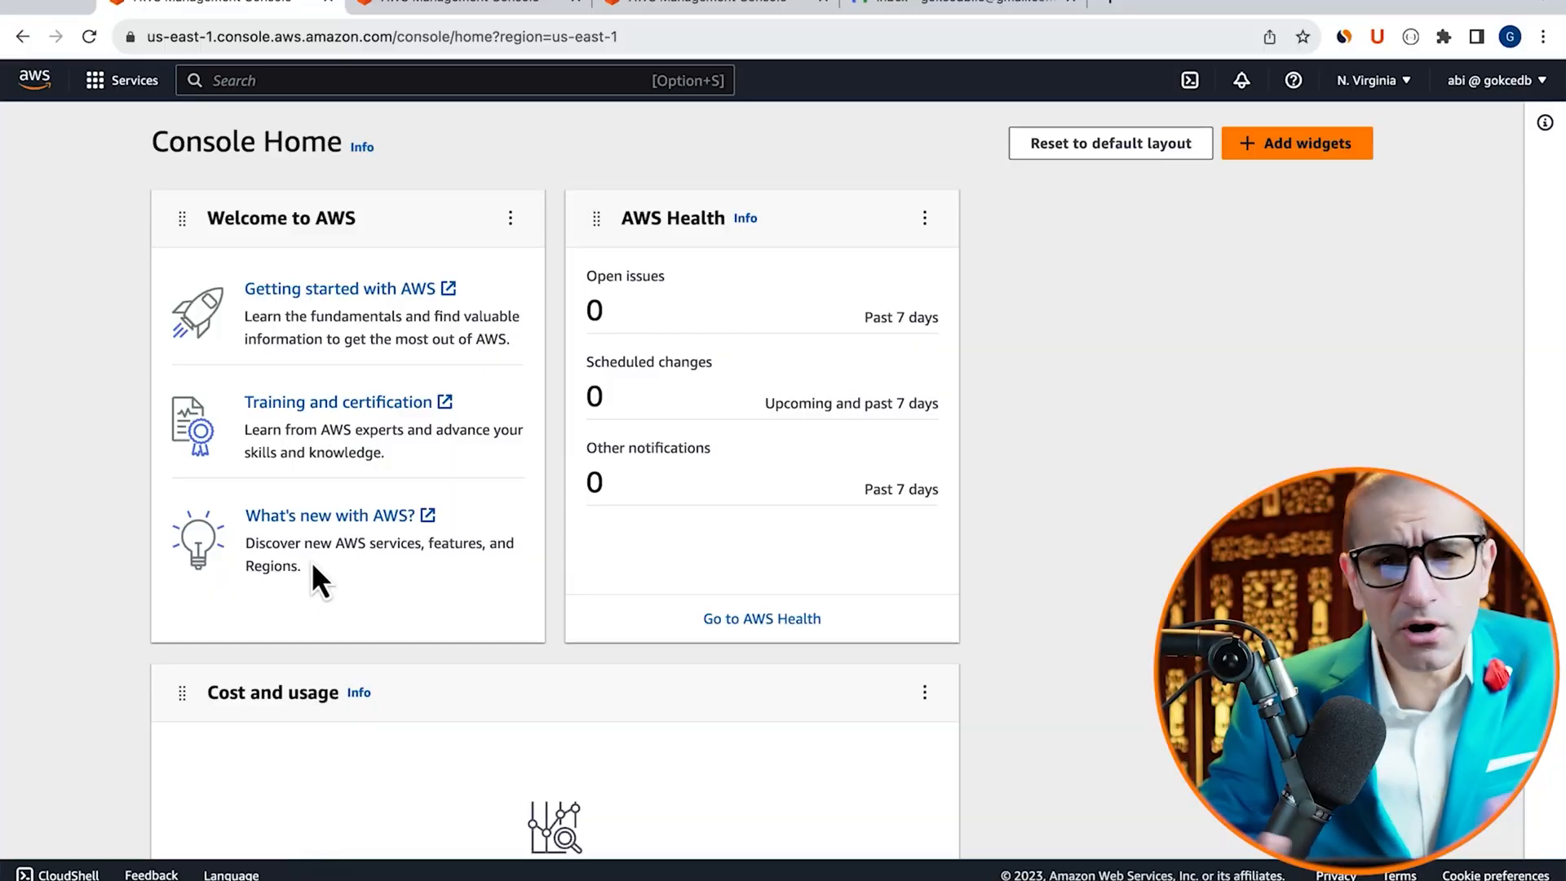
Create a Lambda function named myImageFileTypeExtractor with a Python runtime
{"action": "type", "text": "lambda"}
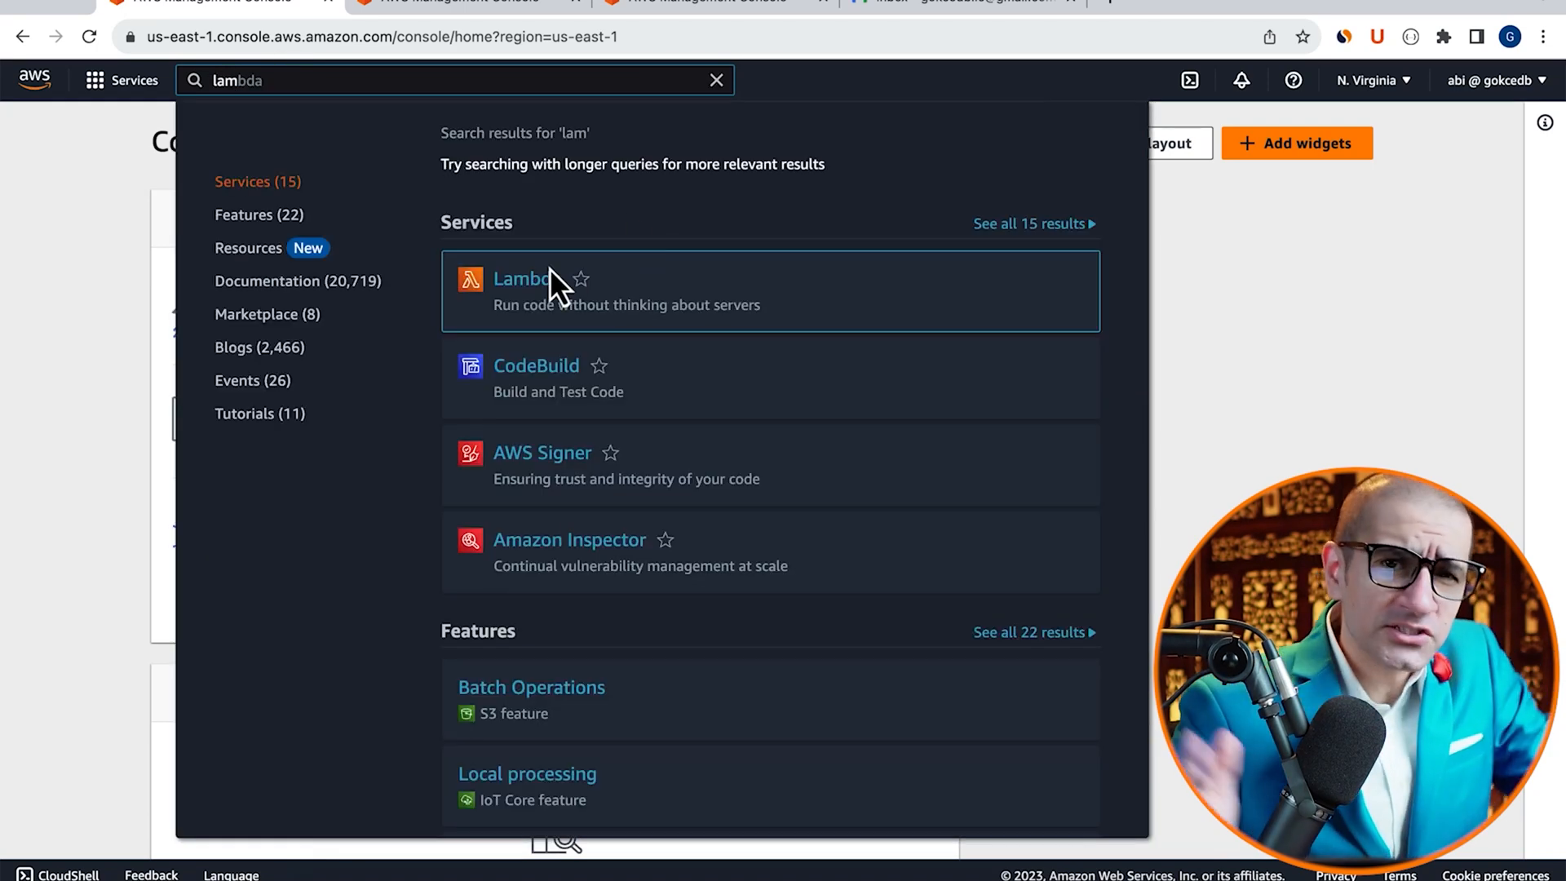
{"action": "left_click", "coordinate": [522, 279]}
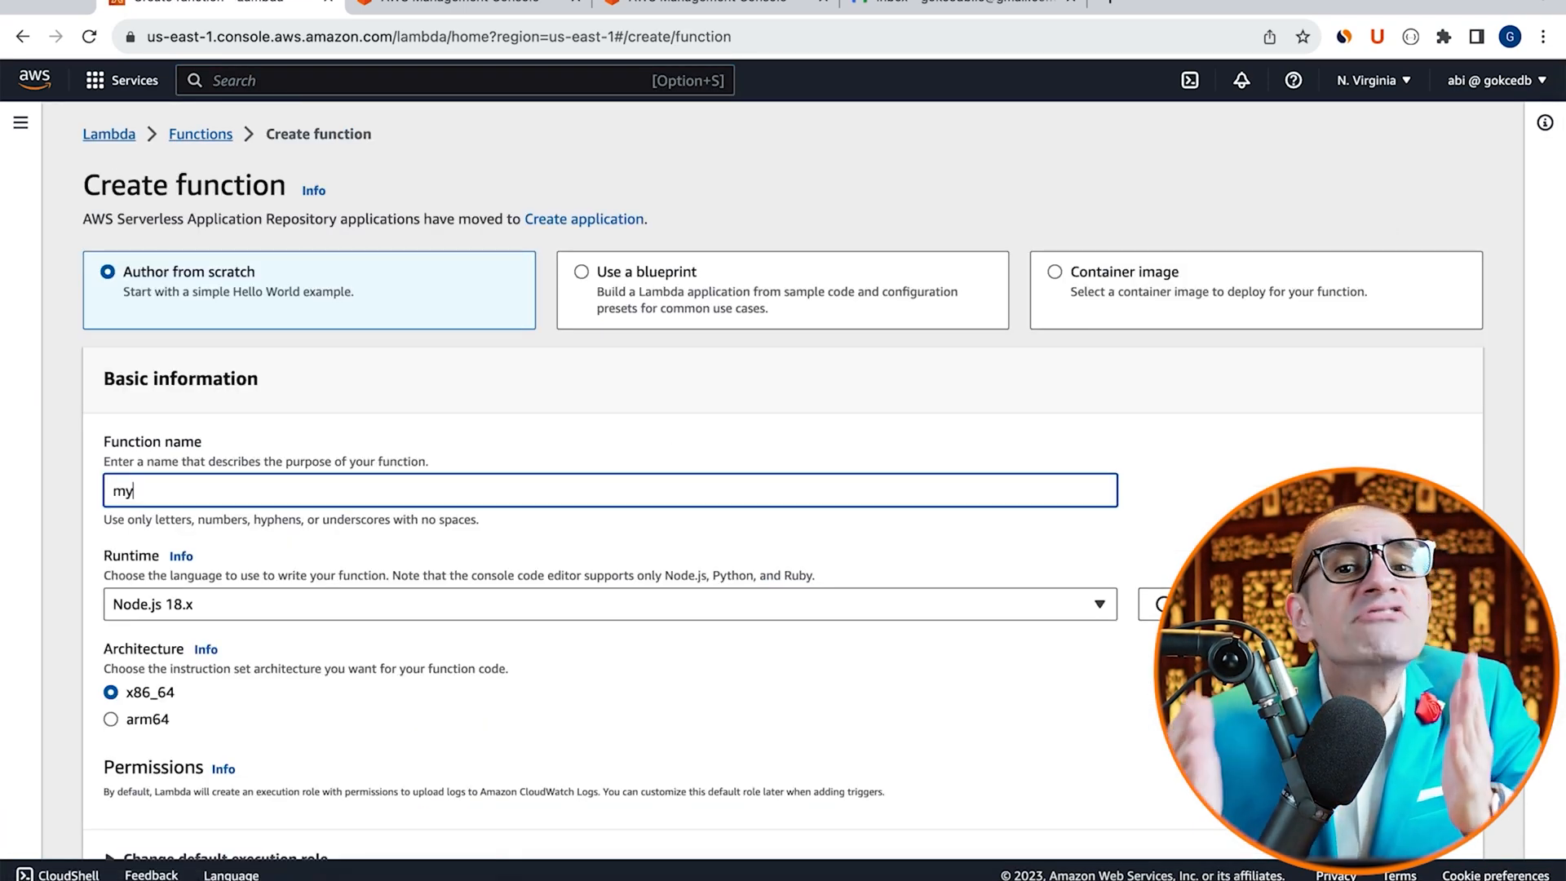
{"action": "type", "text": "ImageFileTypeExtr"}
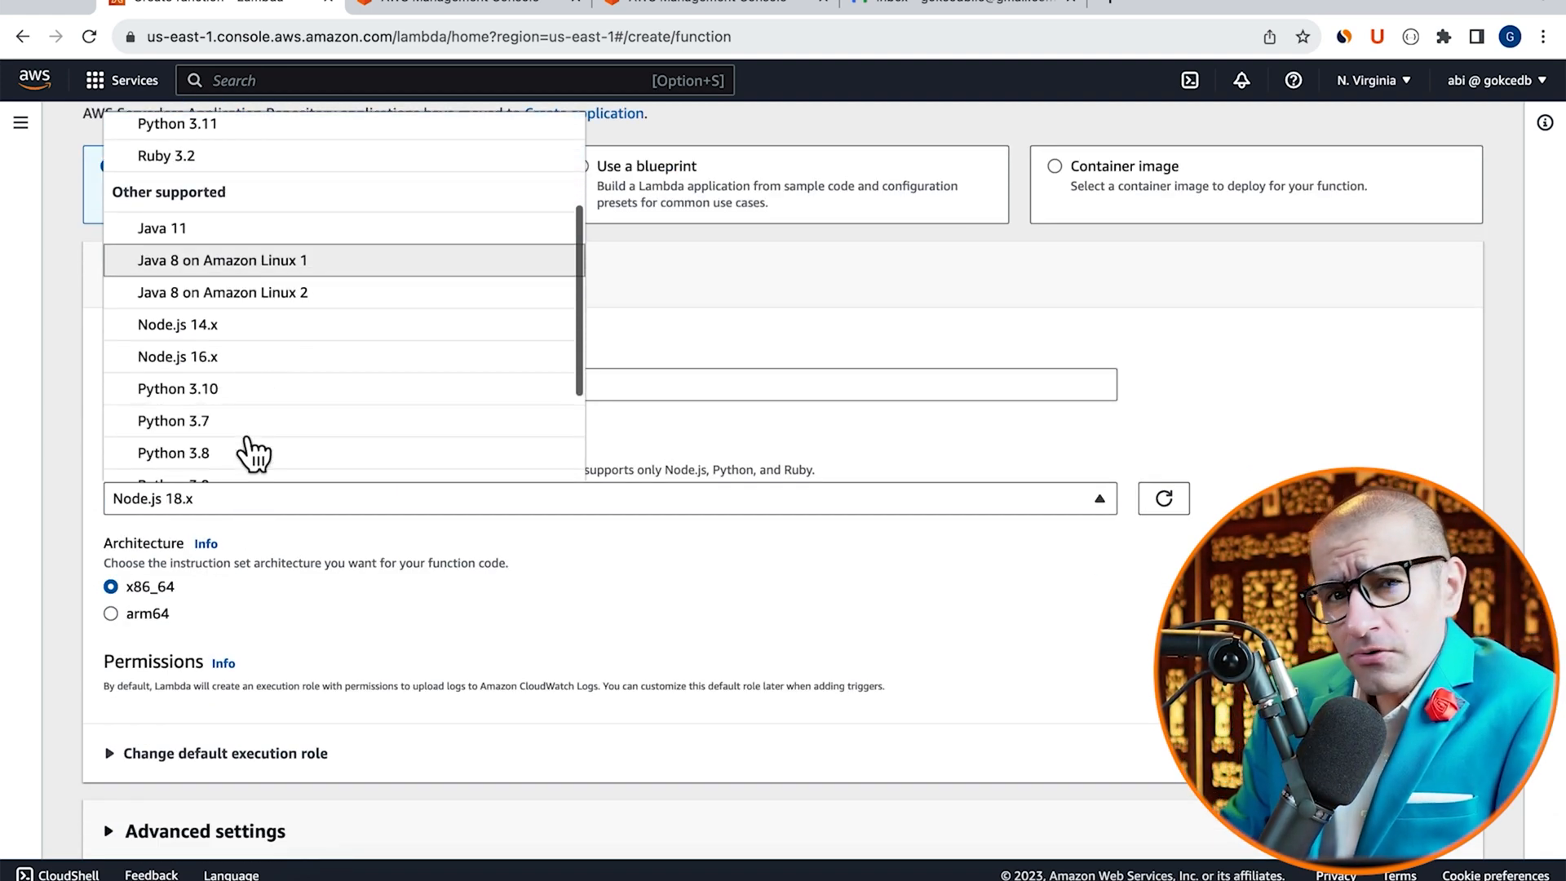
{"action": "left_click", "coordinate": [176, 388]}
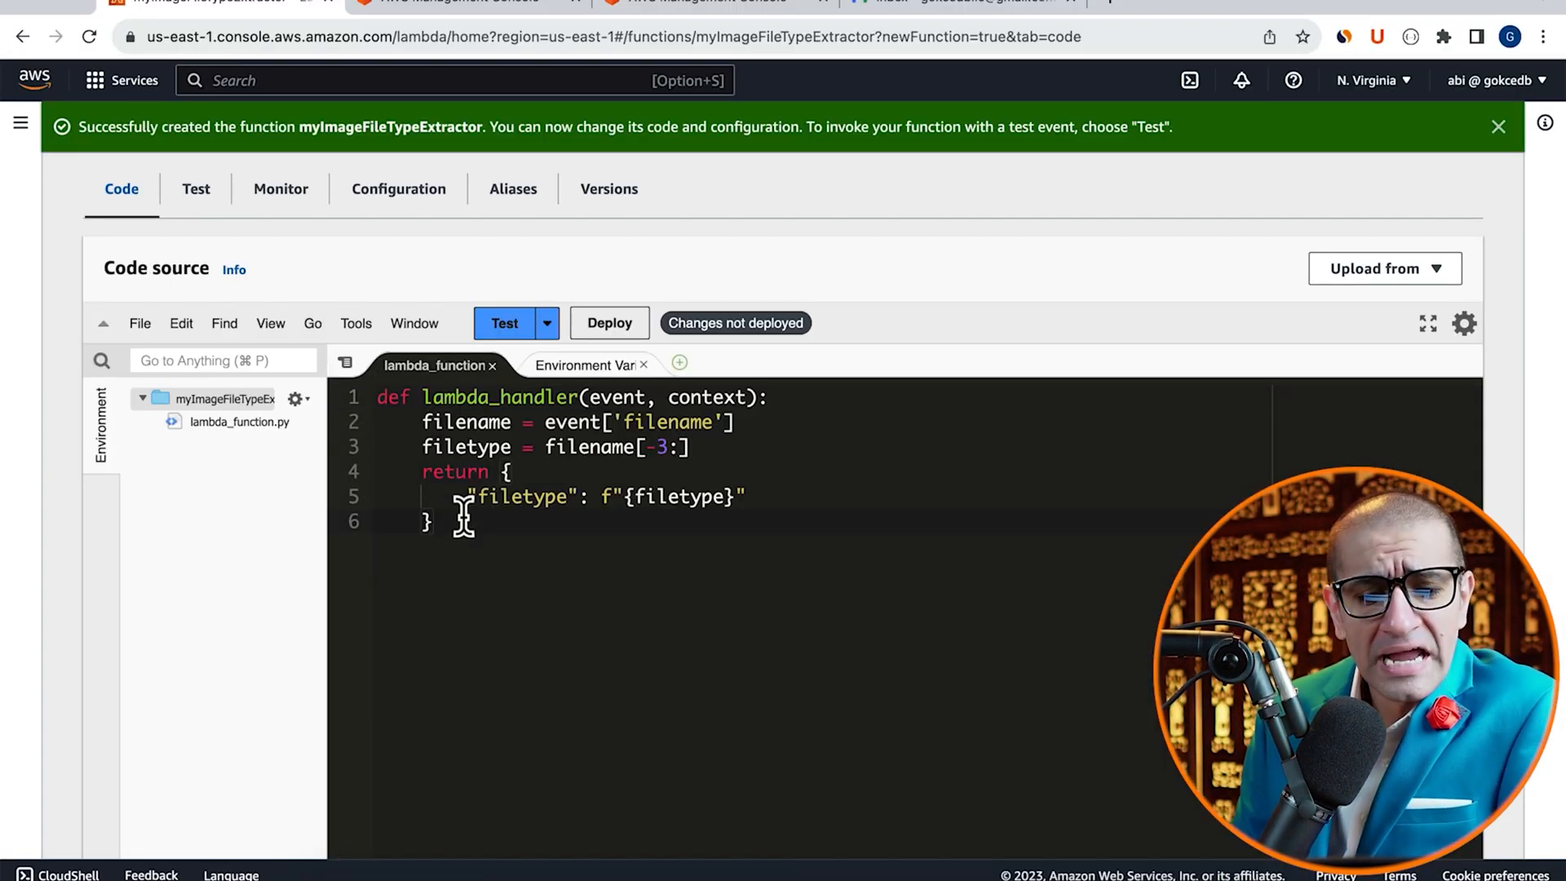
{"action": "mouse_move", "coordinate": [393, 643]}
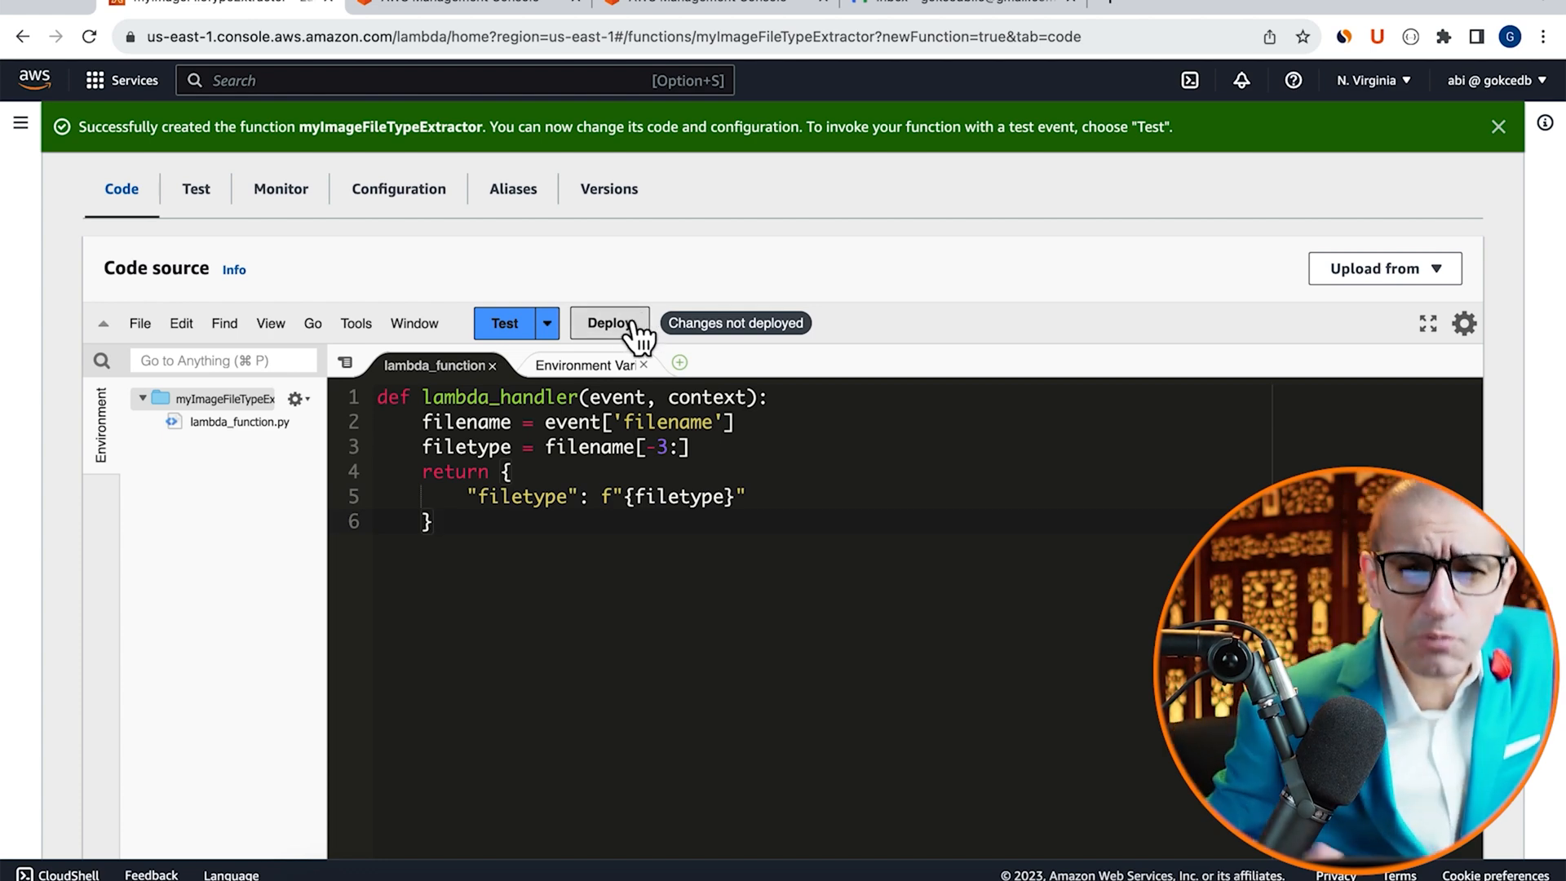
Deploy the handler code returning the filename's last three characters as filetype
{"action": "left_click", "coordinate": [610, 323]}
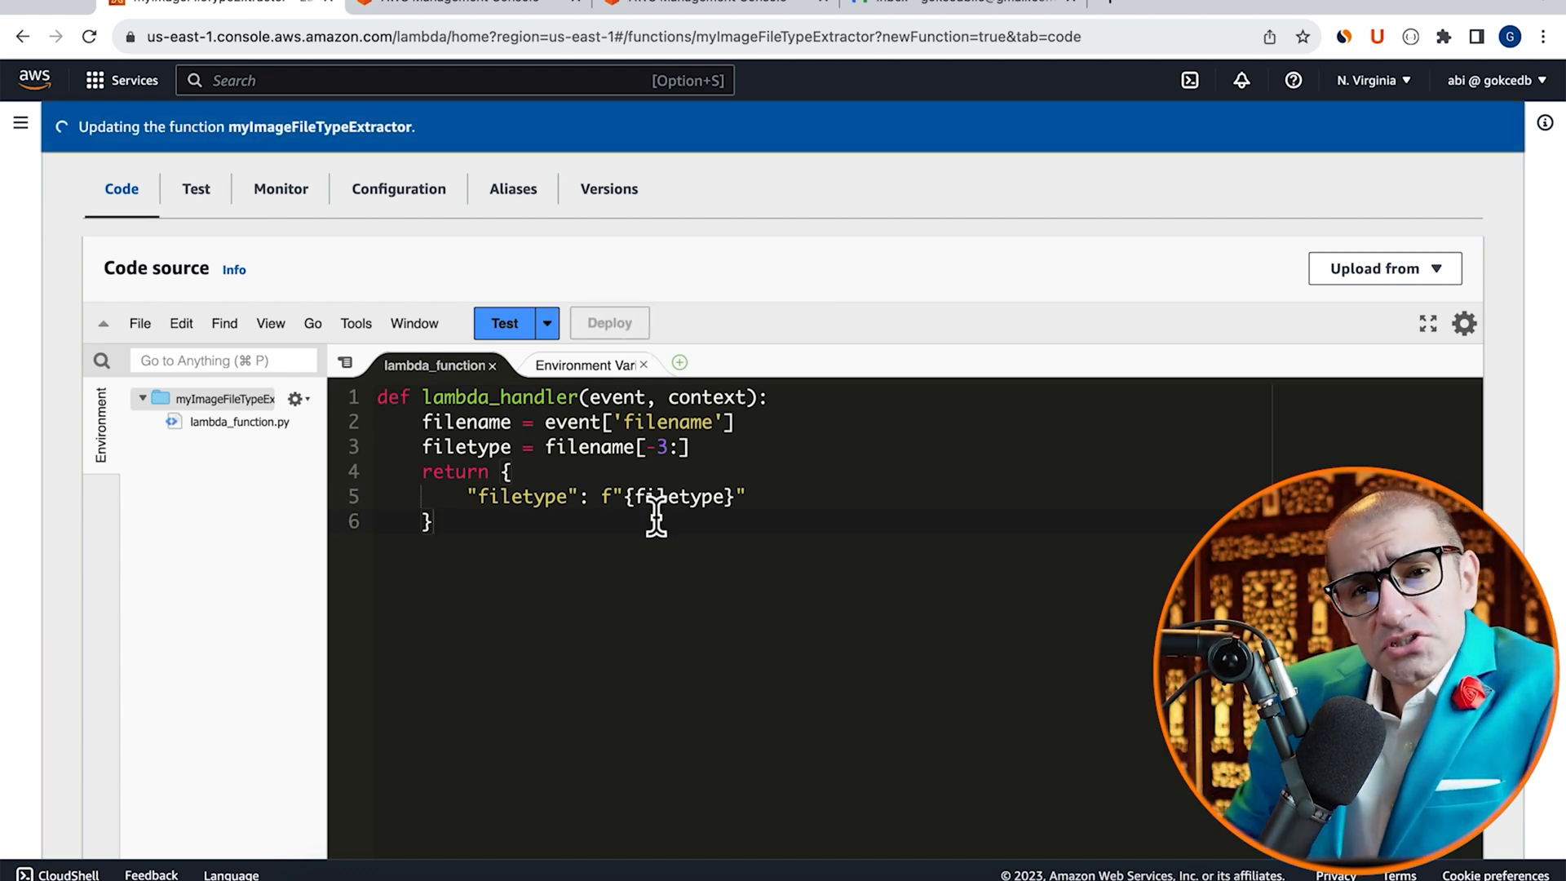
Save a test event myTest with JSON filename sample.png and run it
{"action": "left_click", "coordinate": [503, 323]}
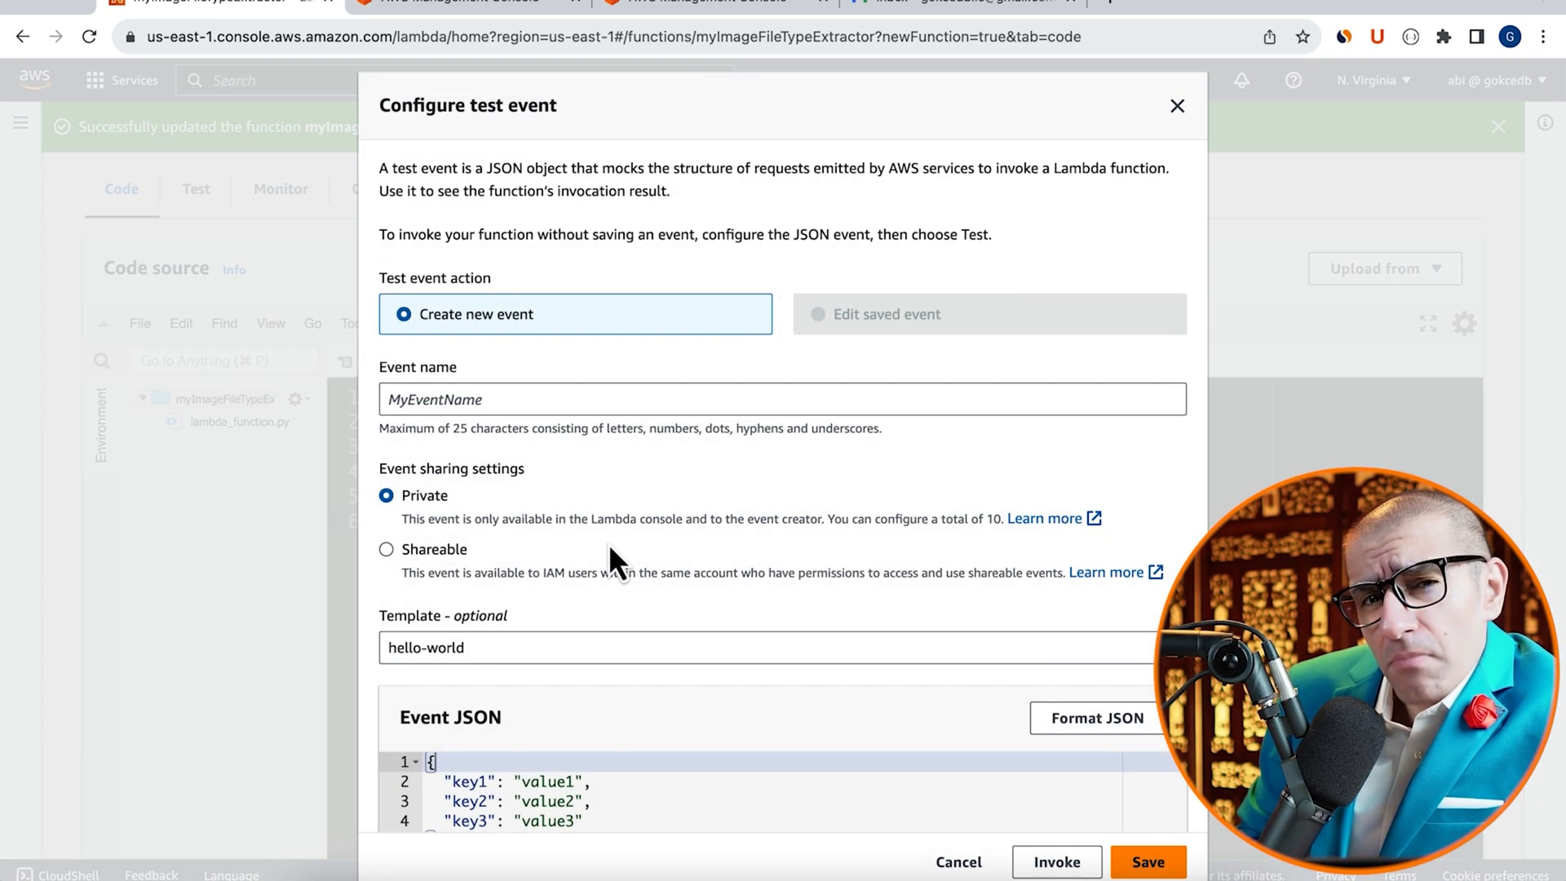
{"action": "type", "text": "myTest"}
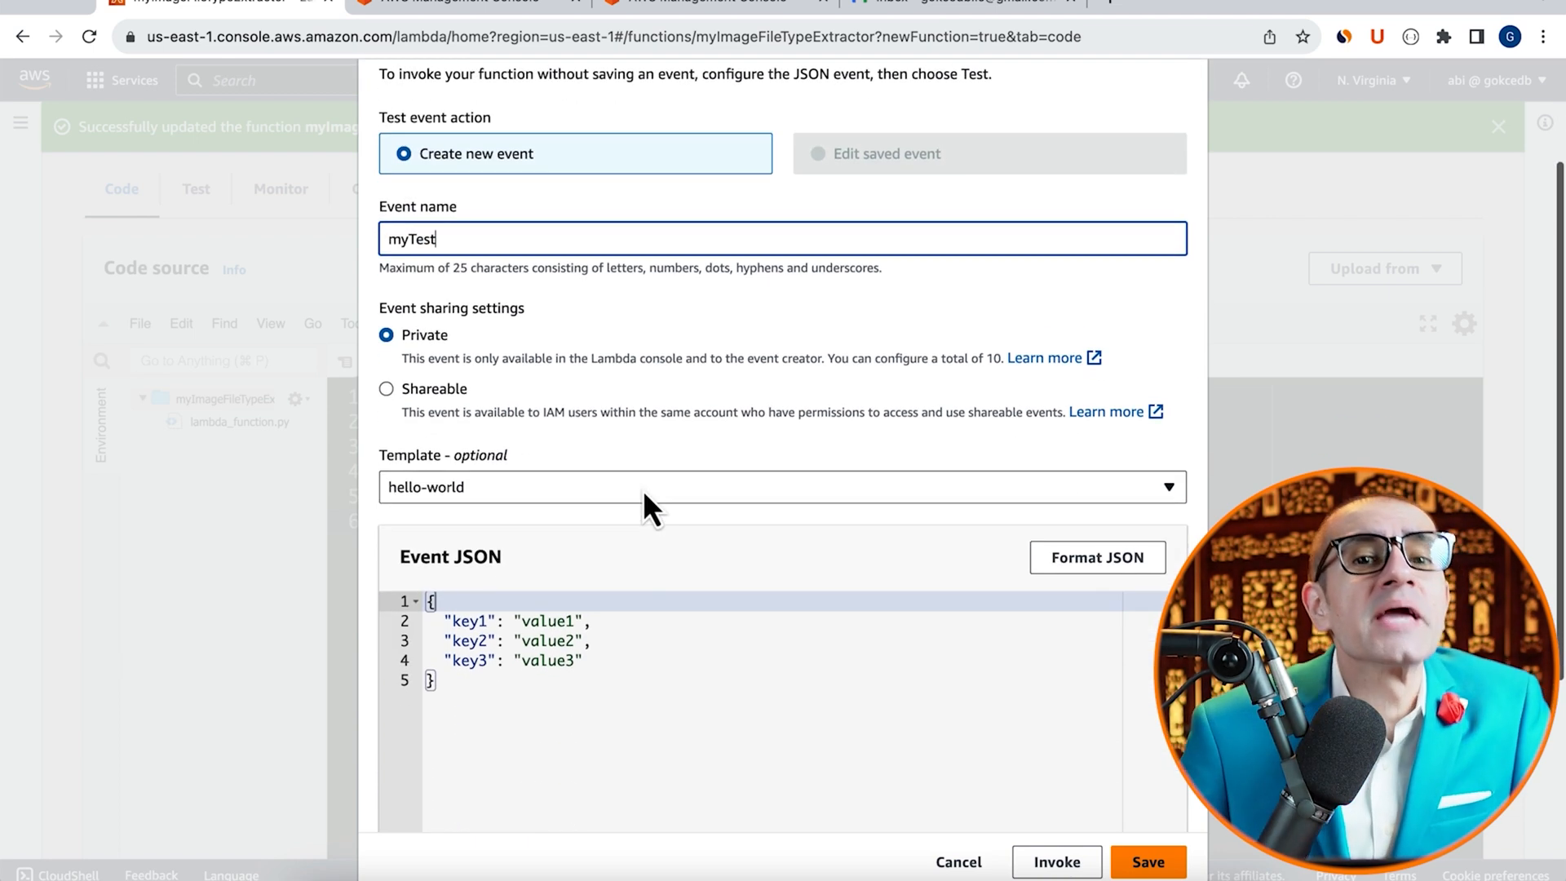
{"action": "left_click_drag", "start_coordinate": [444, 639], "coordinate": [582, 660]}
{"action": "type", "text": "filename"}
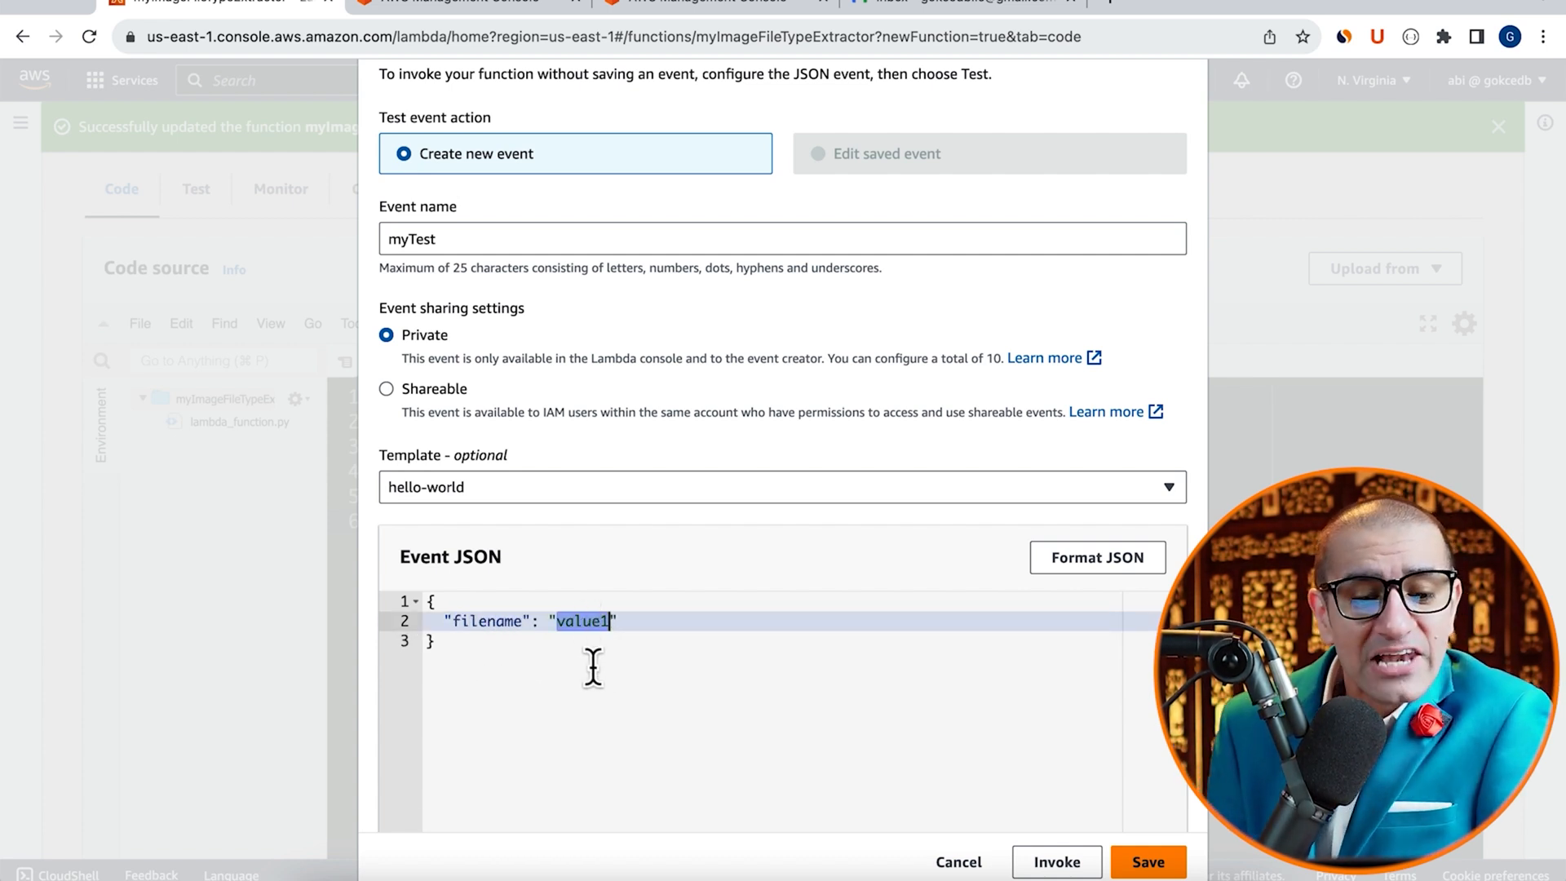
{"action": "type", "text": "sample.png"}
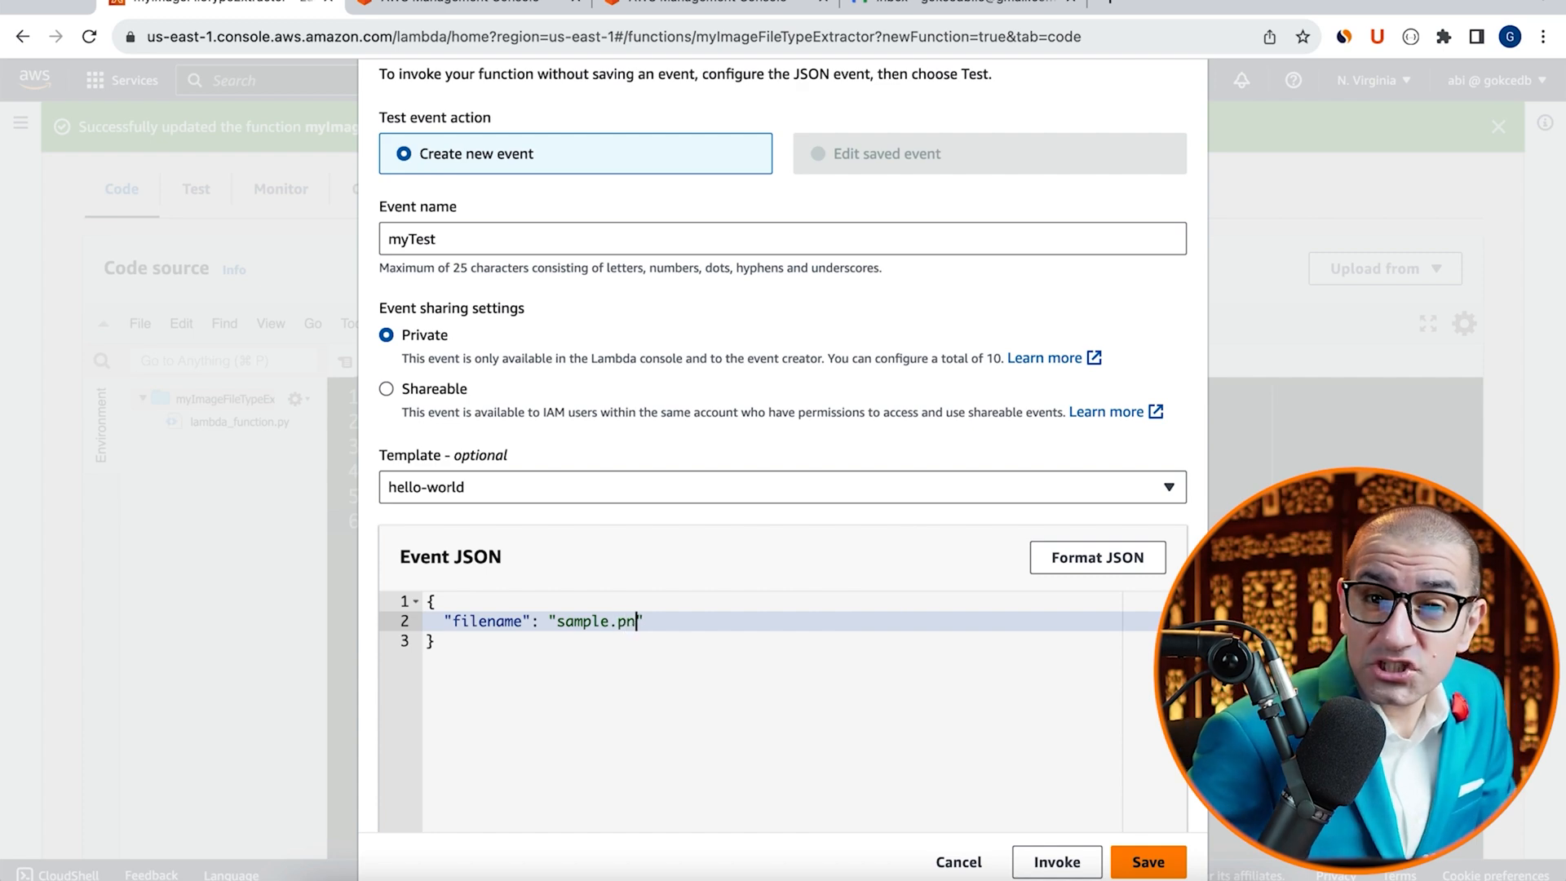
{"action": "left_click", "coordinate": [1148, 861]}
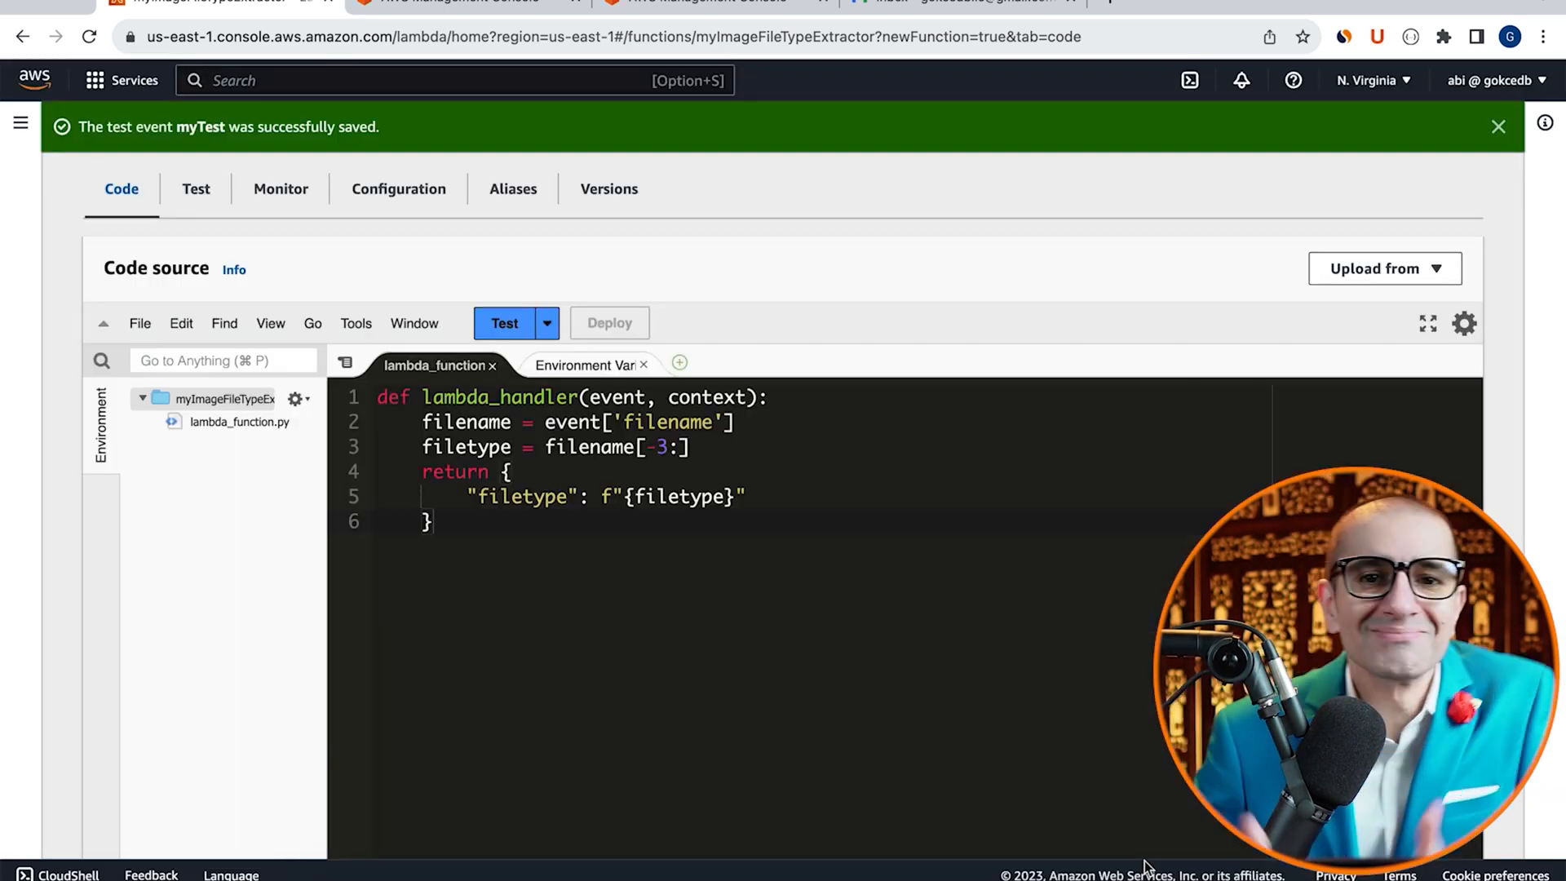
{"action": "left_click", "coordinate": [504, 323]}
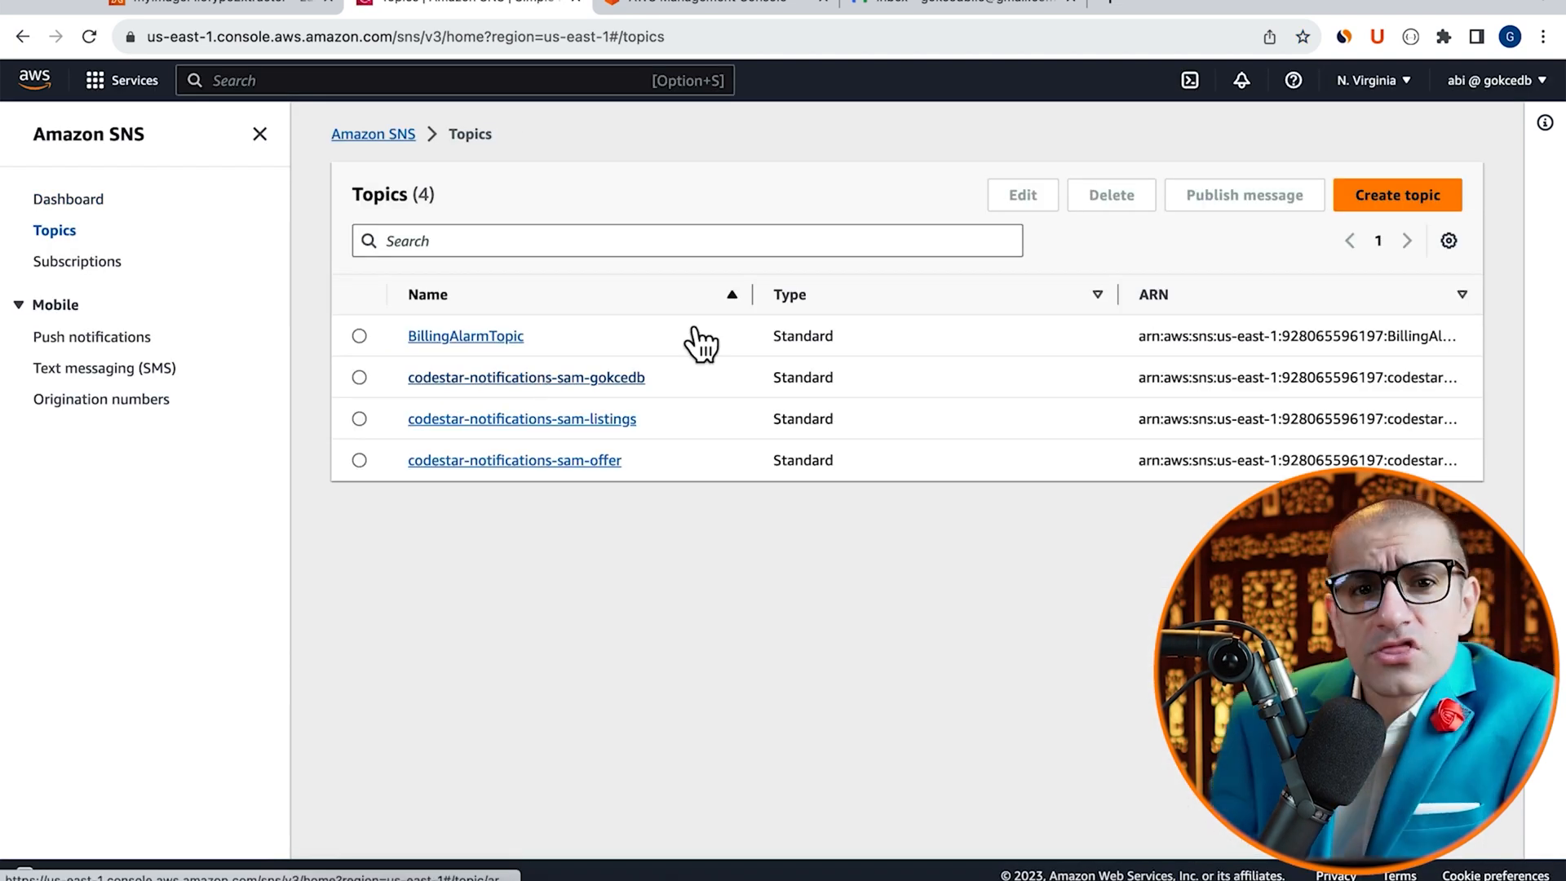
Create a Standard SNS topic named MyTestSNSTopic
{"action": "left_click", "coordinate": [1398, 194]}
{"action": "type", "text": "M"}
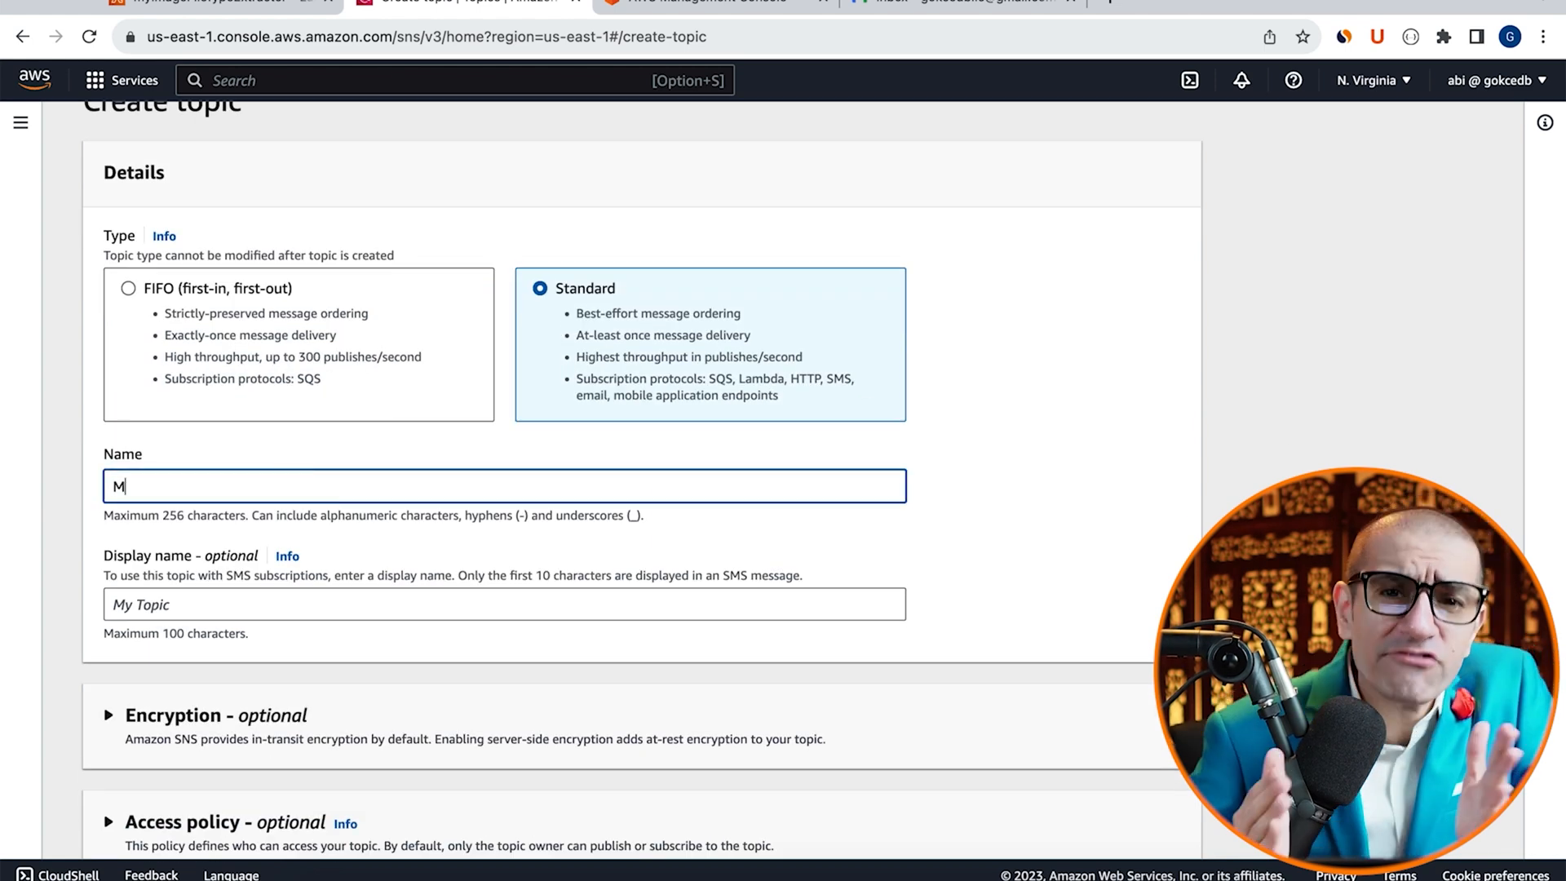
{"action": "scroll", "scroll_direction": "down", "scroll_amount": 3}
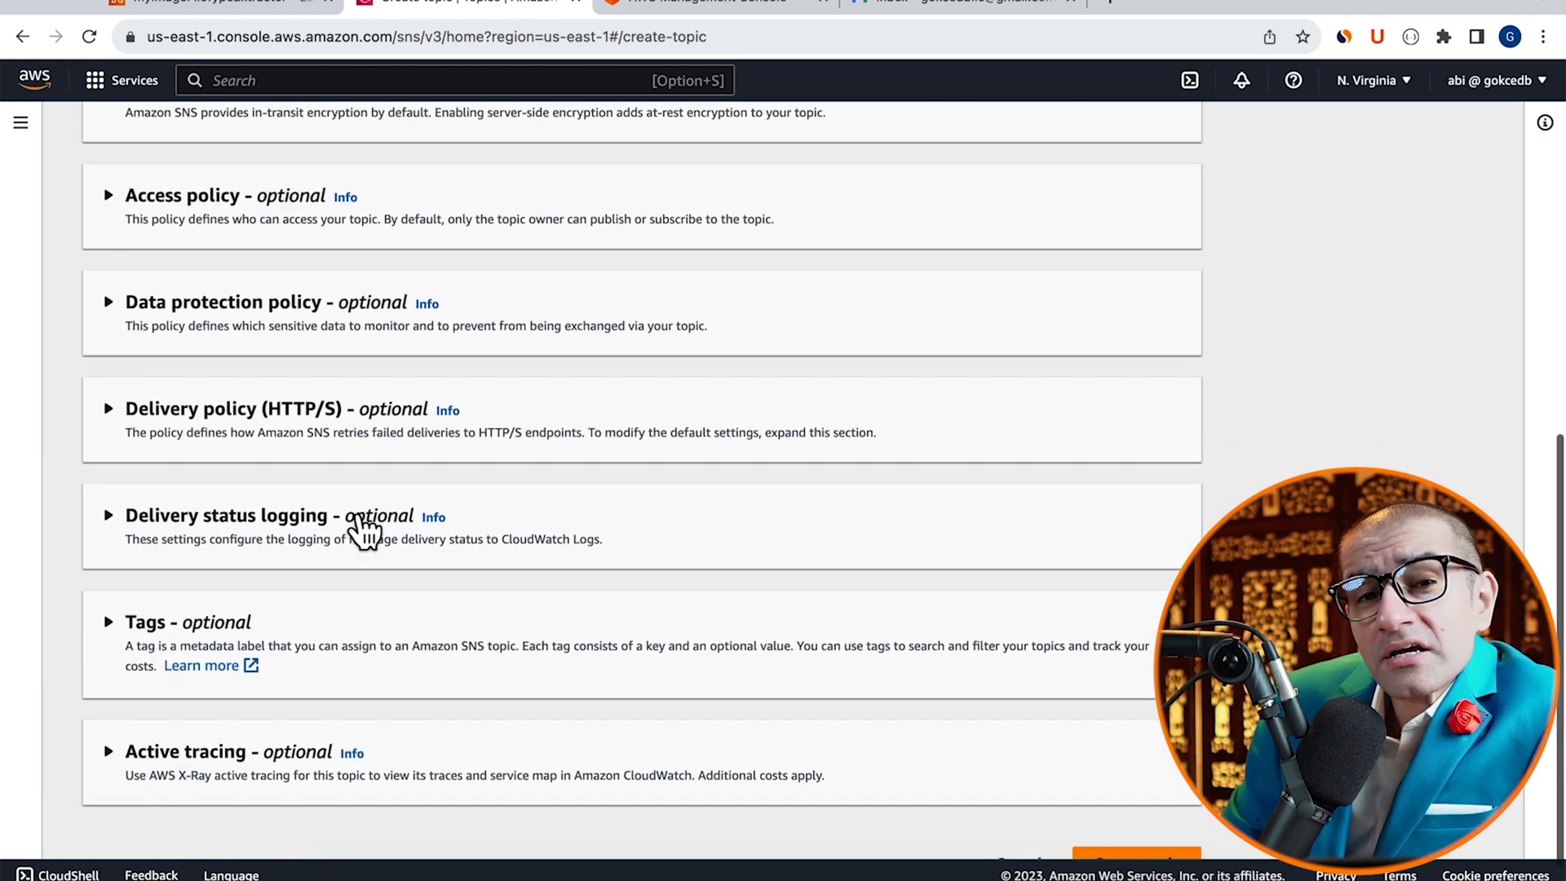
{"action": "scroll", "scroll_direction": "down", "scroll_amount": 3}
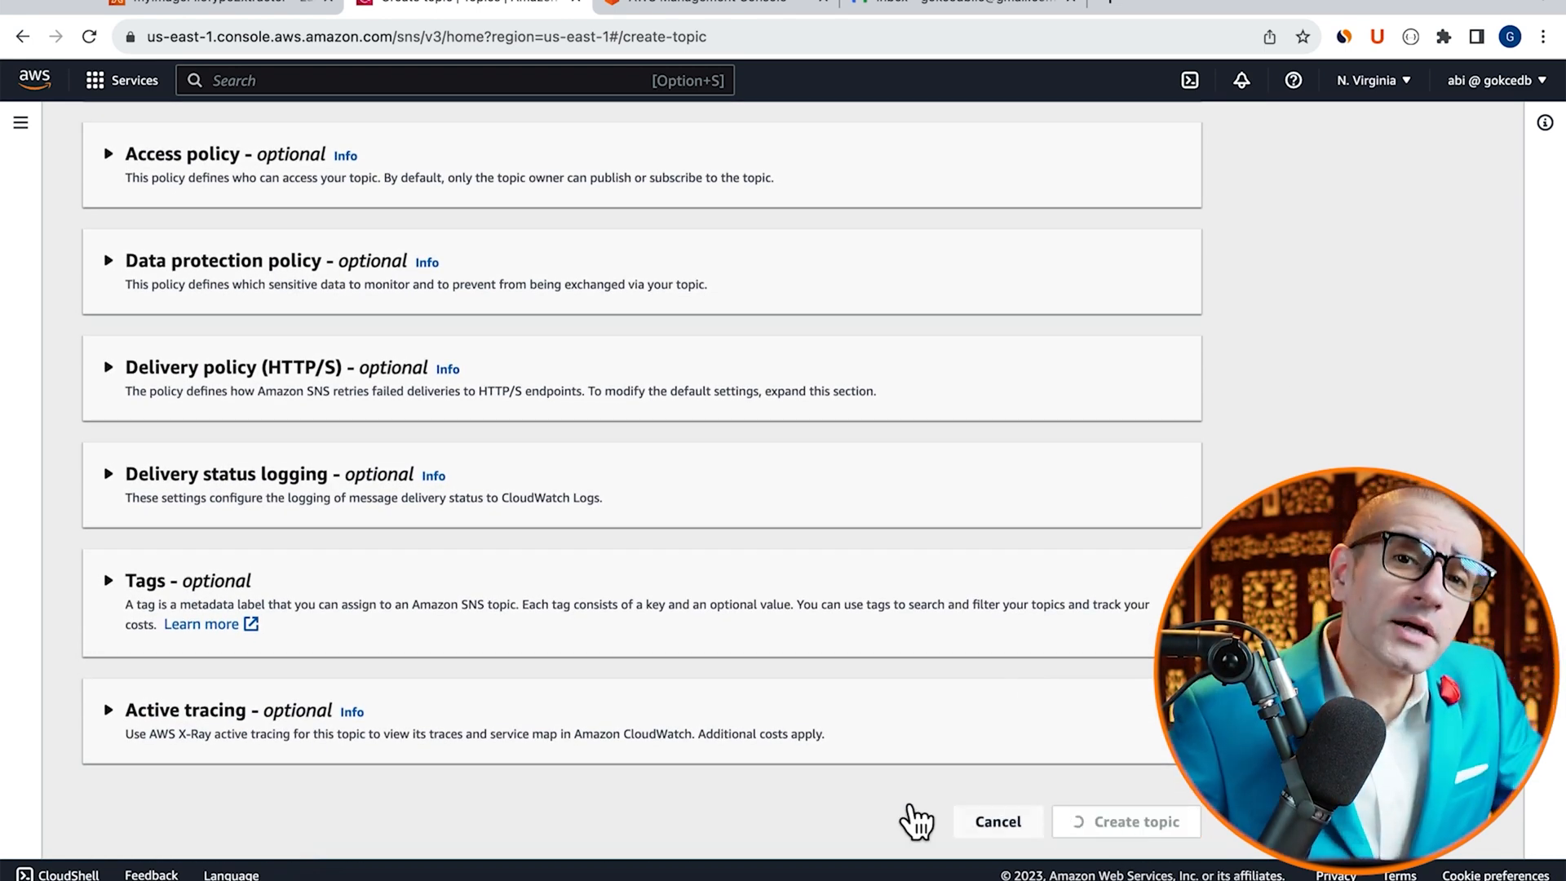
{"action": "left_click", "coordinate": [1125, 820]}
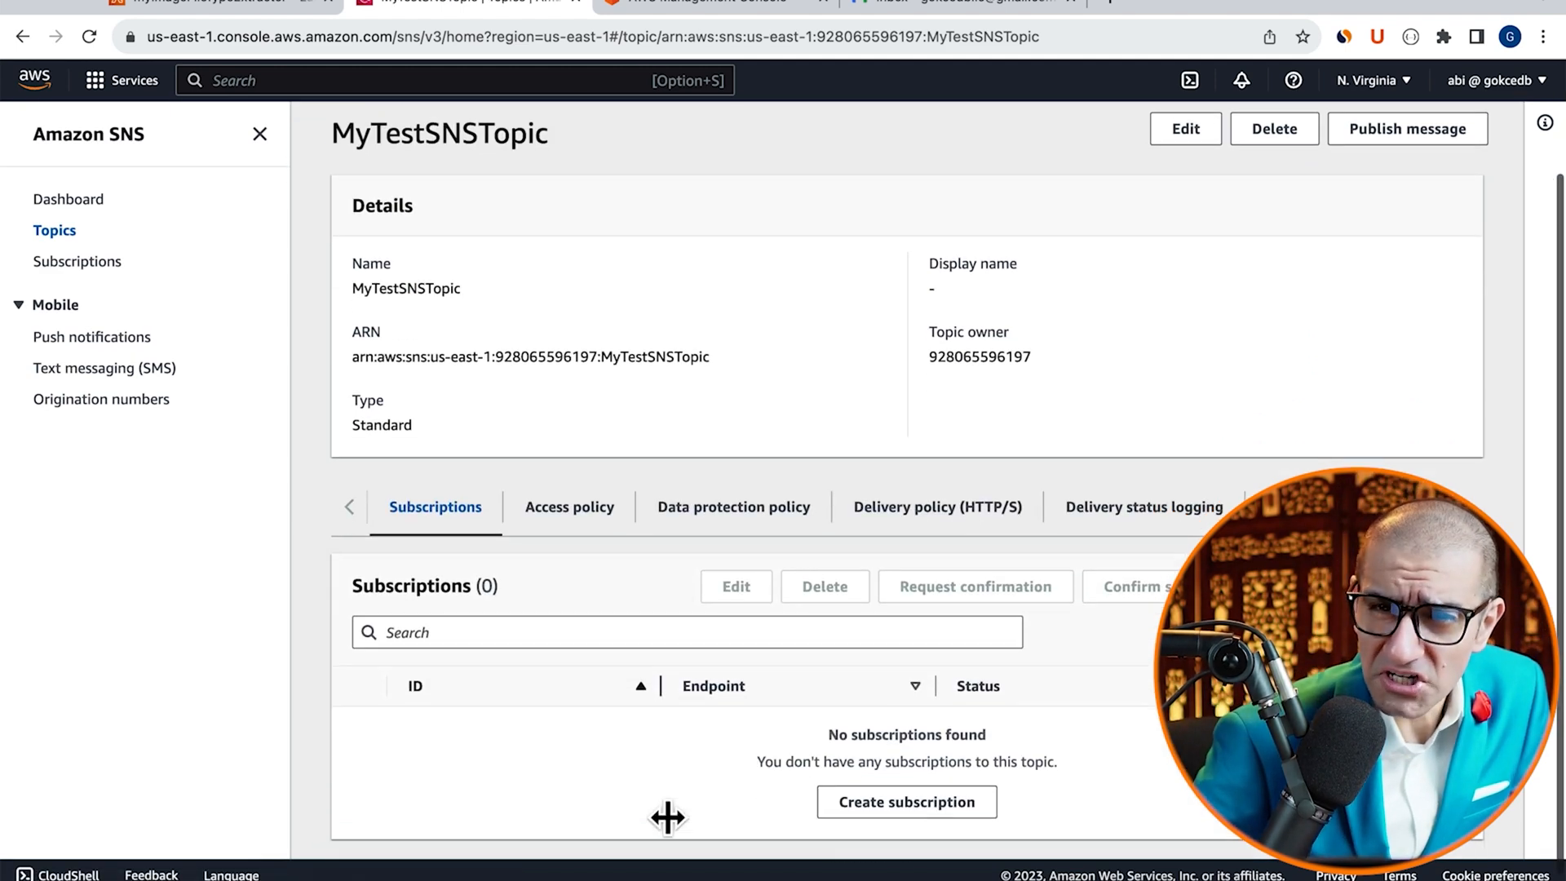
Create an Email subscription to MyTestSNSTopic and confirm it from the inbox email
{"action": "left_click", "coordinate": [906, 801]}
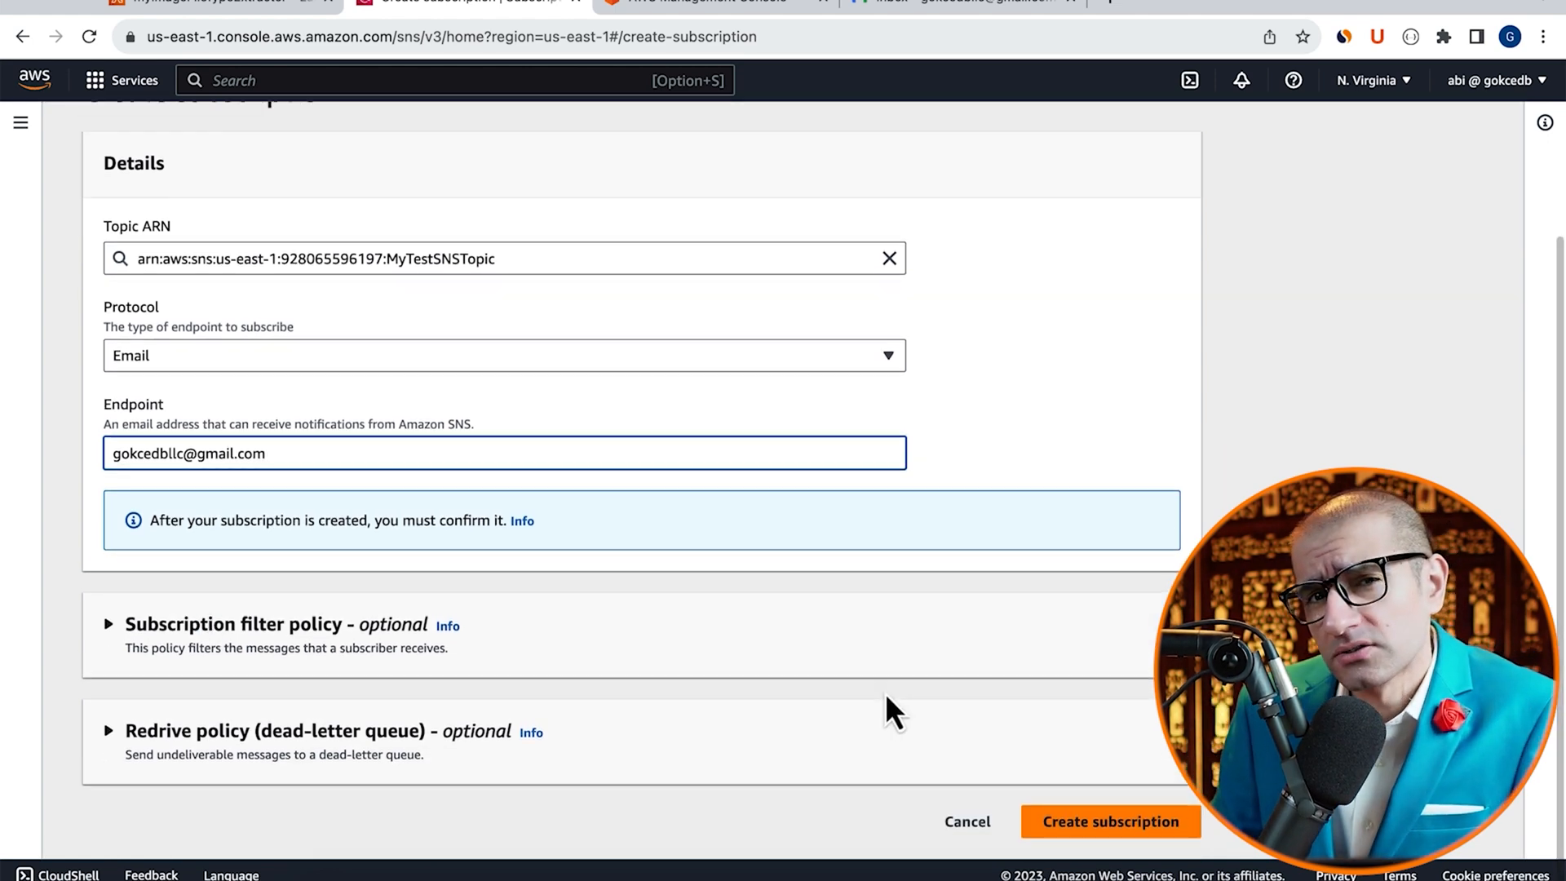
{"action": "left_click", "coordinate": [1114, 820]}
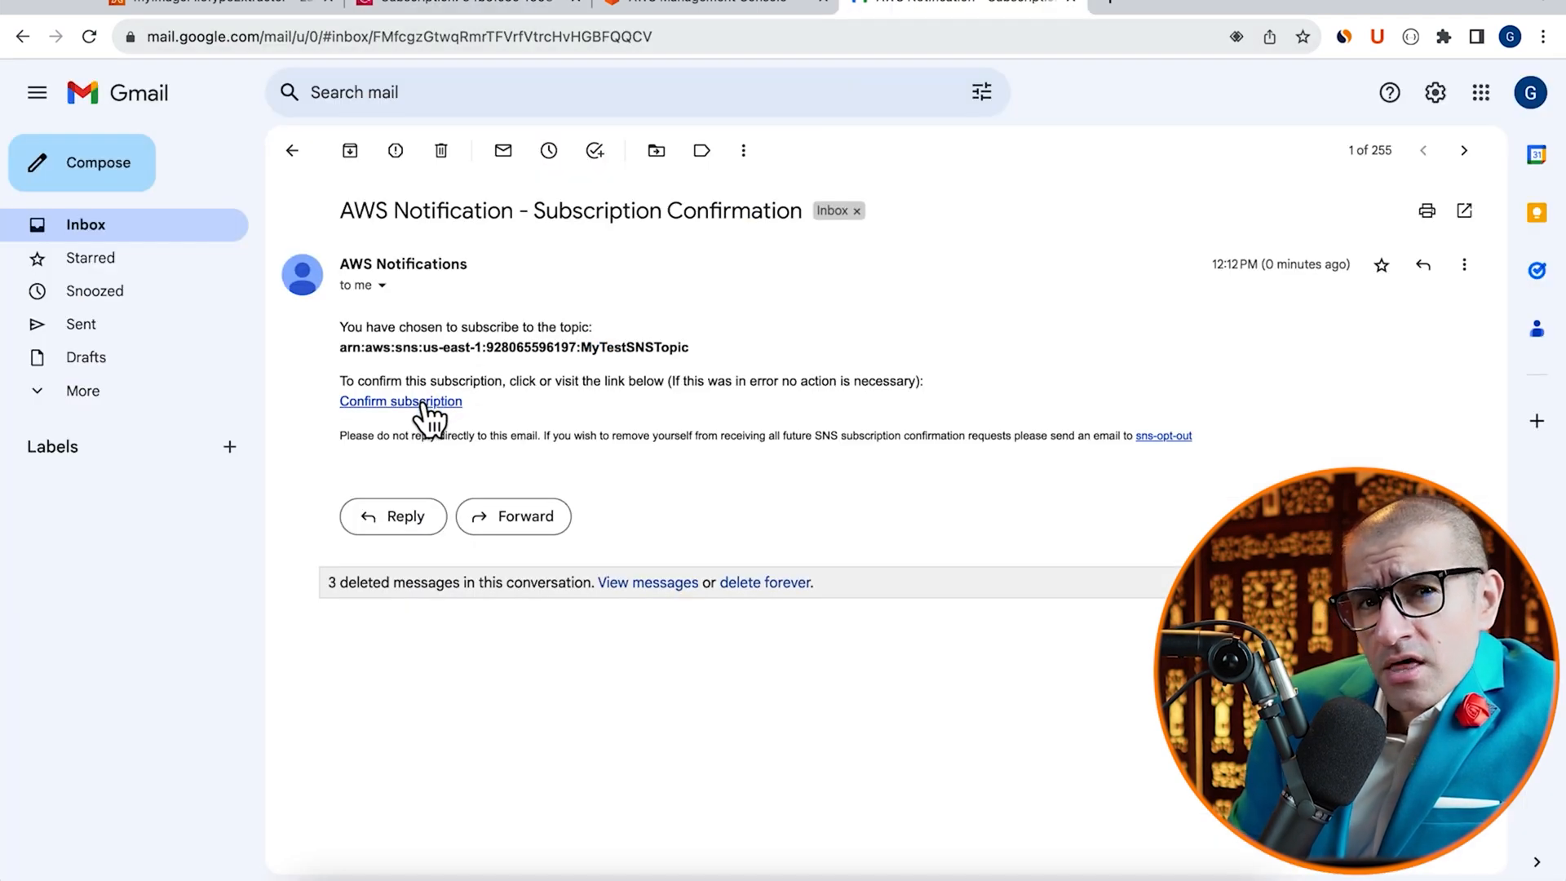
{"action": "left_click", "coordinate": [401, 401]}
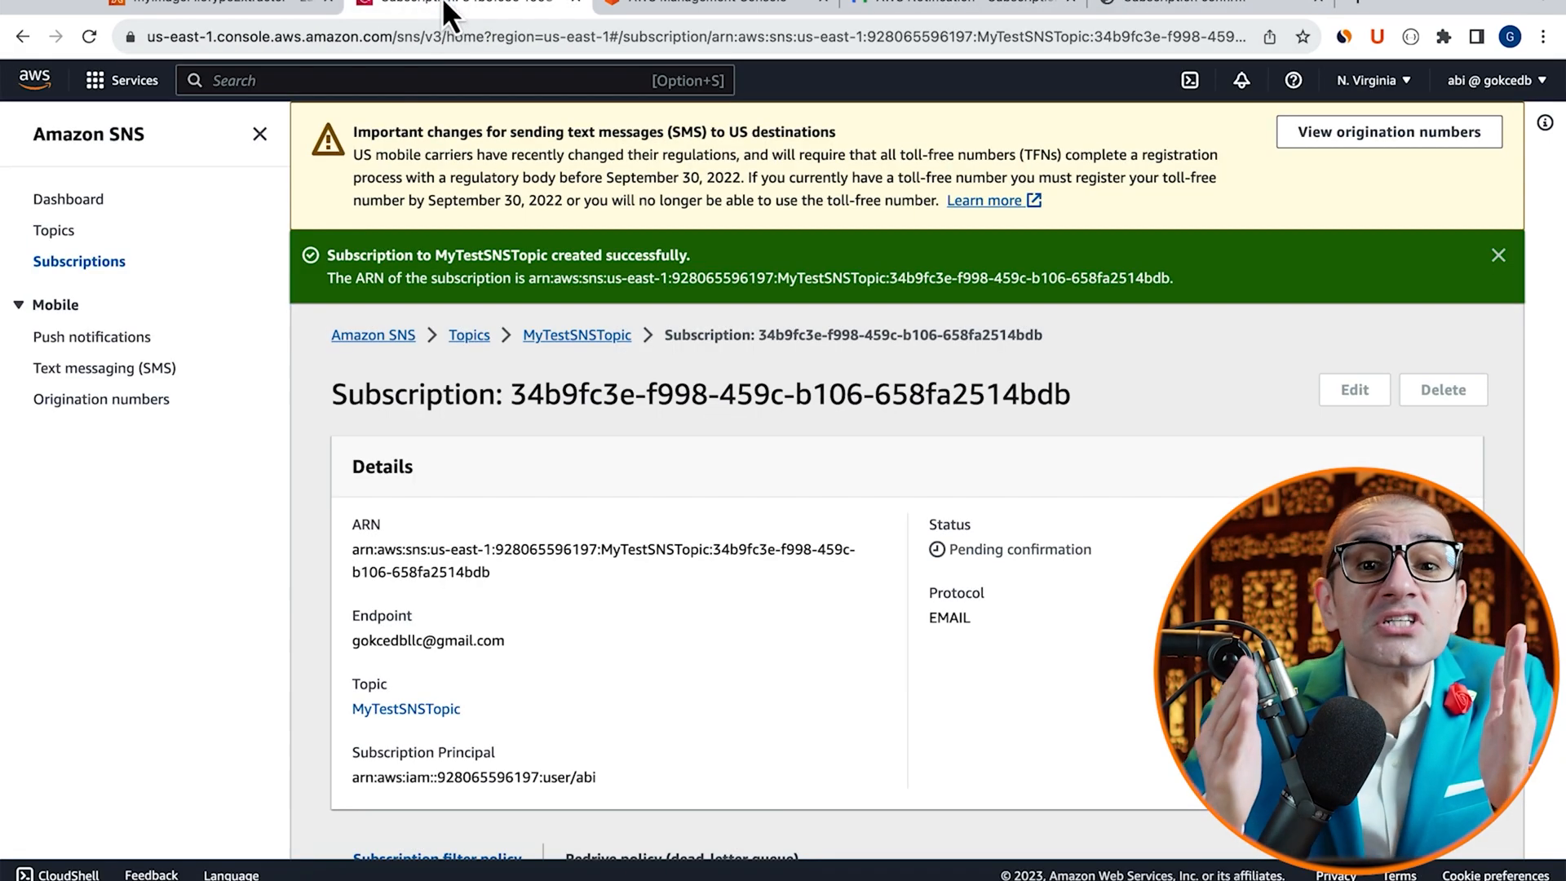
{"action": "left_click", "coordinate": [576, 336]}
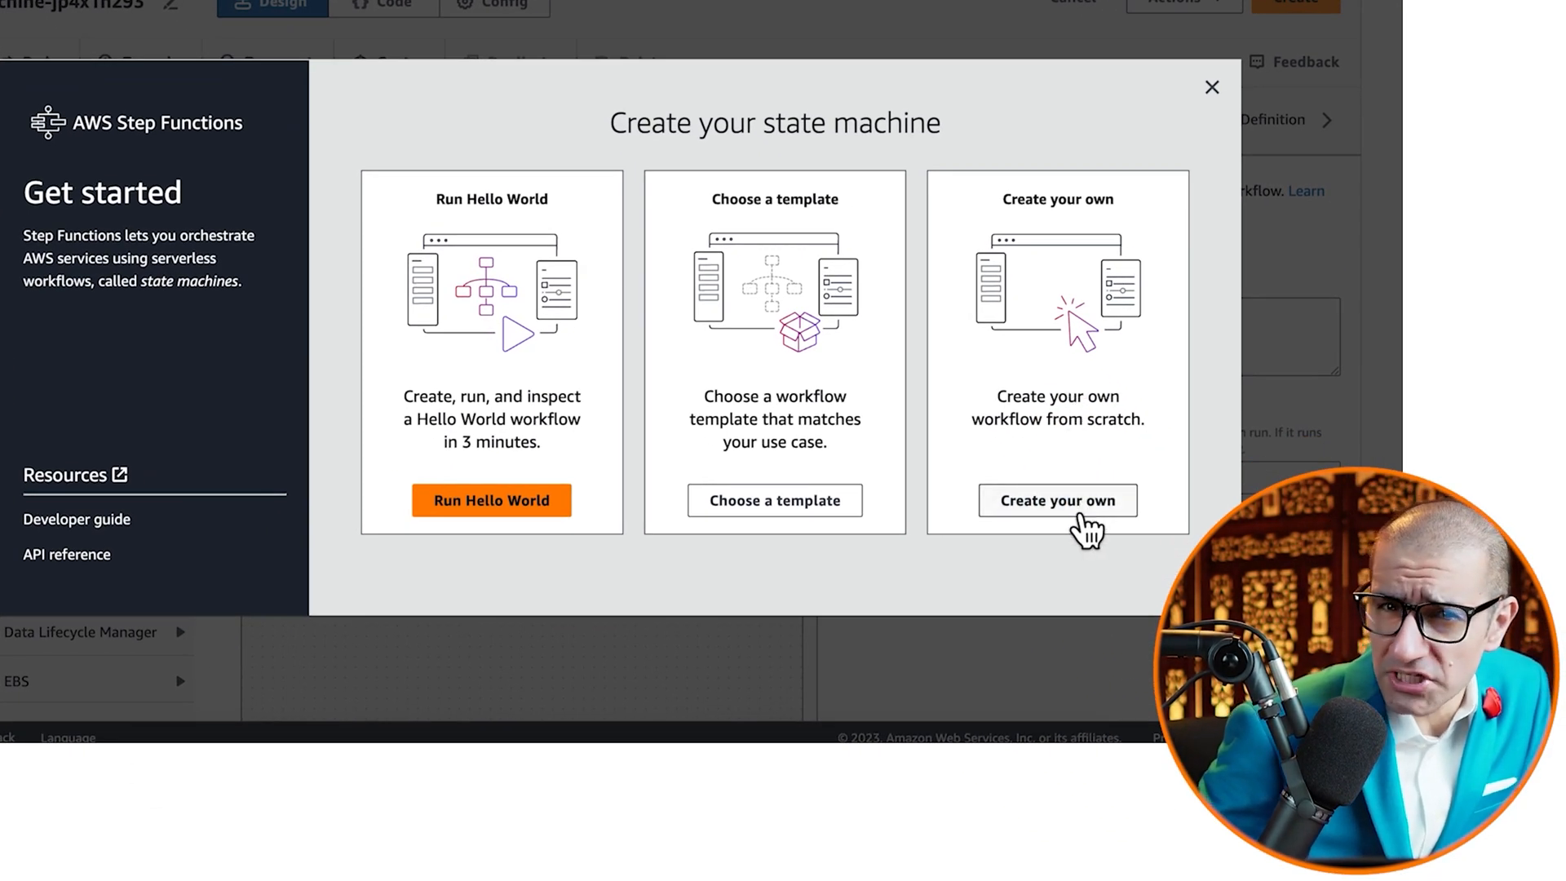
Choose Create your own to start a blank state machine workflow
{"action": "left_click", "coordinate": [1057, 501]}
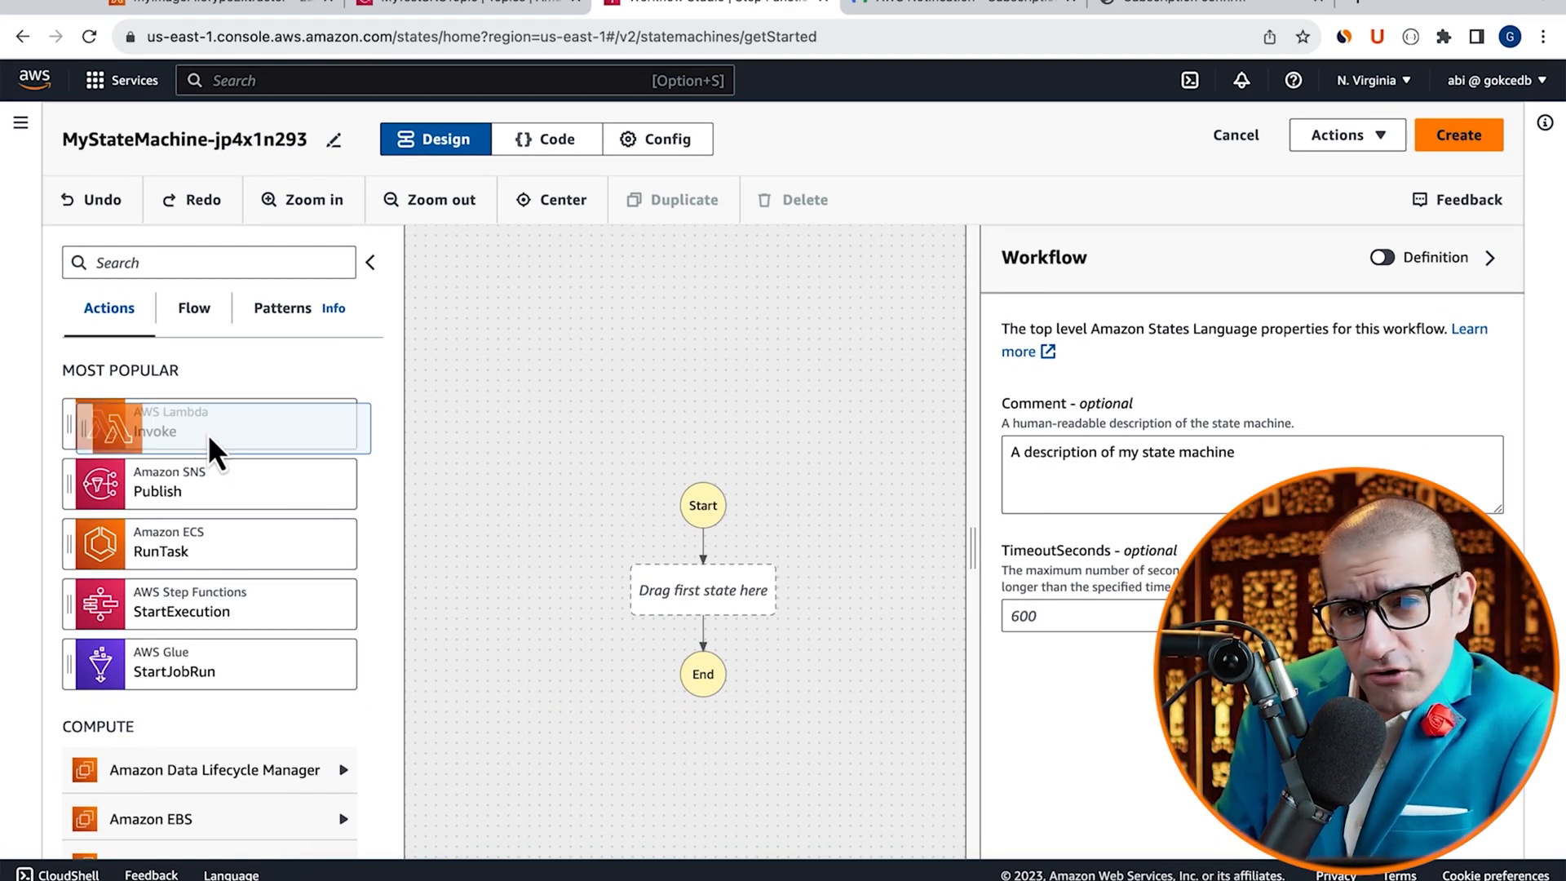
Add a Lambda Invoke state for myImageFileTypeExtractor followed by a Choice state
{"action": "left_click_drag", "start_coordinate": [210, 424], "coordinate": [701, 588]}
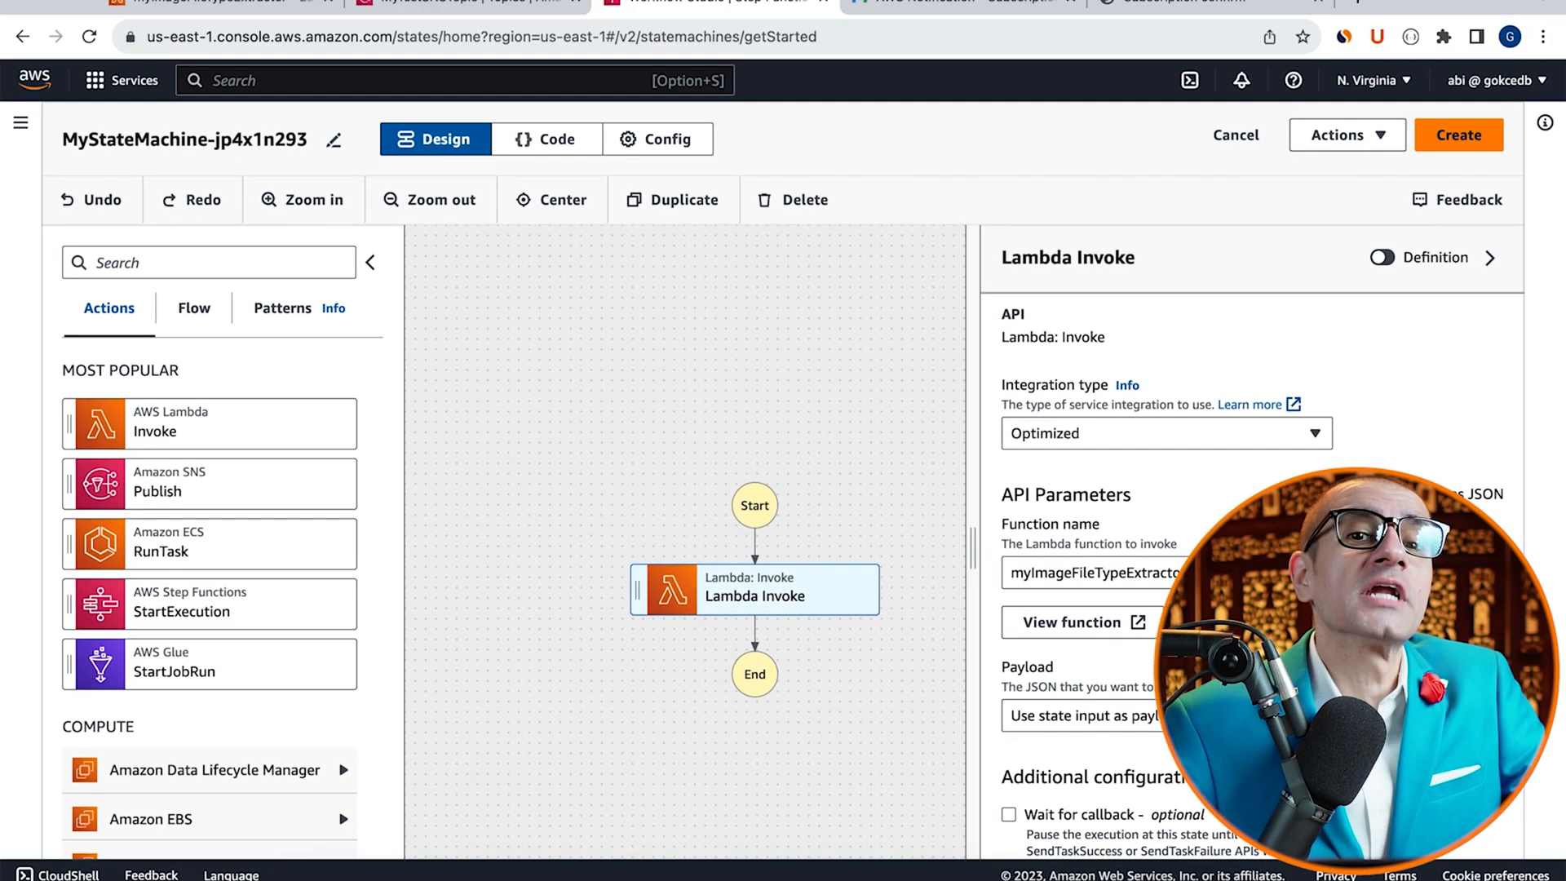
{"action": "left_click", "coordinate": [192, 307]}
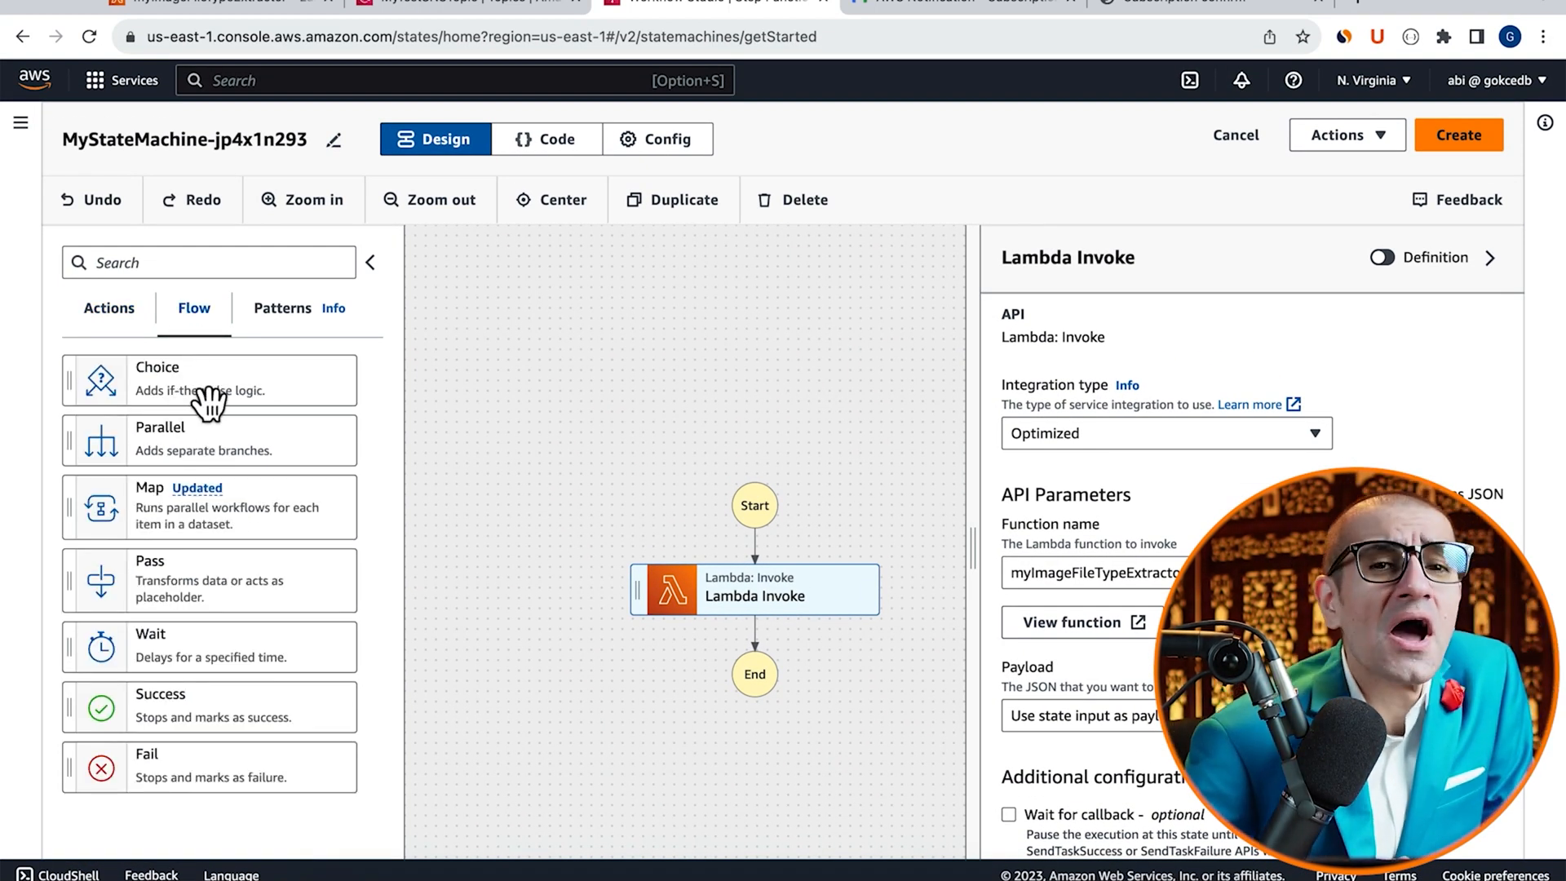
{"action": "left_click_drag", "start_coordinate": [98, 380], "coordinate": [739, 634]}
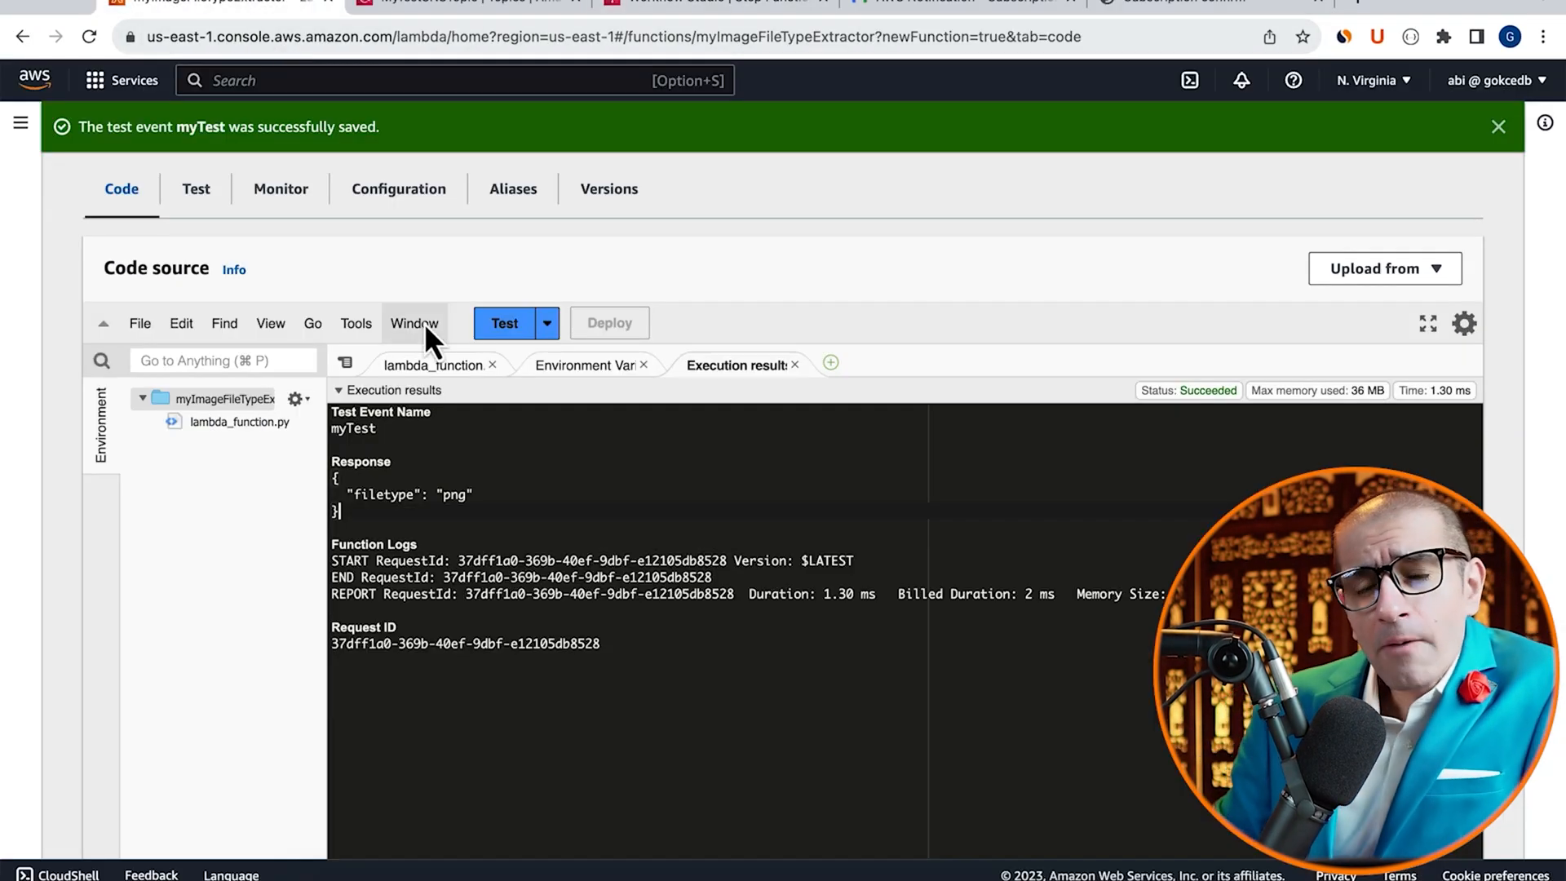
Set rule #1 to compare $.filetype equal to the String constant png
{"action": "left_click", "coordinate": [431, 365]}
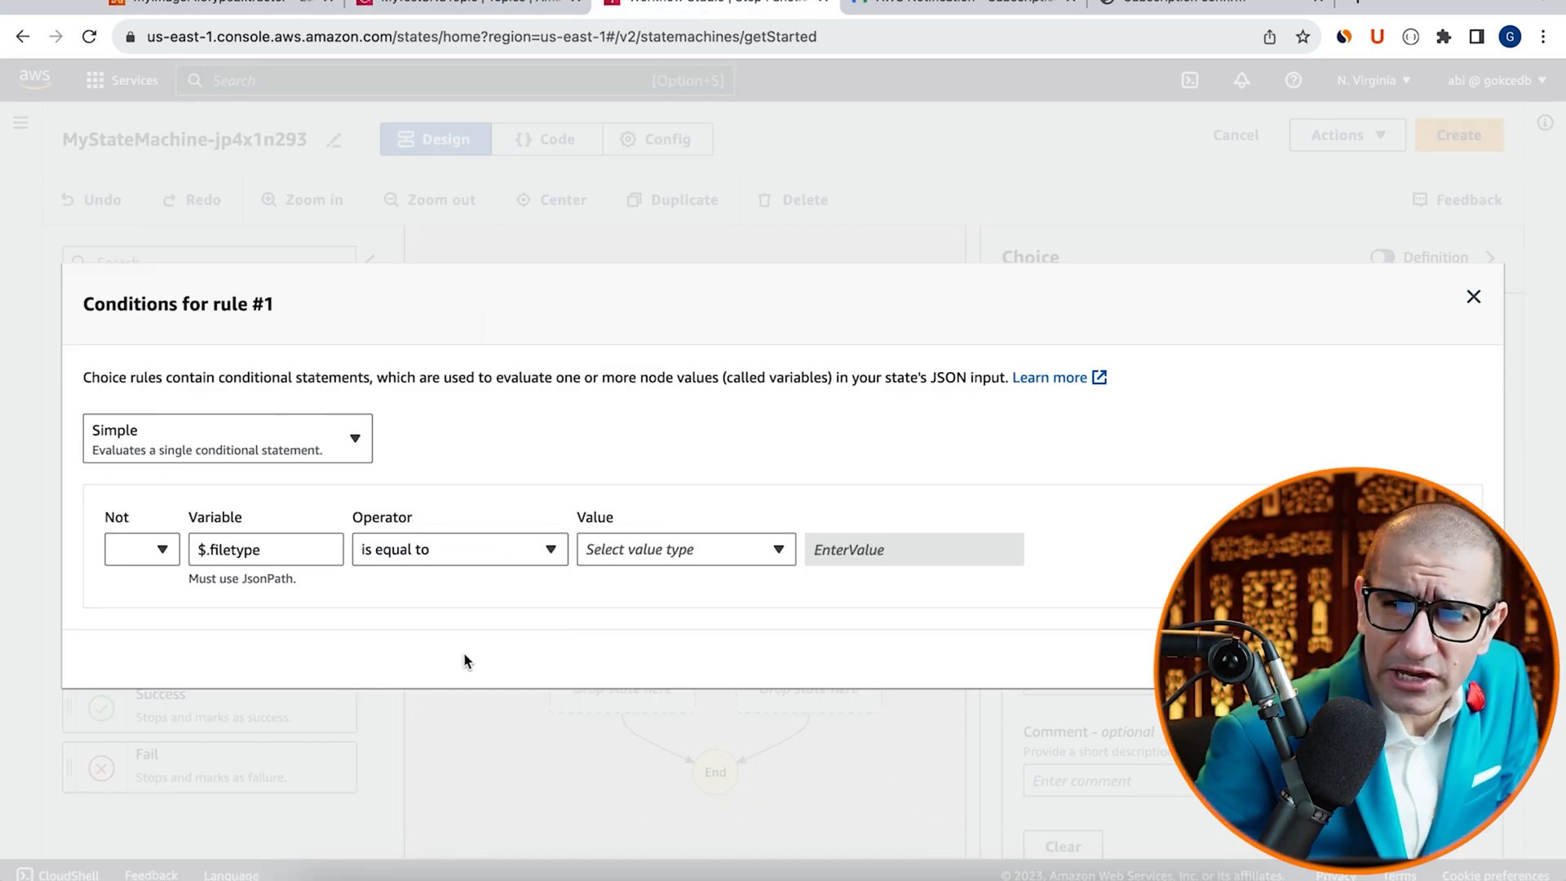
{"action": "left_click", "coordinate": [687, 548]}
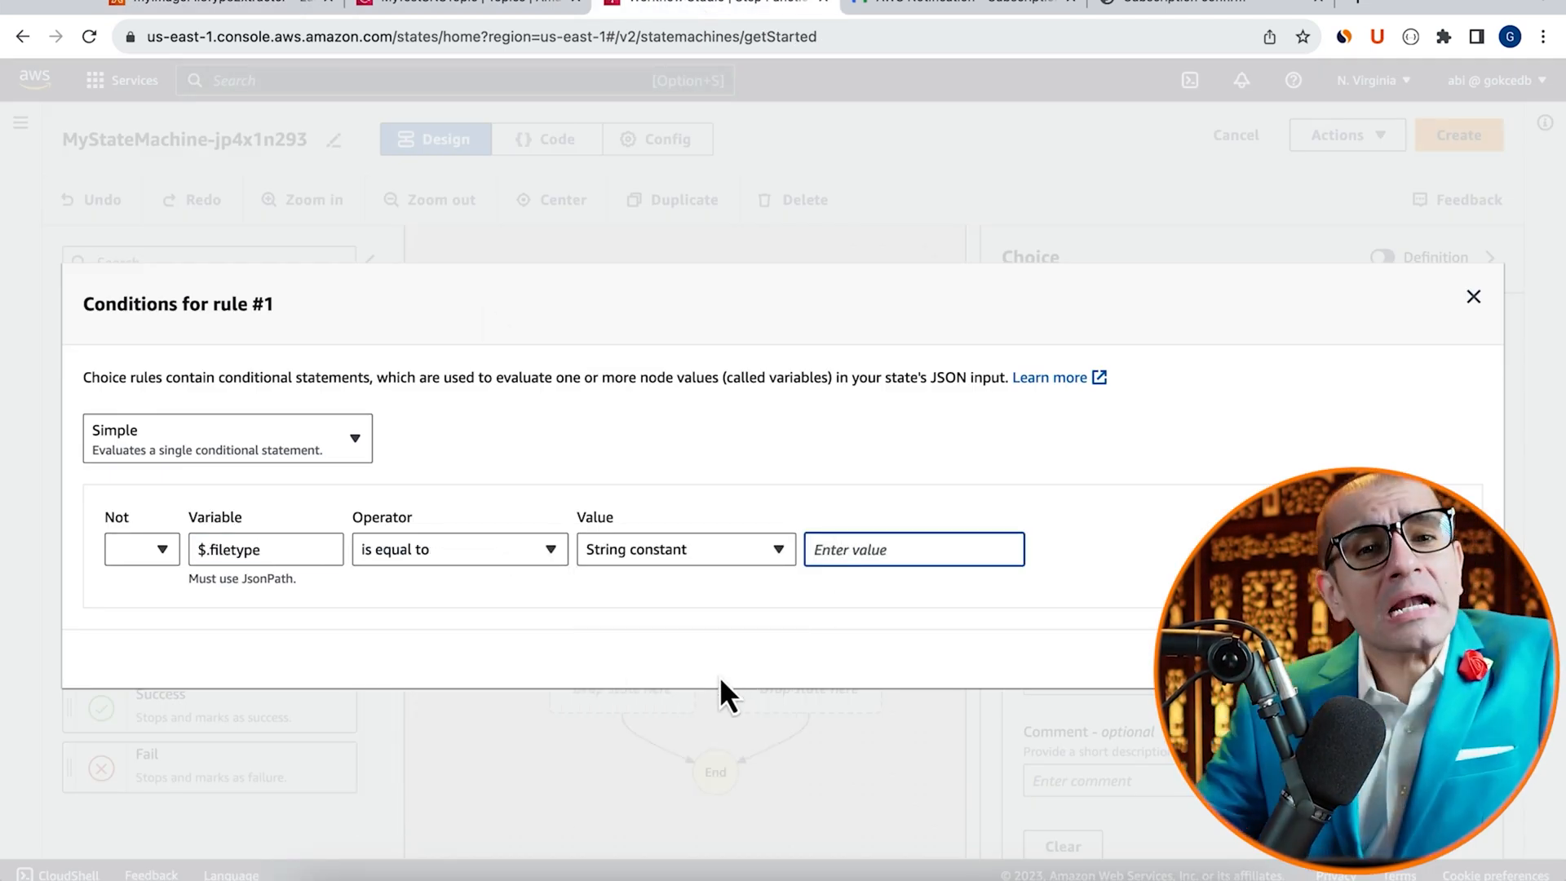
{"action": "type", "text": "png"}
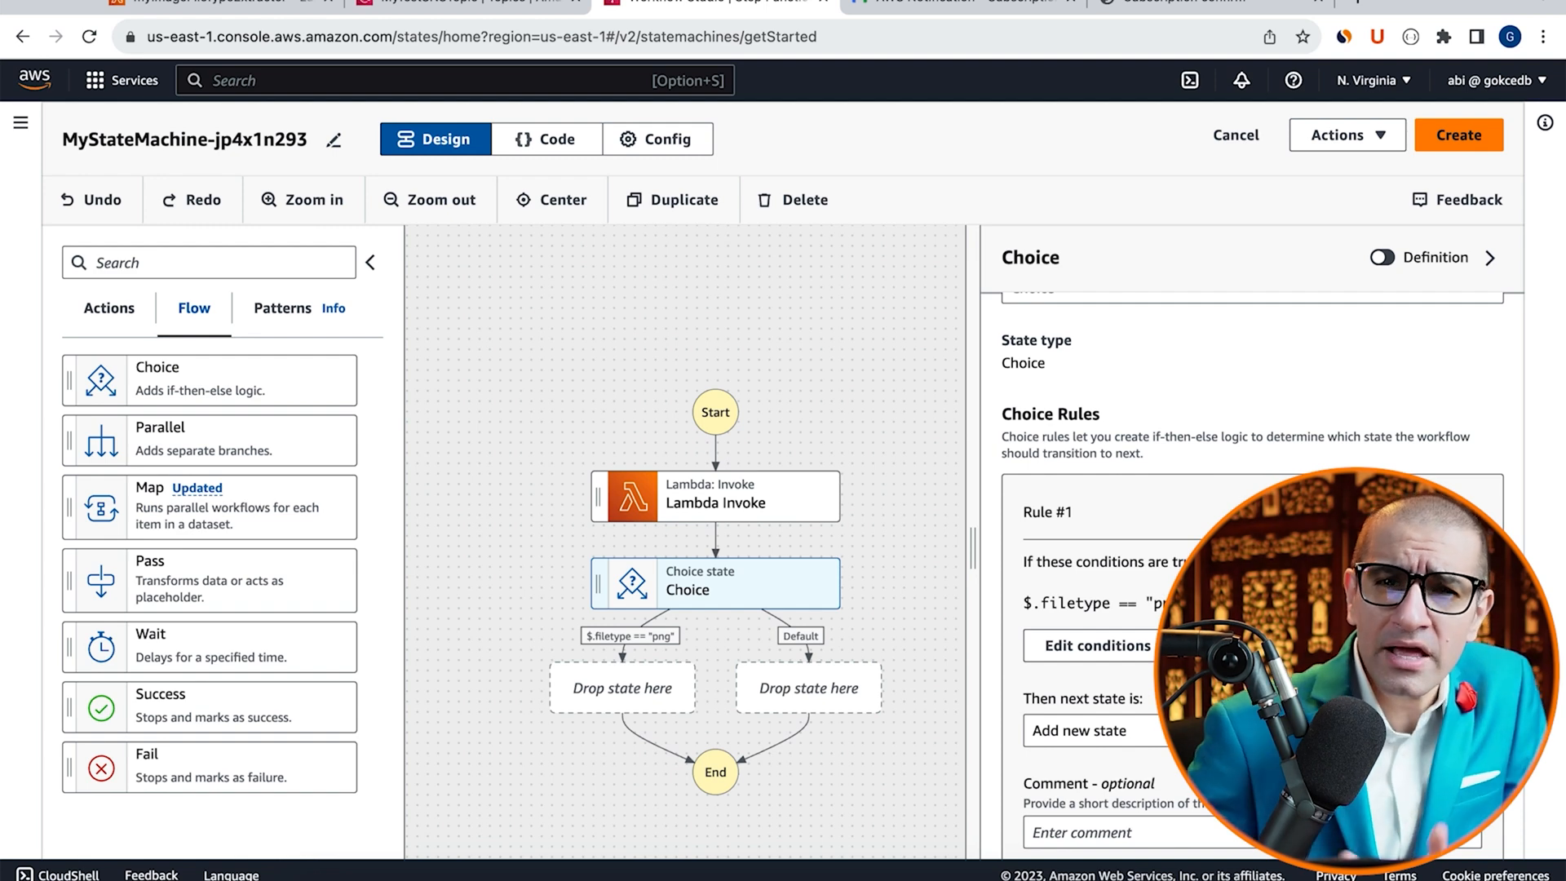
{"action": "mouse_move", "coordinate": [603, 755]}
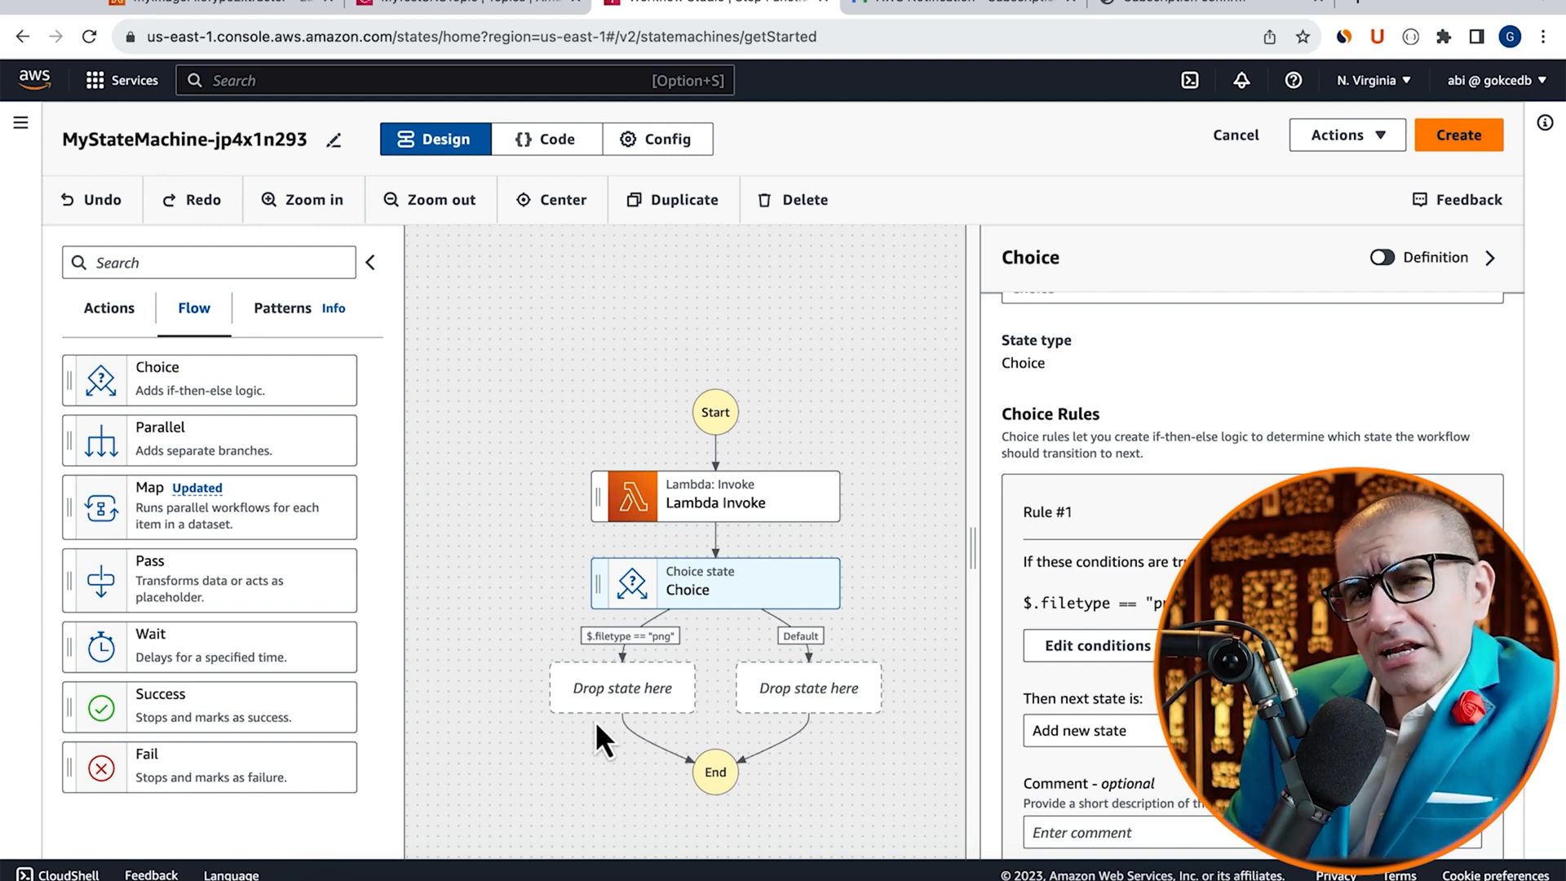
Add an SNS Publish state on the png branch targeting MyTestSNSTopic
{"action": "left_click", "coordinate": [107, 309]}
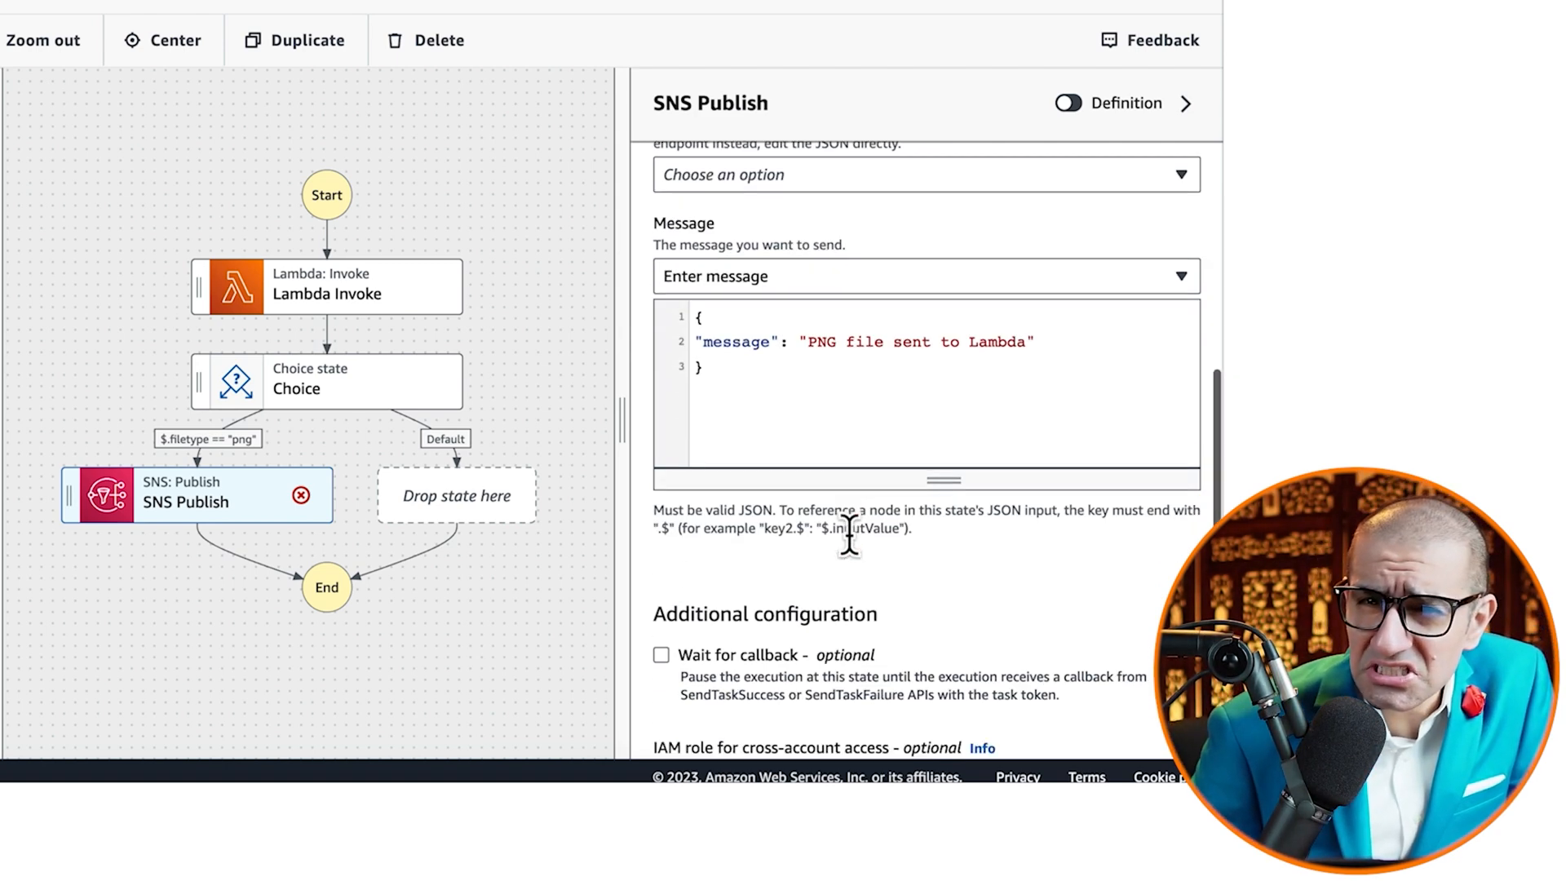
{"action": "left_click", "coordinate": [922, 492]}
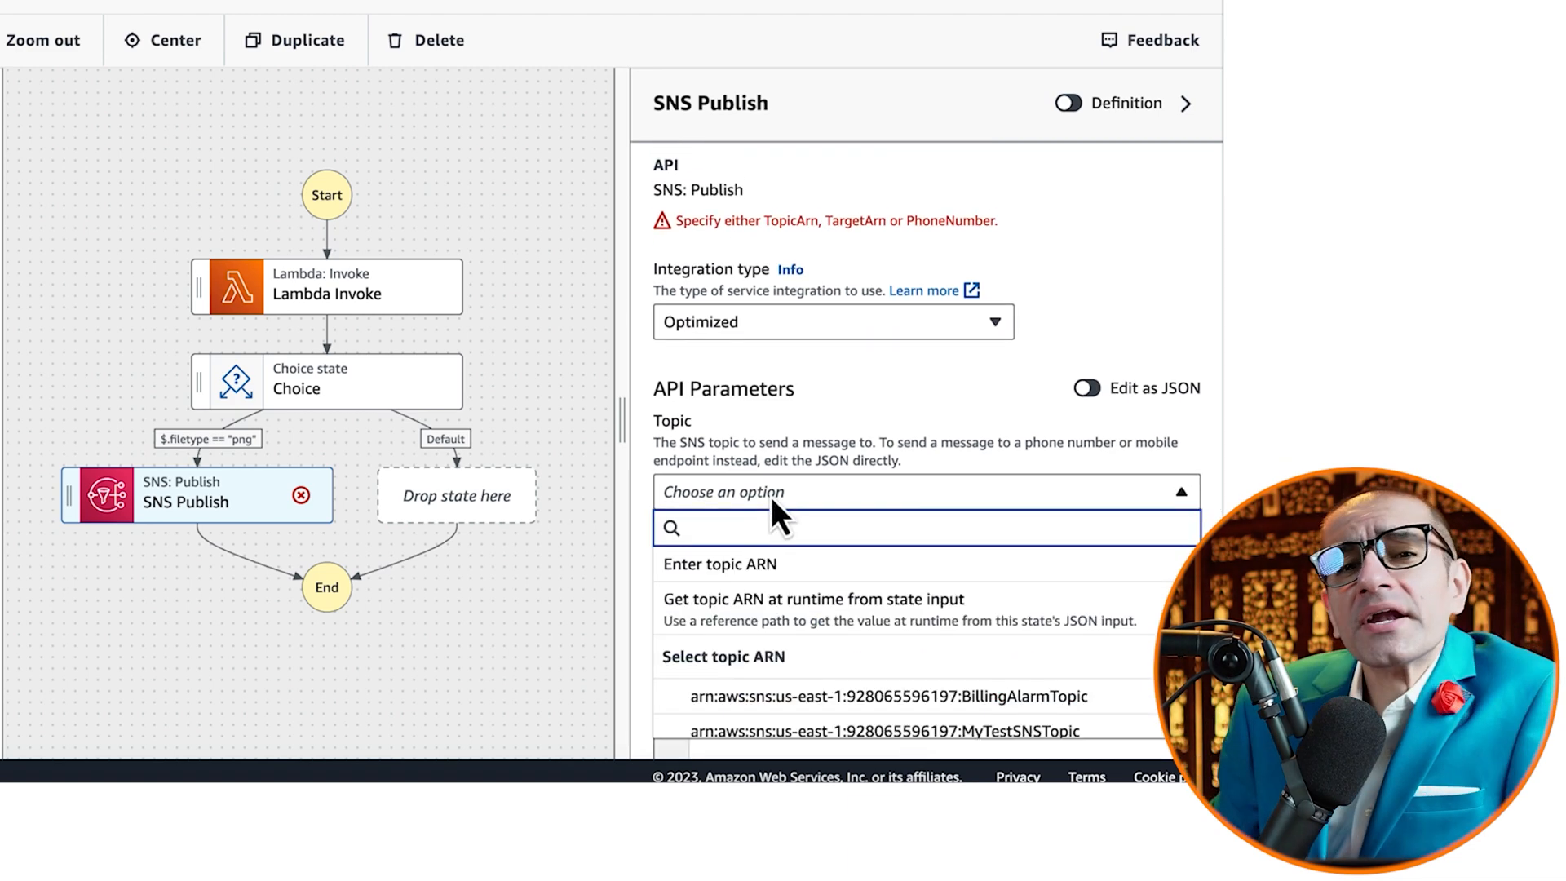
{"action": "left_click", "coordinate": [889, 729]}
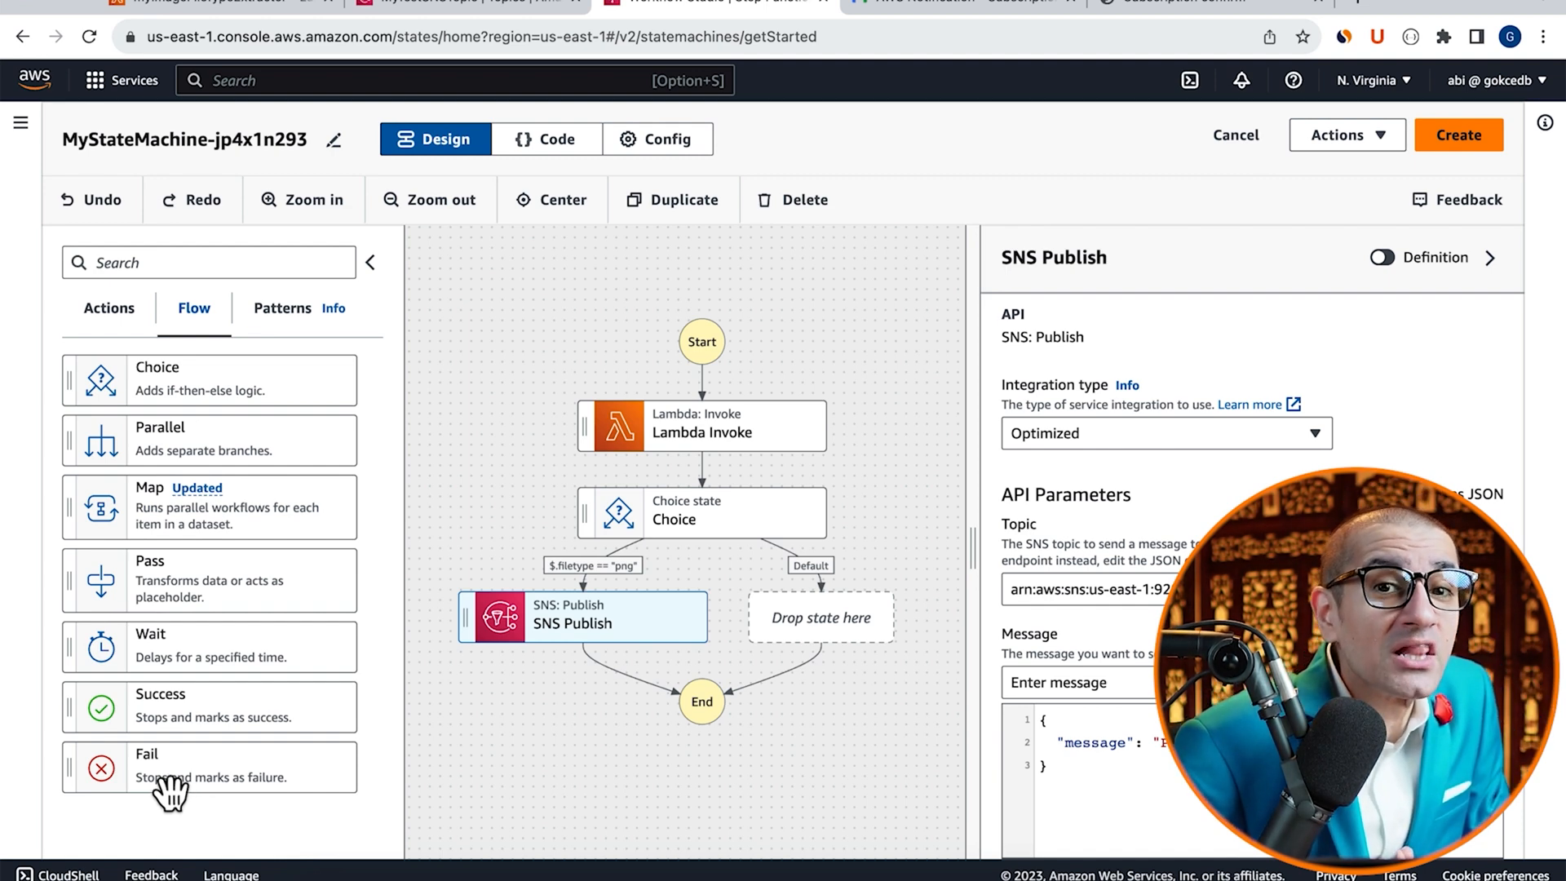
Drop a Fail state onto the Choice's Default branch
{"action": "left_click_drag", "start_coordinate": [170, 767], "coordinate": [818, 616]}
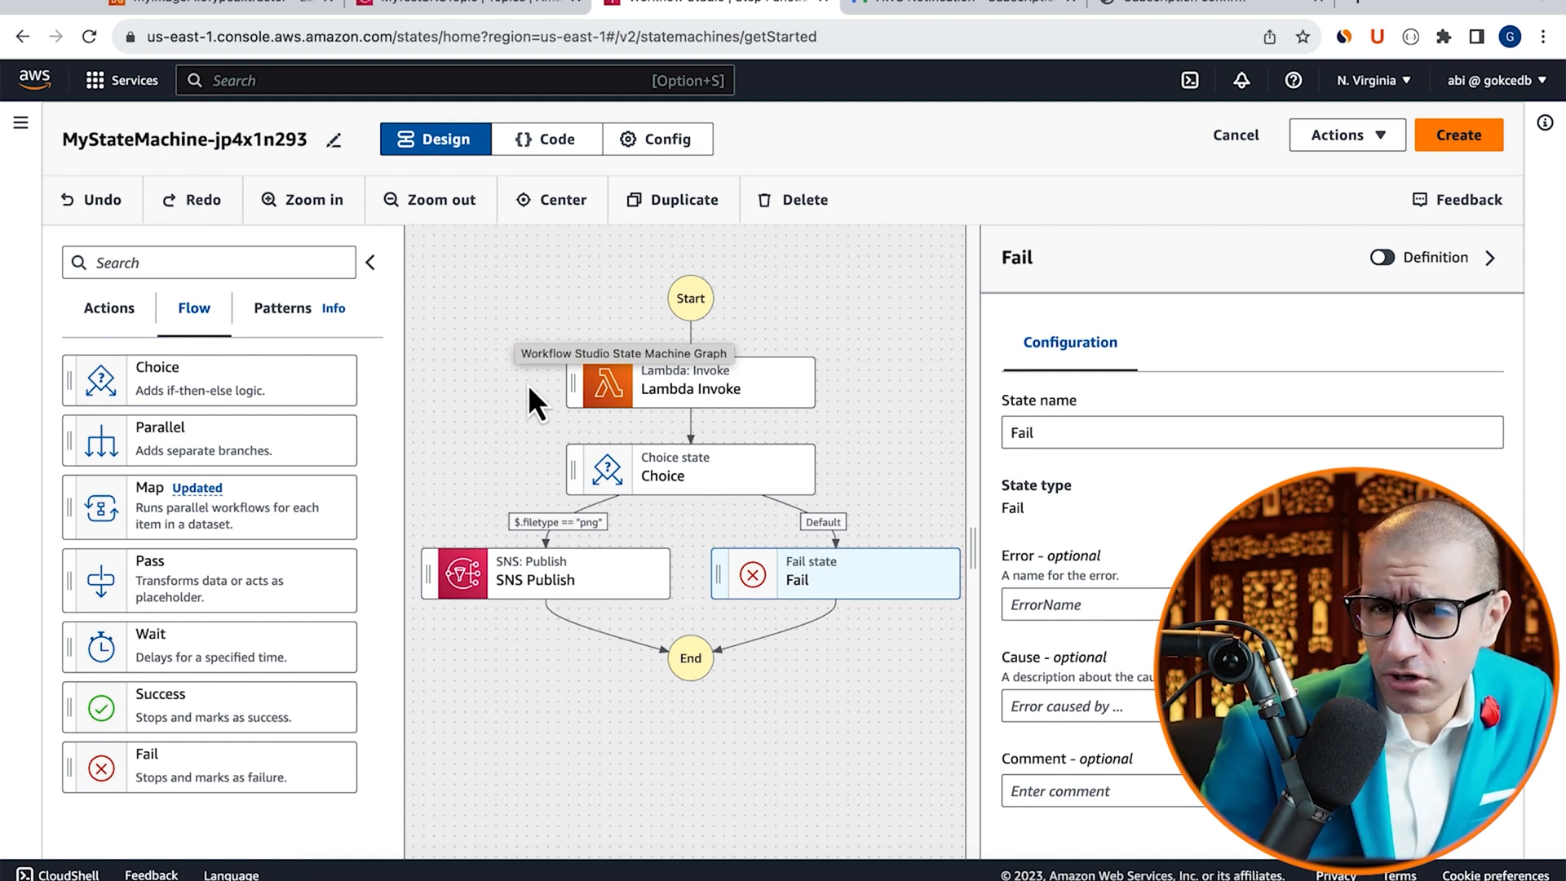
{"action": "mouse_move", "coordinate": [491, 525]}
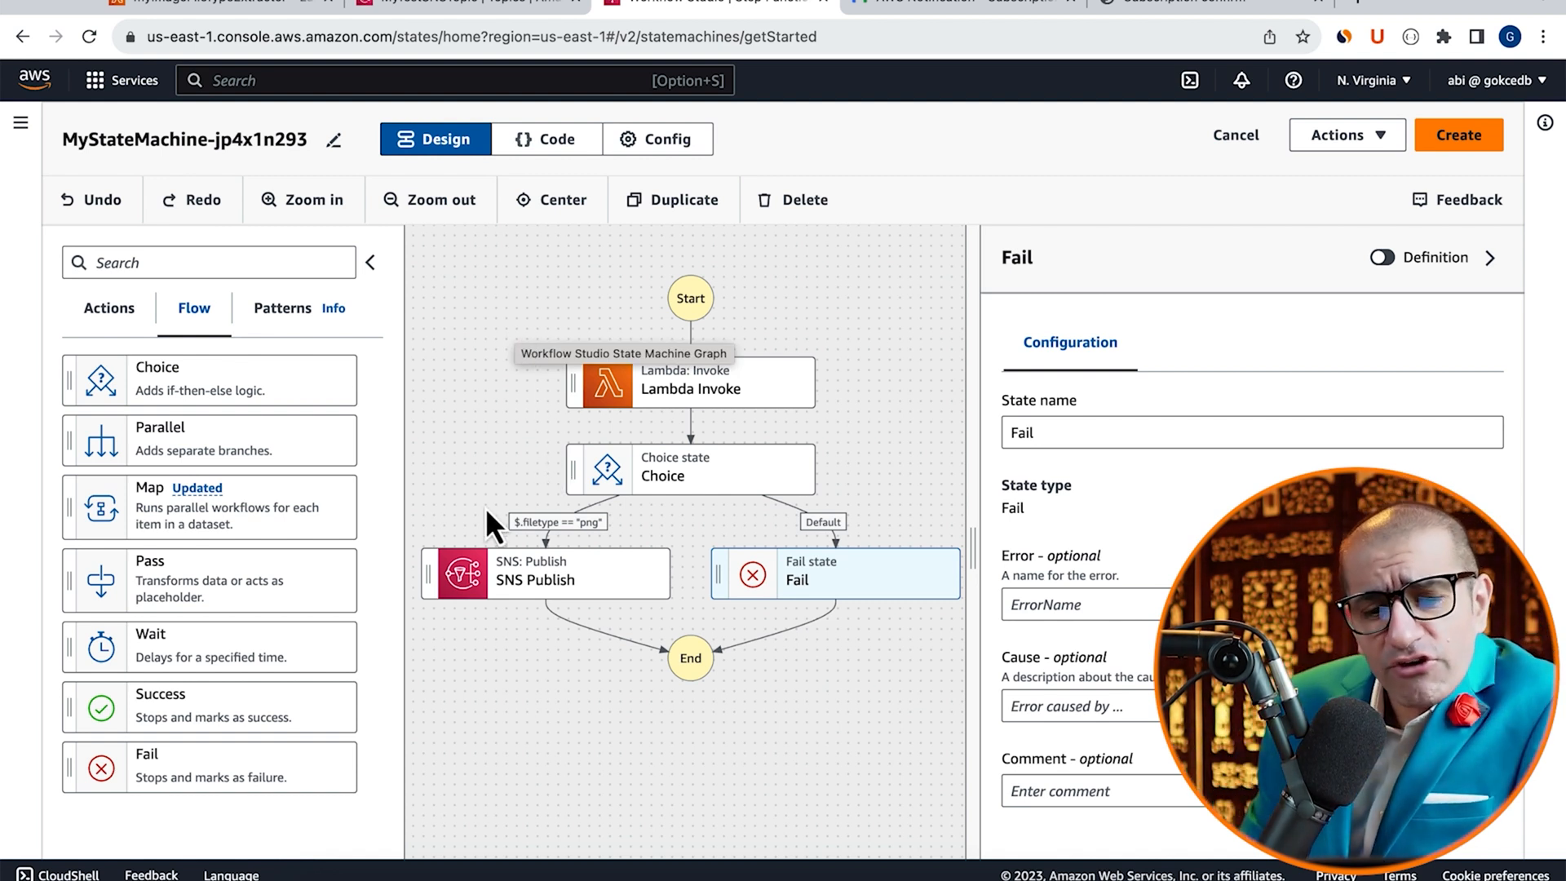
{"action": "mouse_move", "coordinate": [540, 719]}
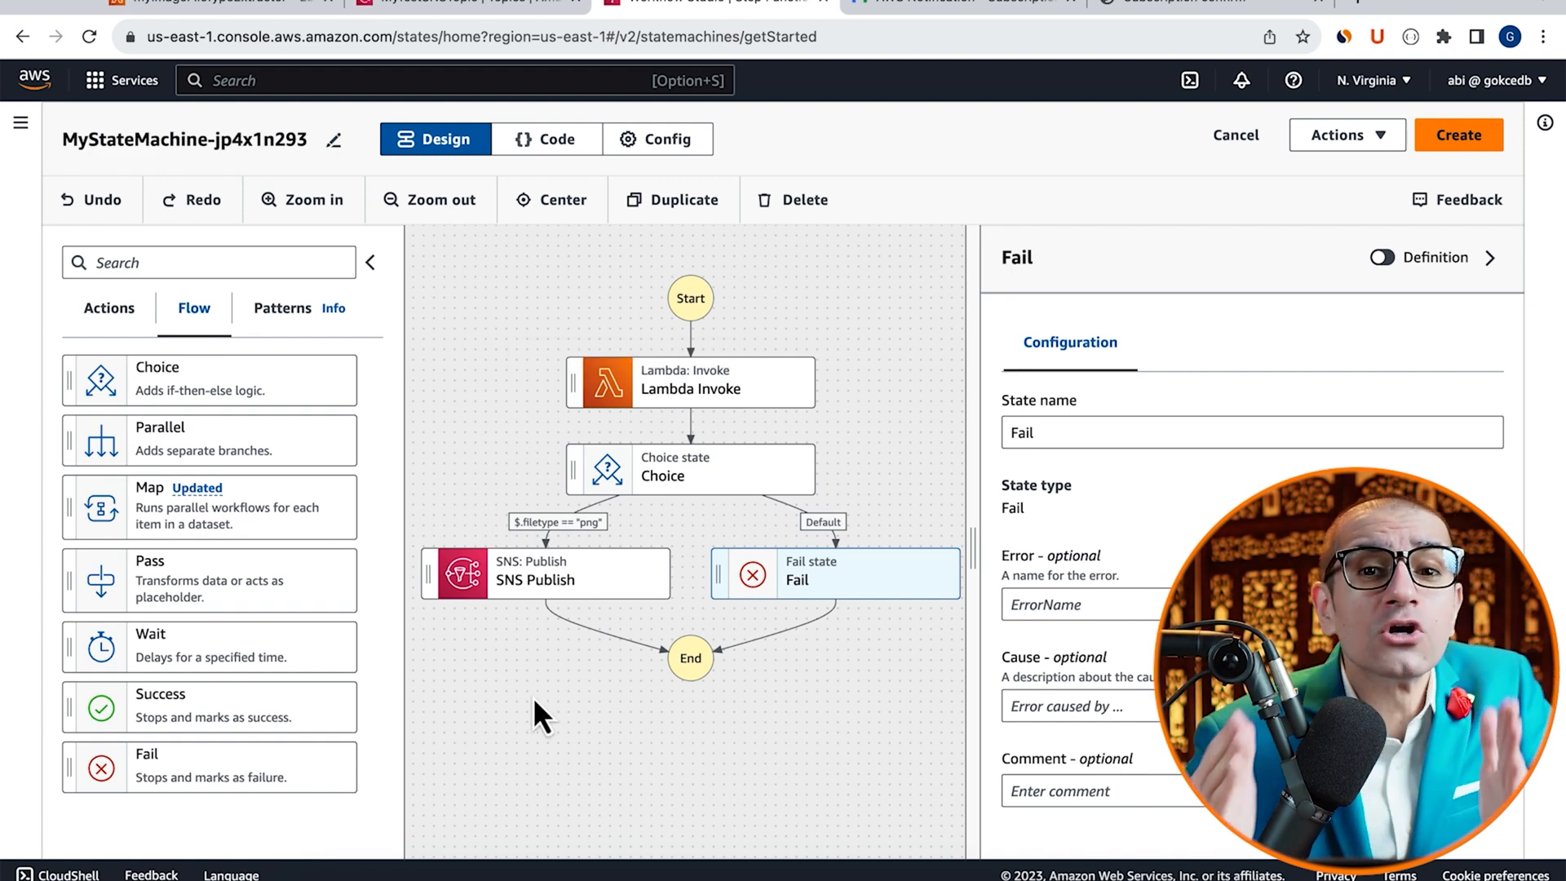
{"action": "mouse_move", "coordinate": [519, 653]}
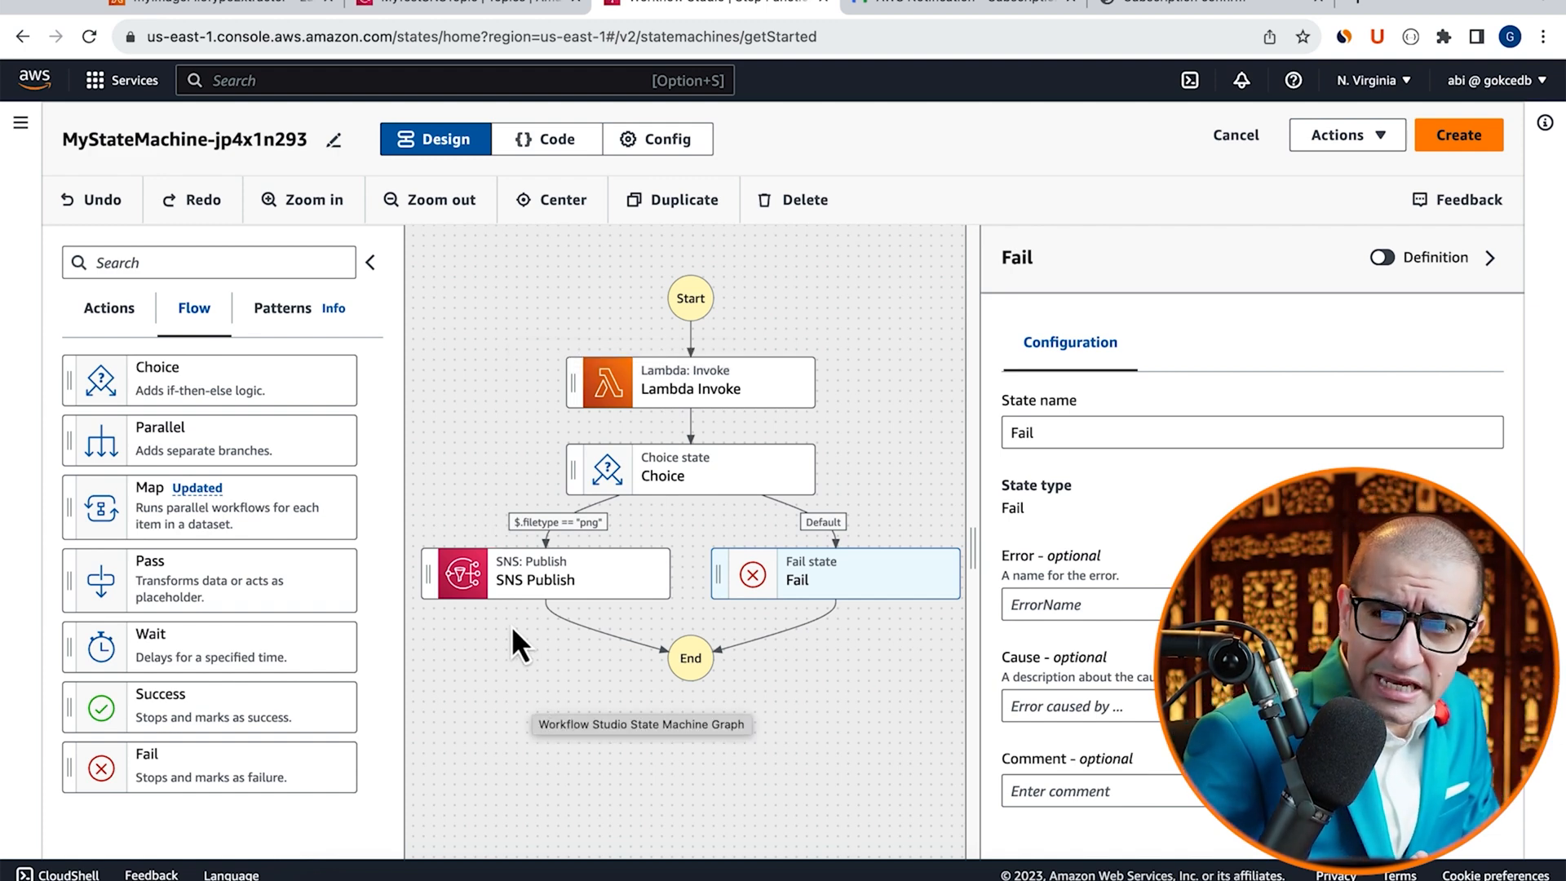
{"action": "mouse_move", "coordinate": [897, 506]}
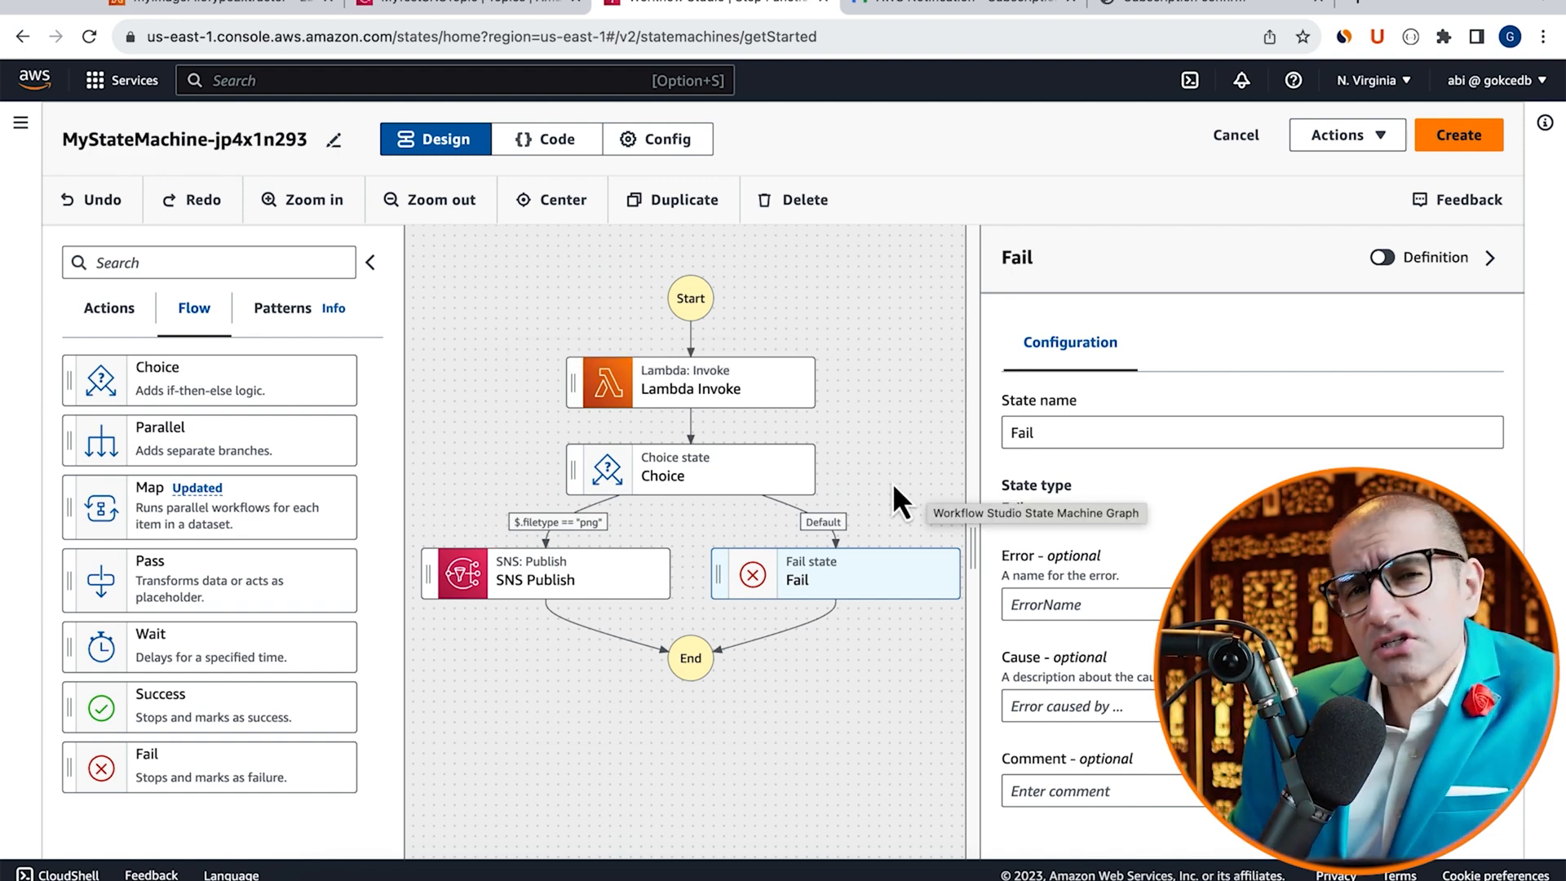
Create MyStateMachine-jp4x1n293, confirming creation of its auto-generated execution role
{"action": "left_click", "coordinate": [1458, 133]}
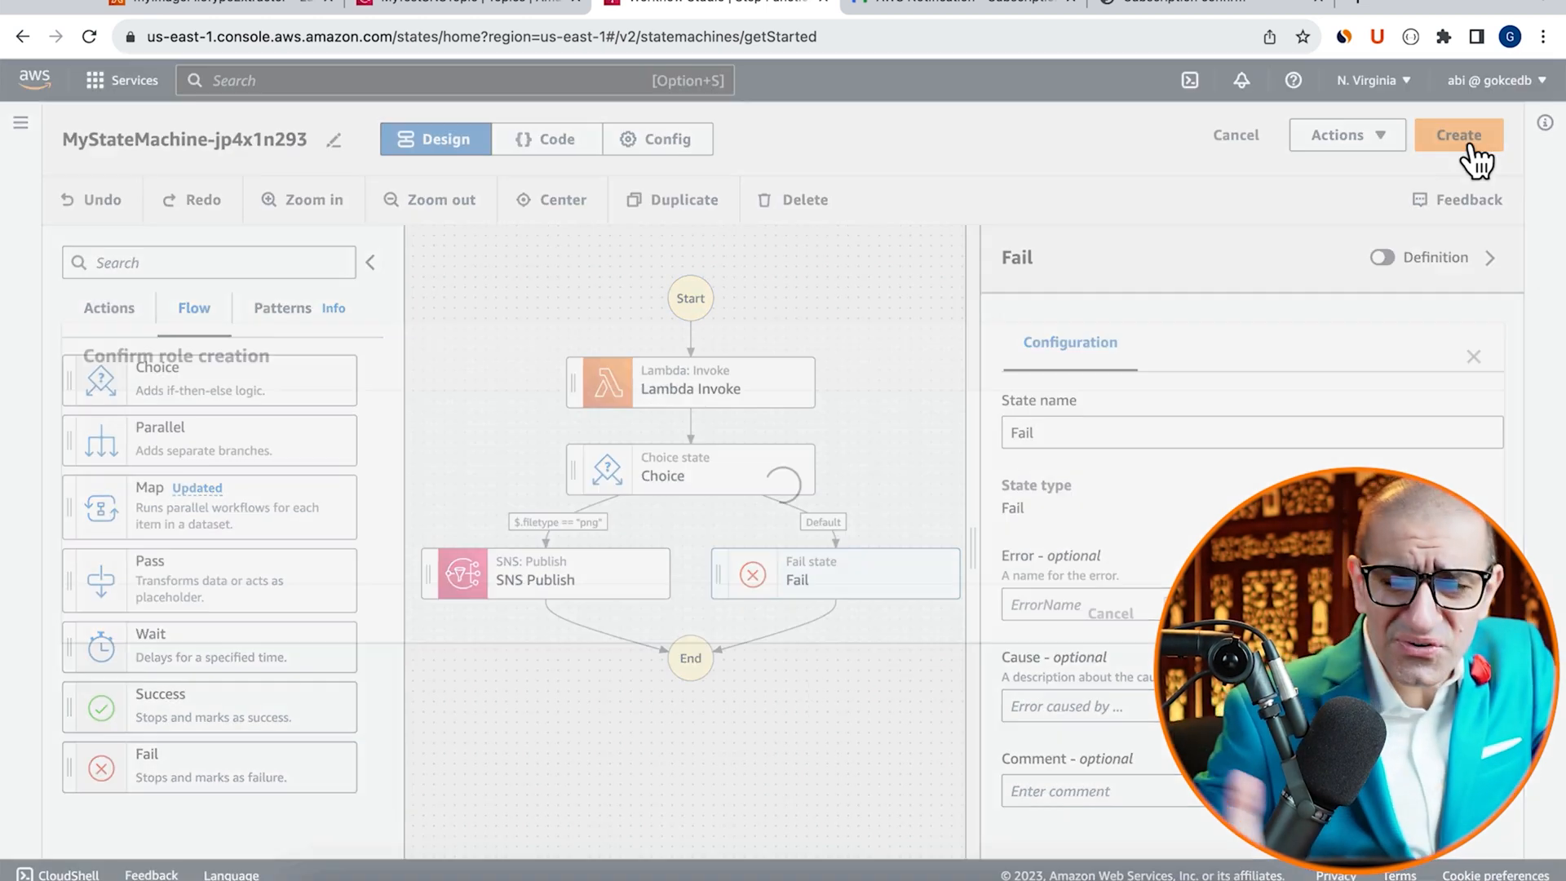
{"action": "left_click", "coordinate": [1458, 136]}
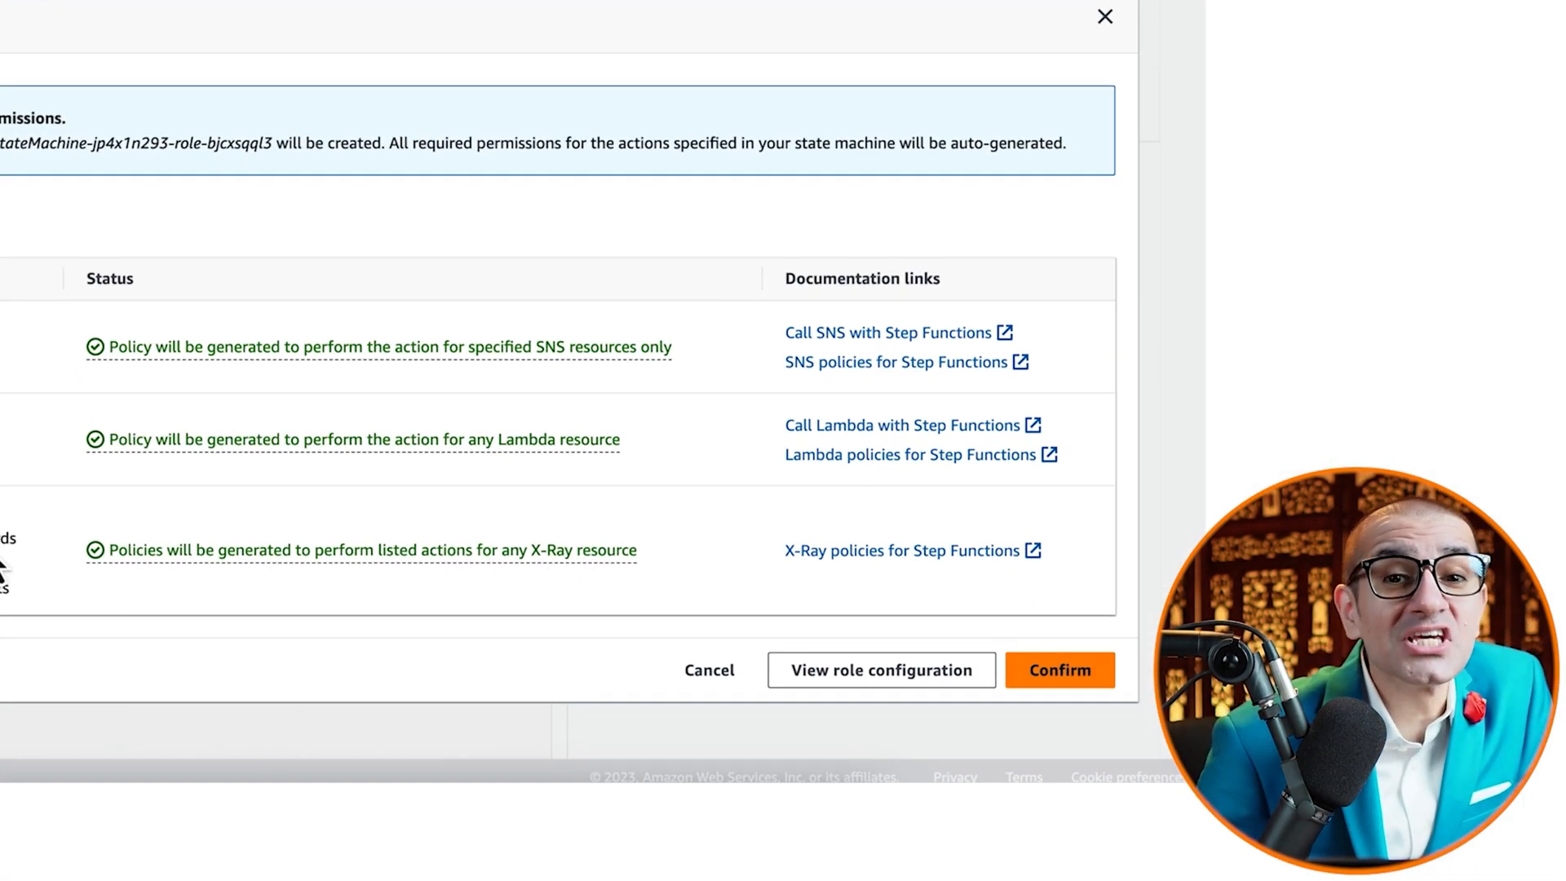
{"action": "left_click", "coordinate": [1060, 668]}
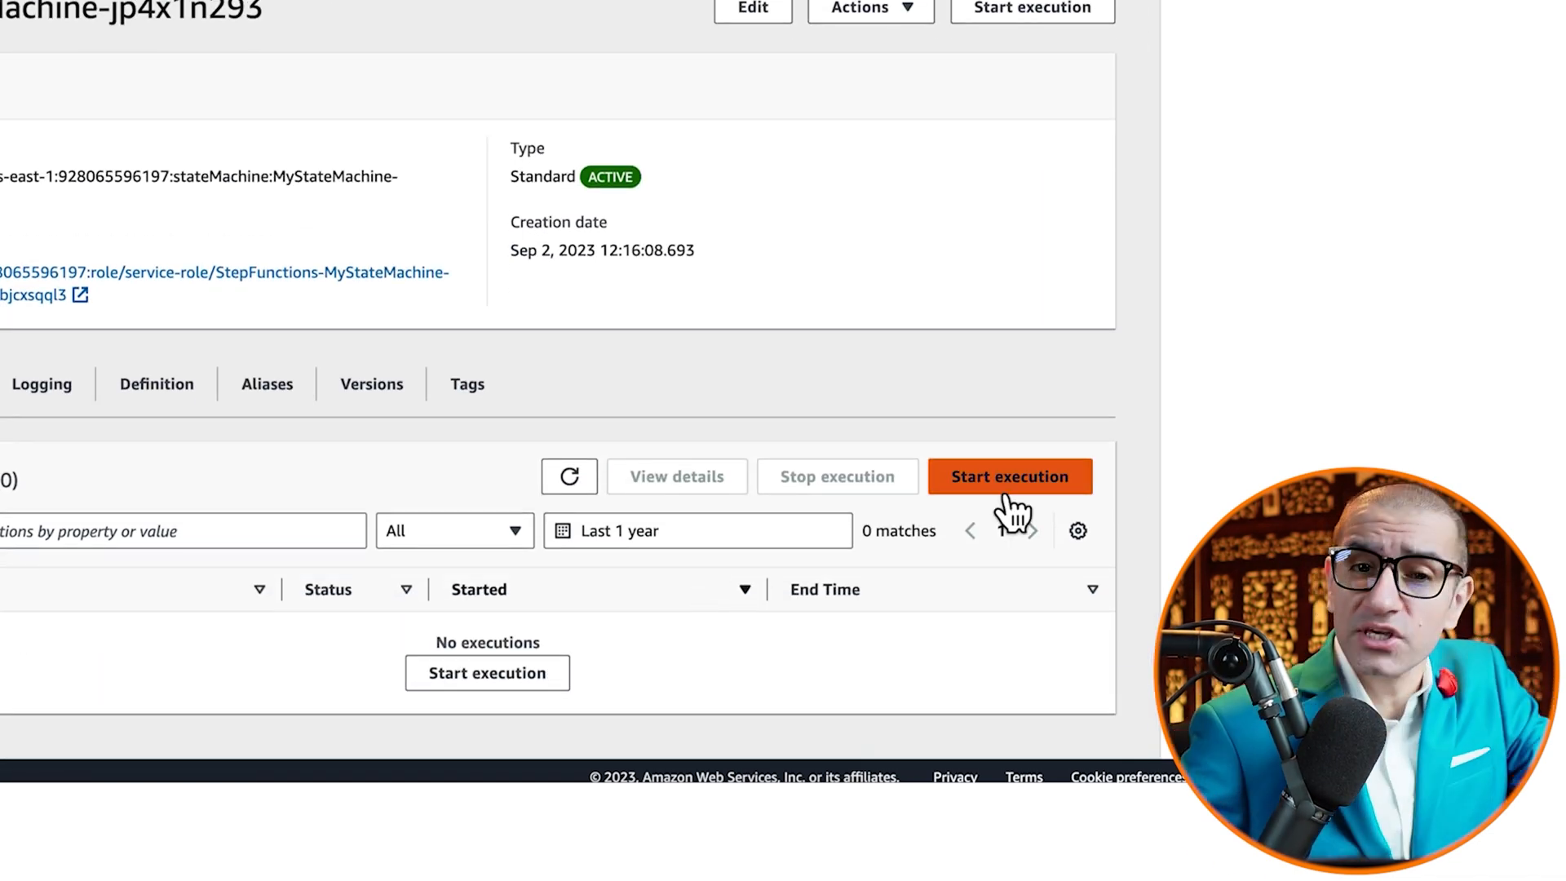
Start a new execution of MyStateMachine-jp4x1n293
{"action": "left_click", "coordinate": [1010, 476]}
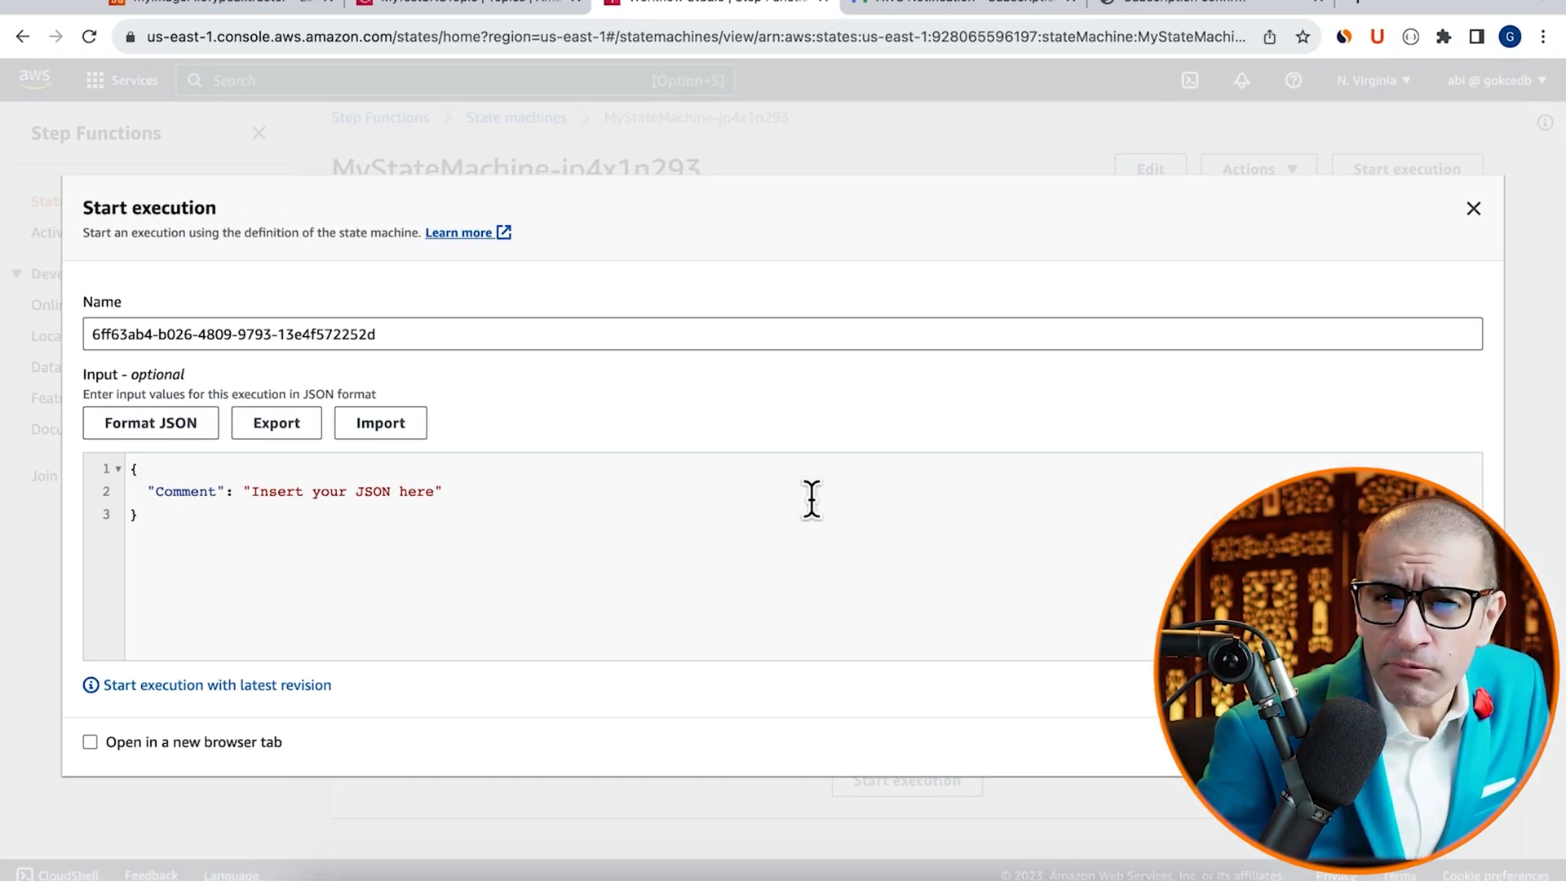
{"action": "mouse_move", "coordinate": [176, 503]}
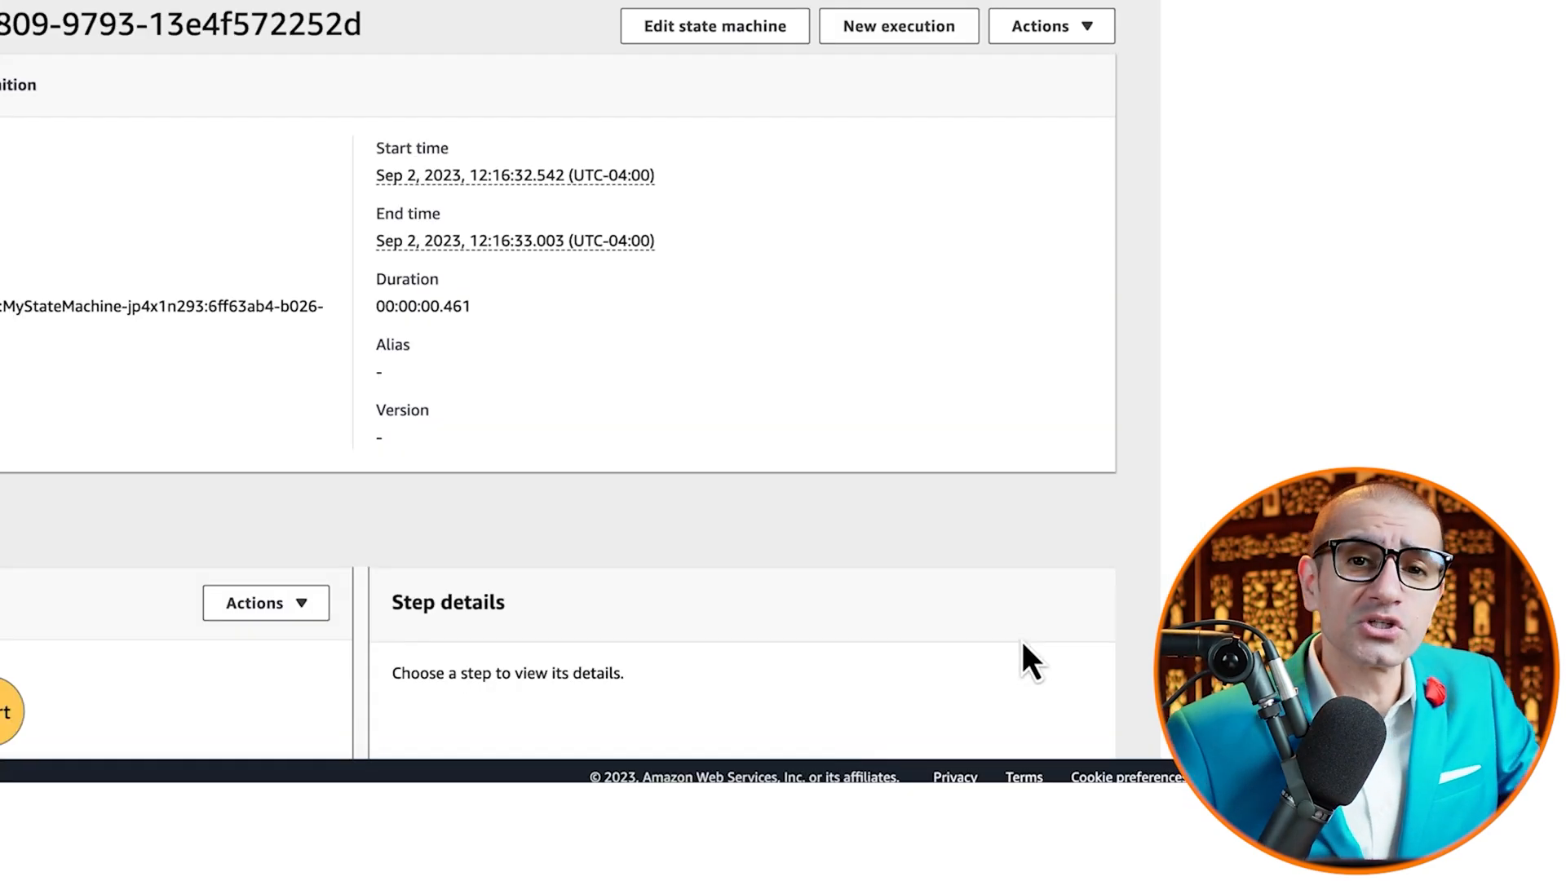
Inspect the Lambda Invoke output and Choice result in the execution's Graph view
{"action": "scroll", "scroll_direction": "down", "scroll_amount": 3}
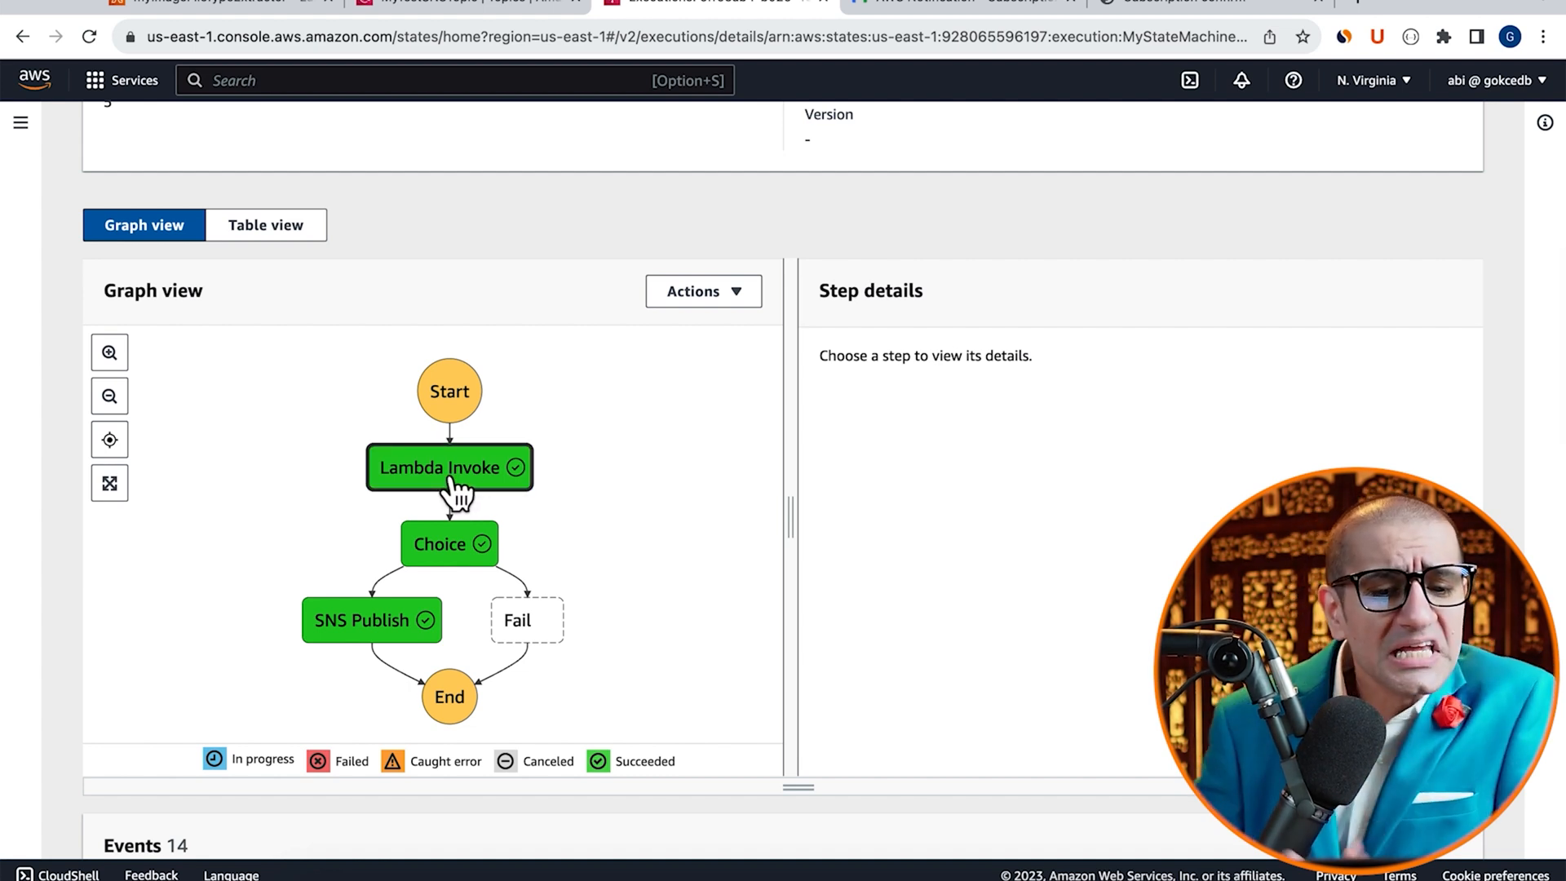
{"action": "left_click", "coordinate": [447, 467]}
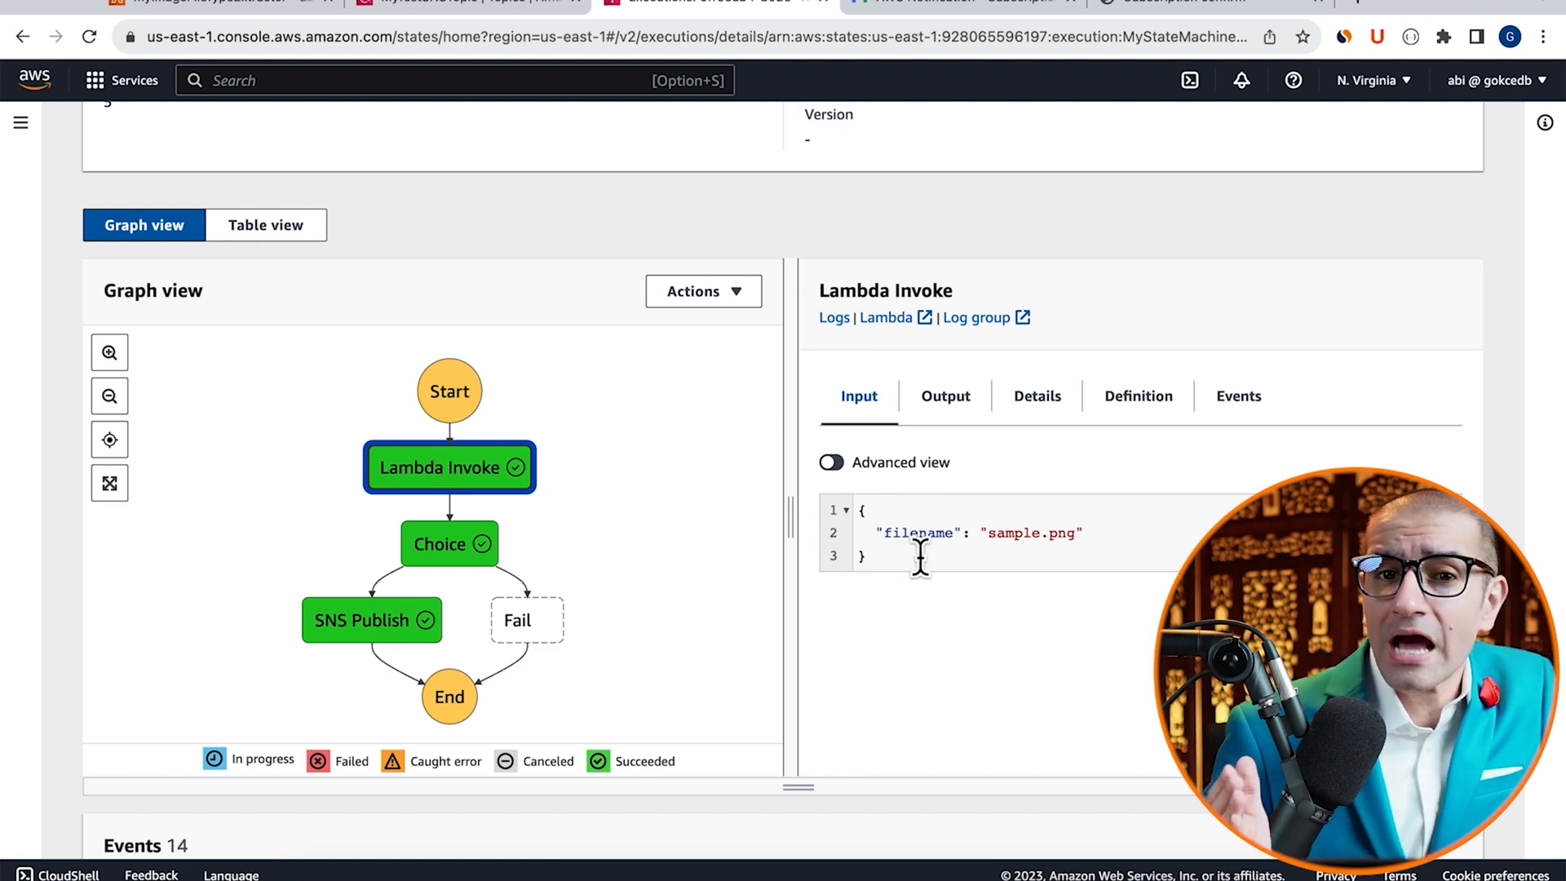
{"action": "left_click", "coordinate": [944, 395]}
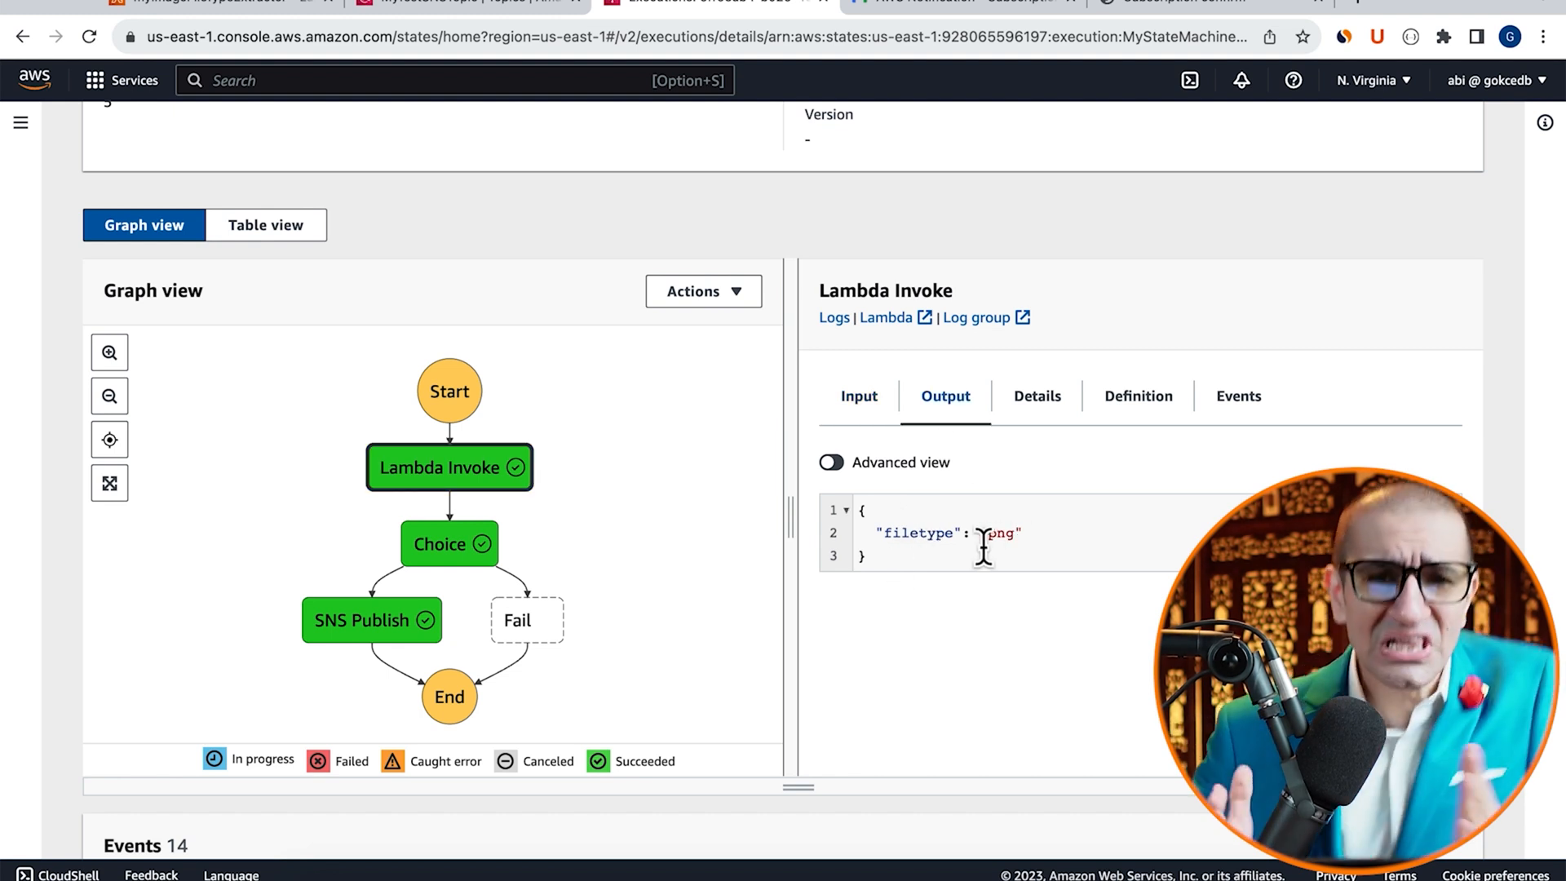
{"action": "left_click", "coordinate": [450, 545]}
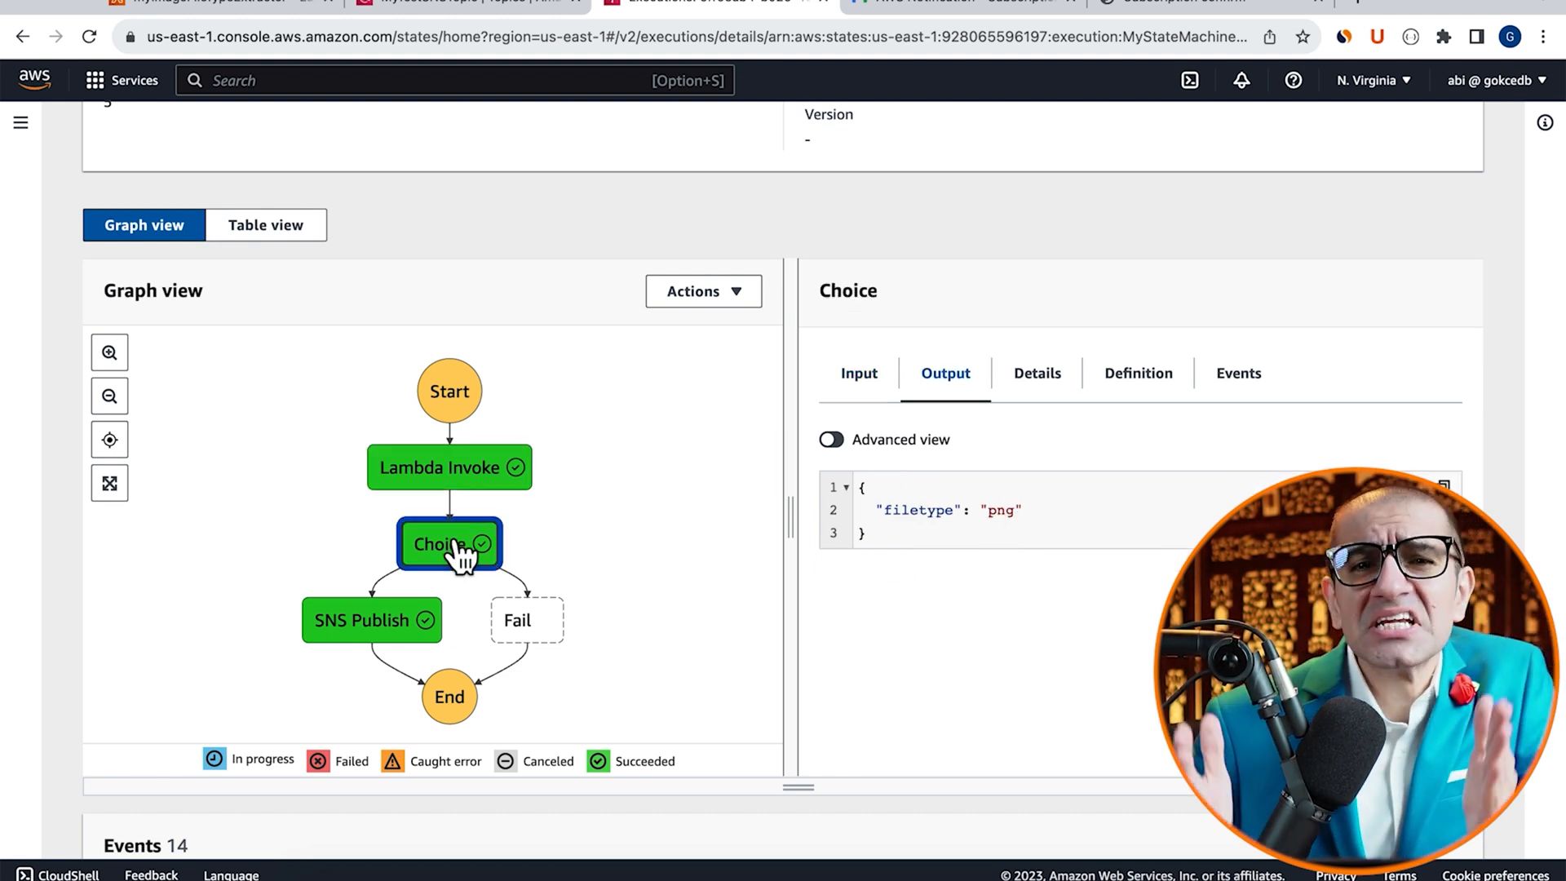
Confirm the 'PNG file sent to Lambda' notification email arrived in Gmail
{"action": "left_click", "coordinate": [371, 620]}
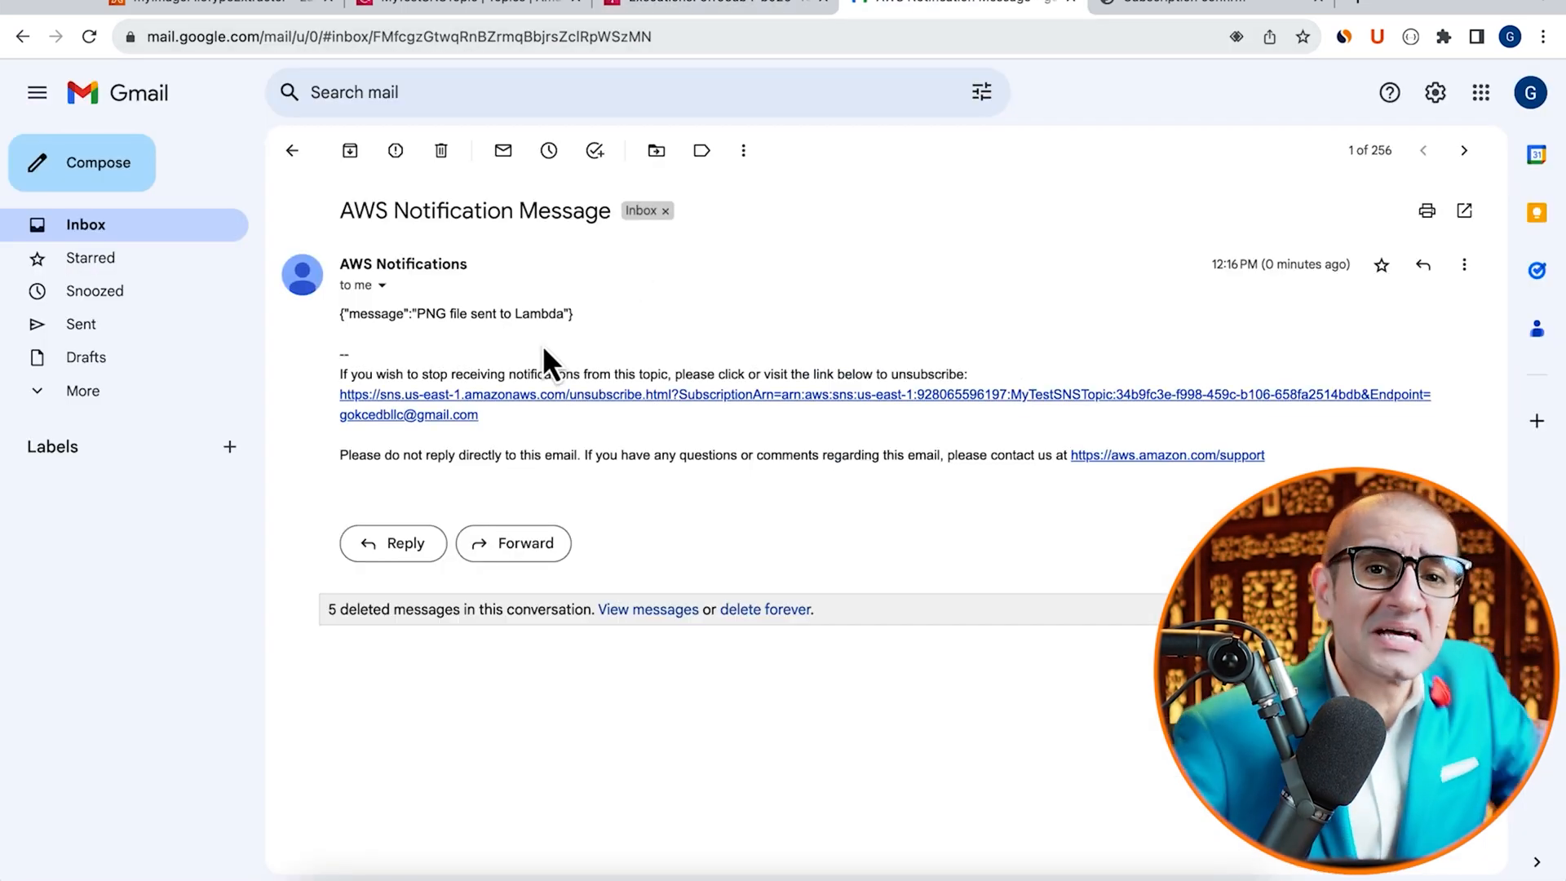
{"action": "mouse_move", "coordinate": [571, 343]}
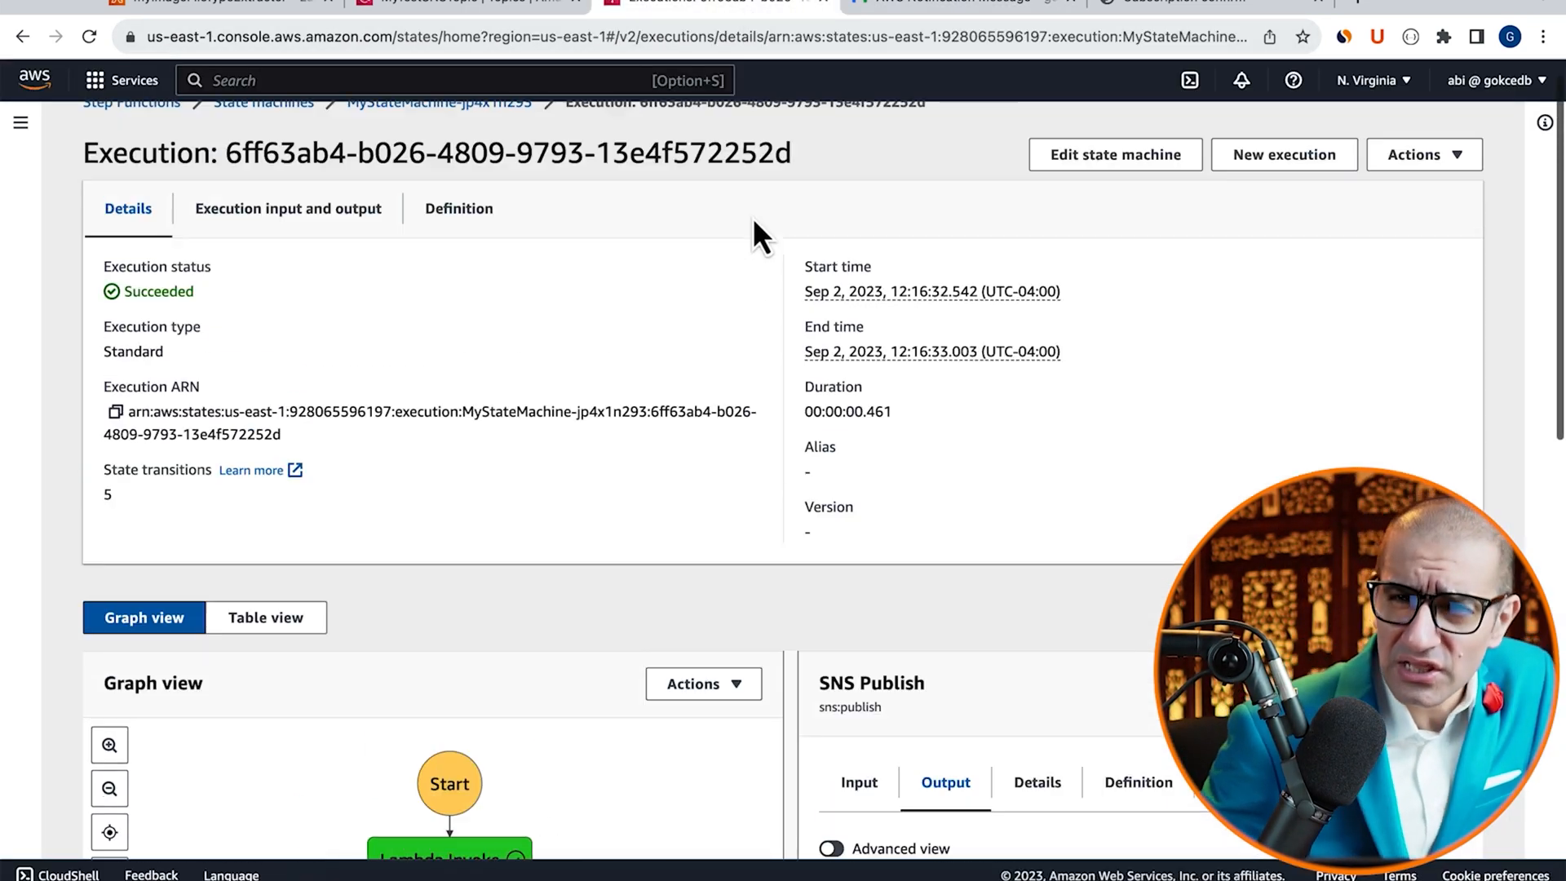
Start another execution with the input filename changed from sample.png to sample.jpg
{"action": "left_click", "coordinate": [1285, 153]}
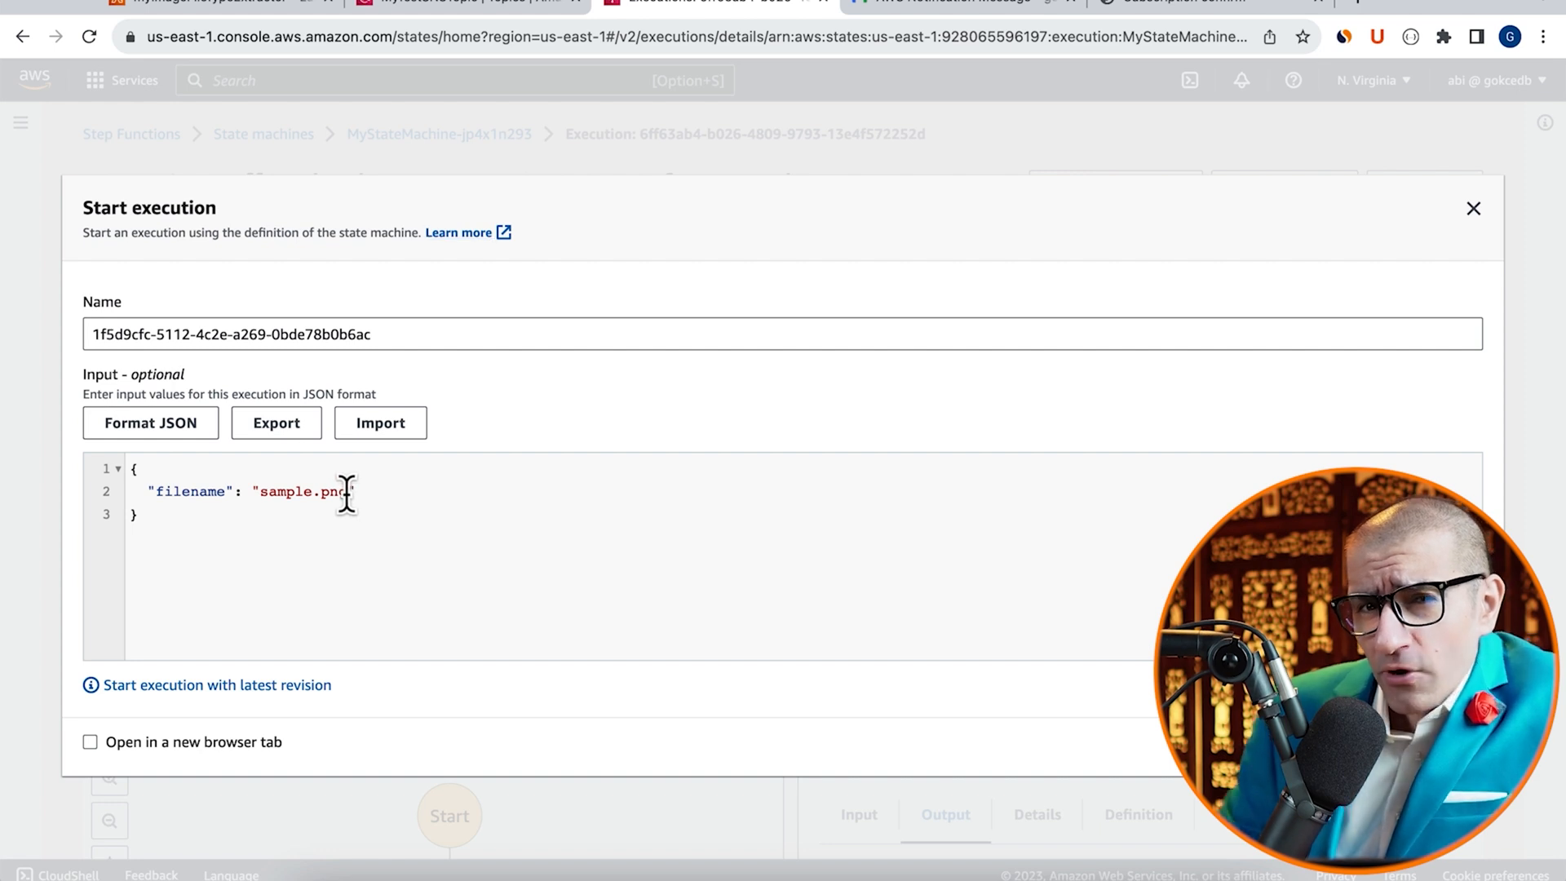
{"action": "key", "text": "Backspace"}
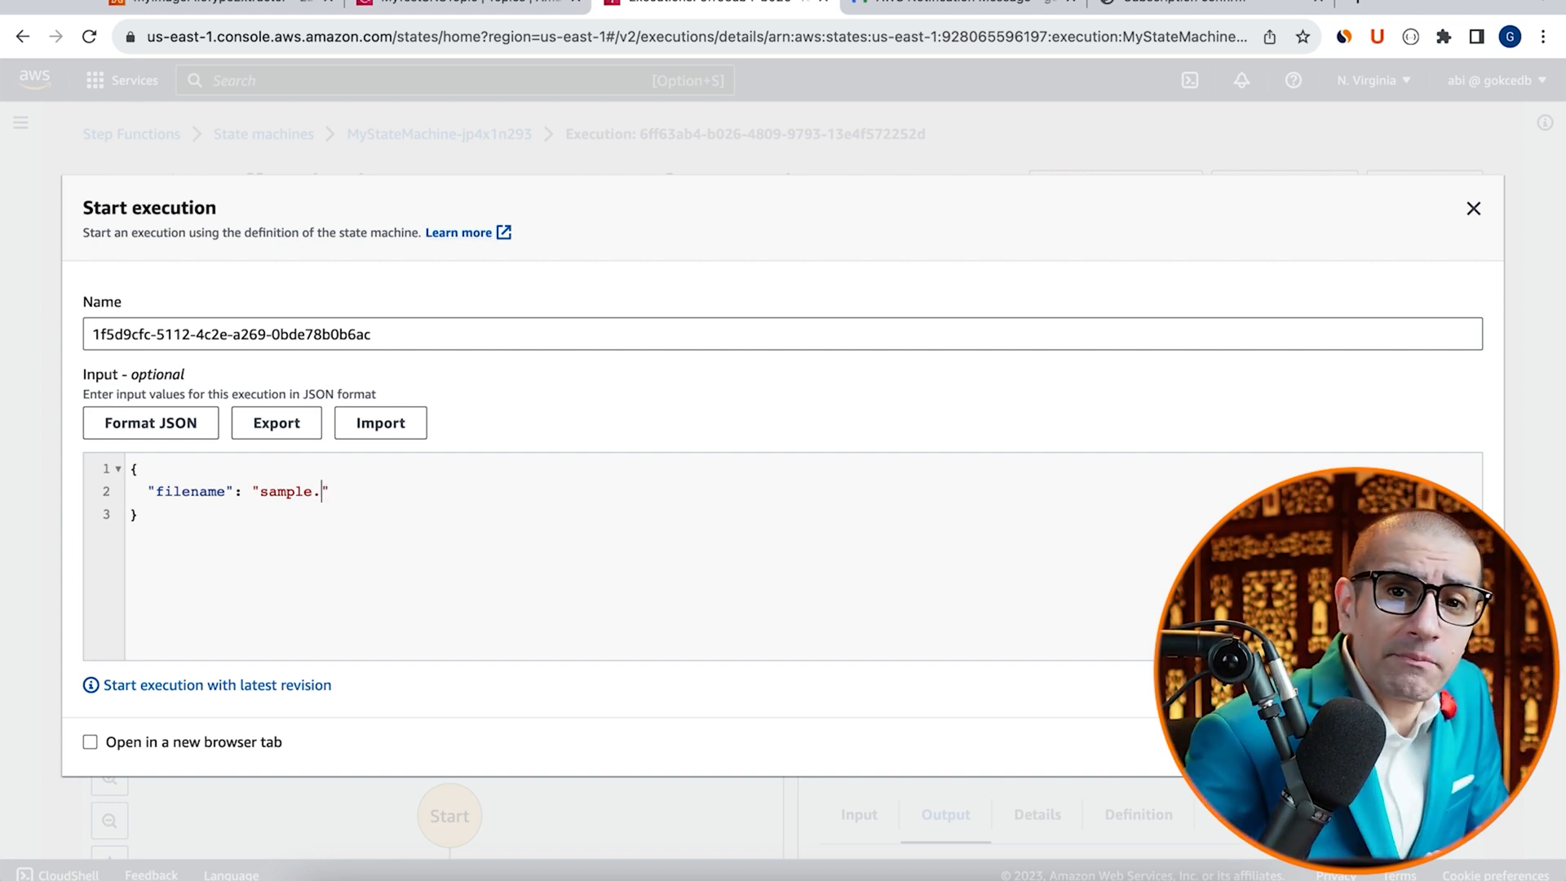
{"action": "type", "text": "jpg"}
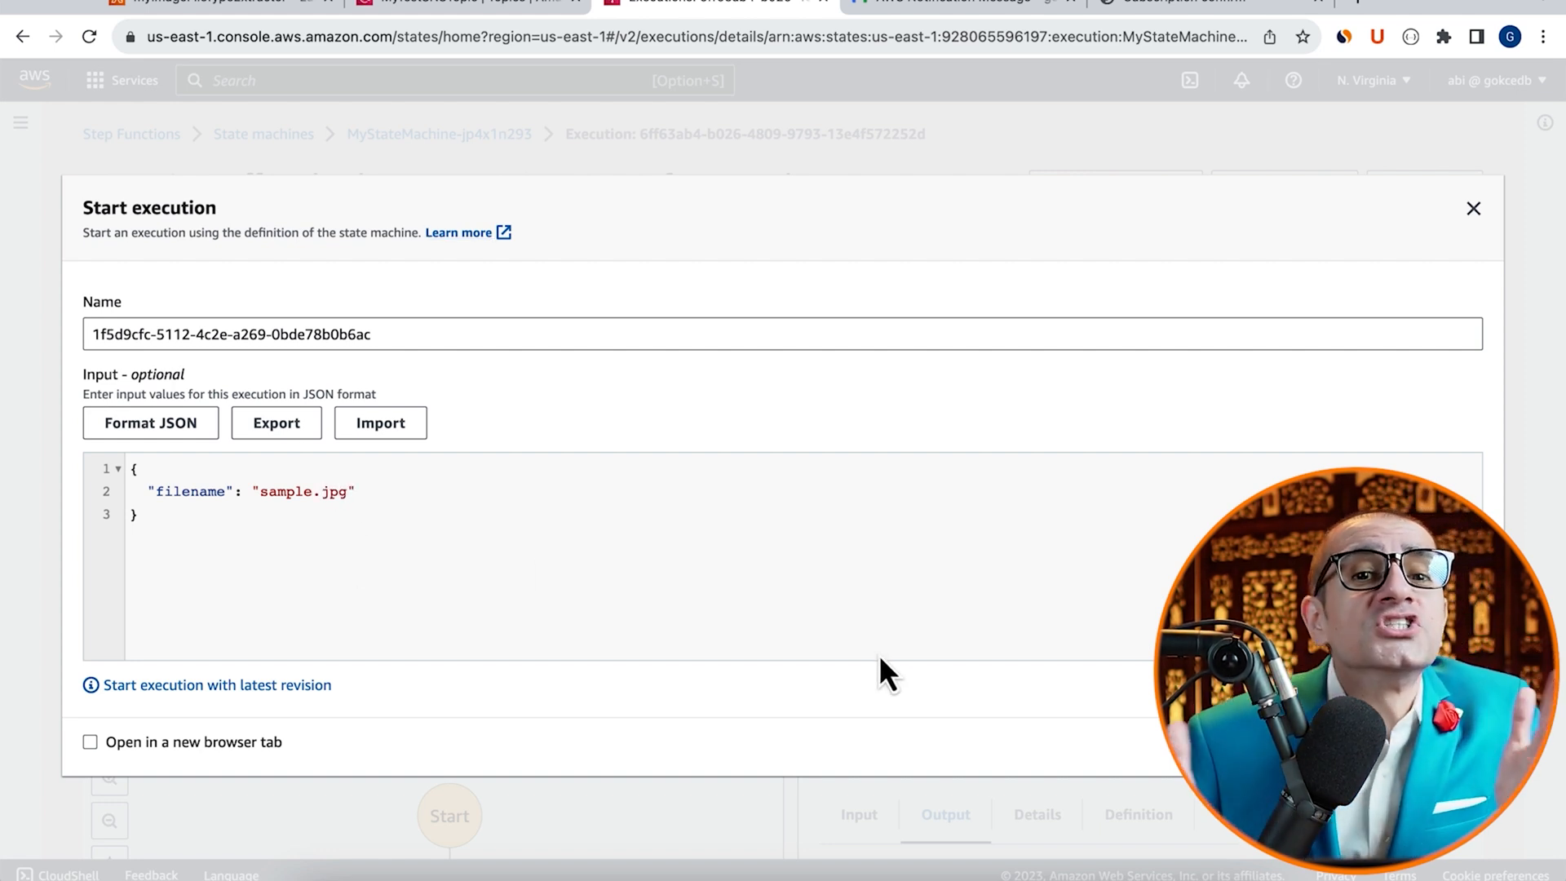